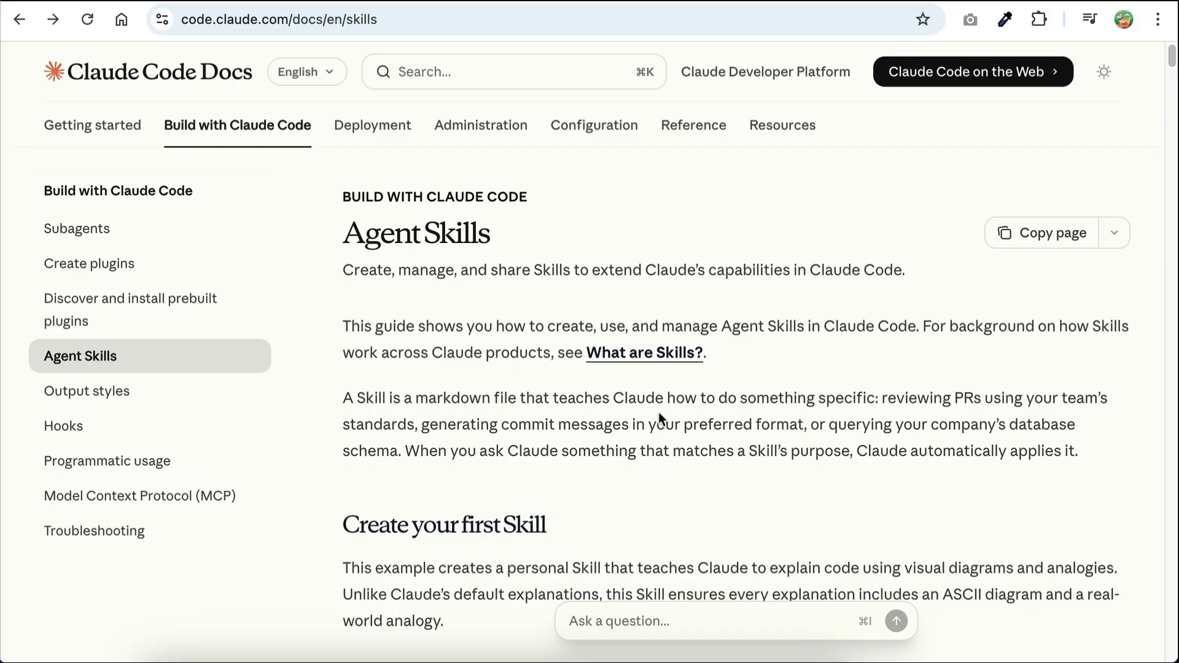
- Scroll through the reference page, then bring the project's code editor to the front
click(301, 20)
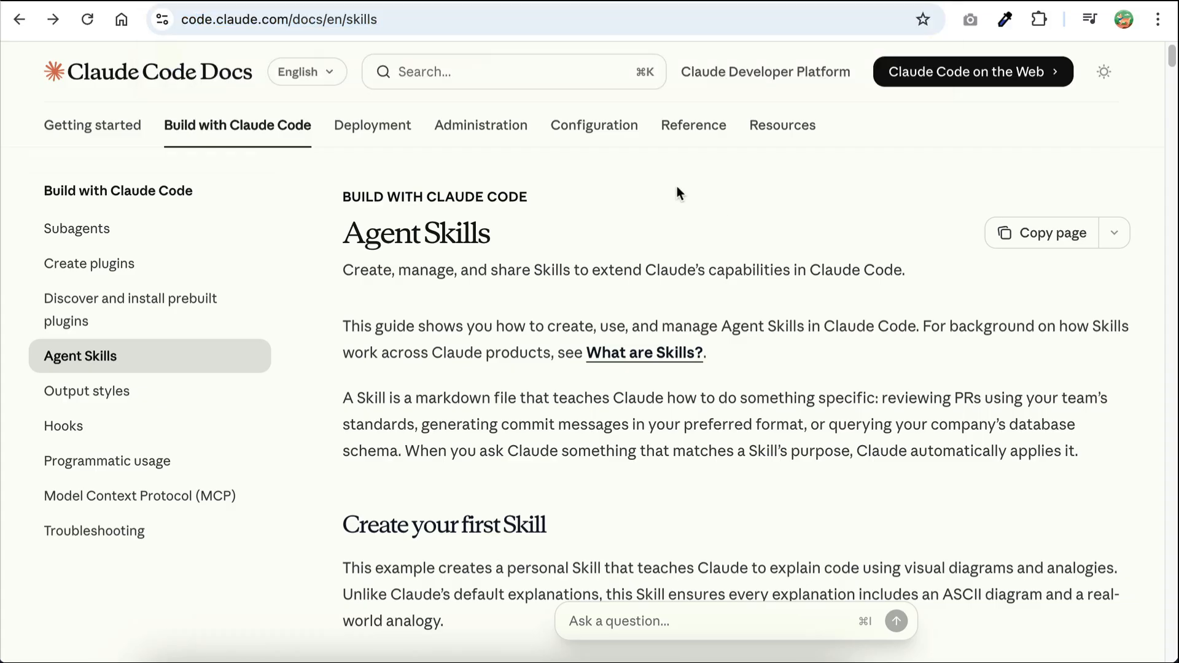
scroll(down, 3)
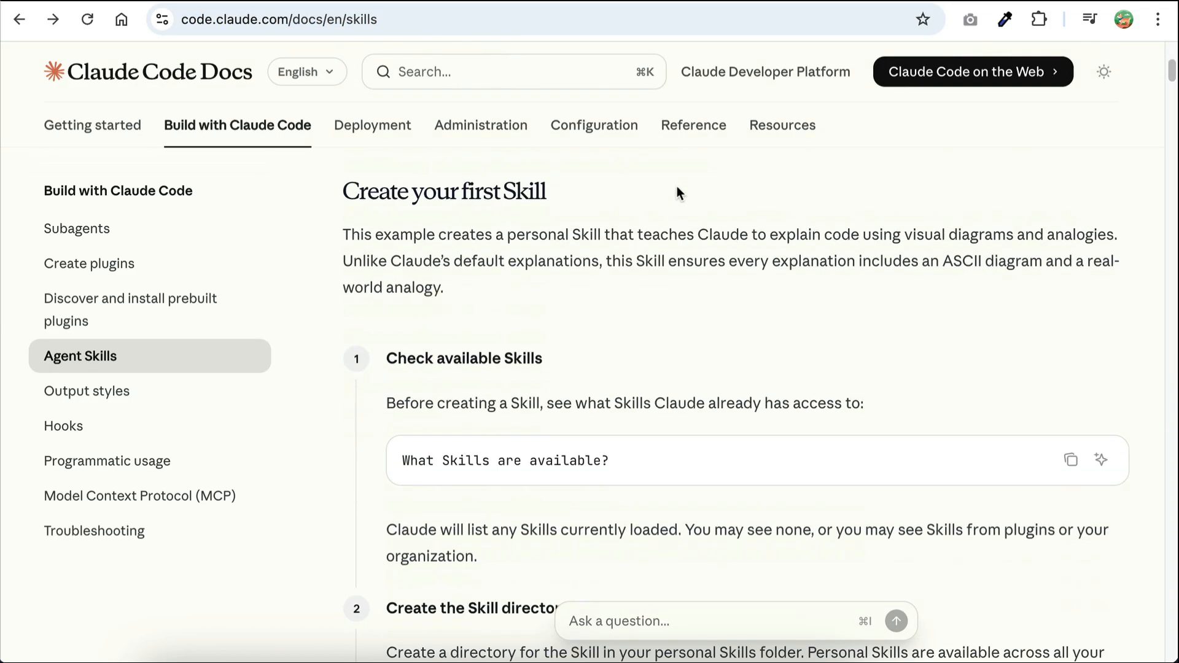
scroll(down, 3)
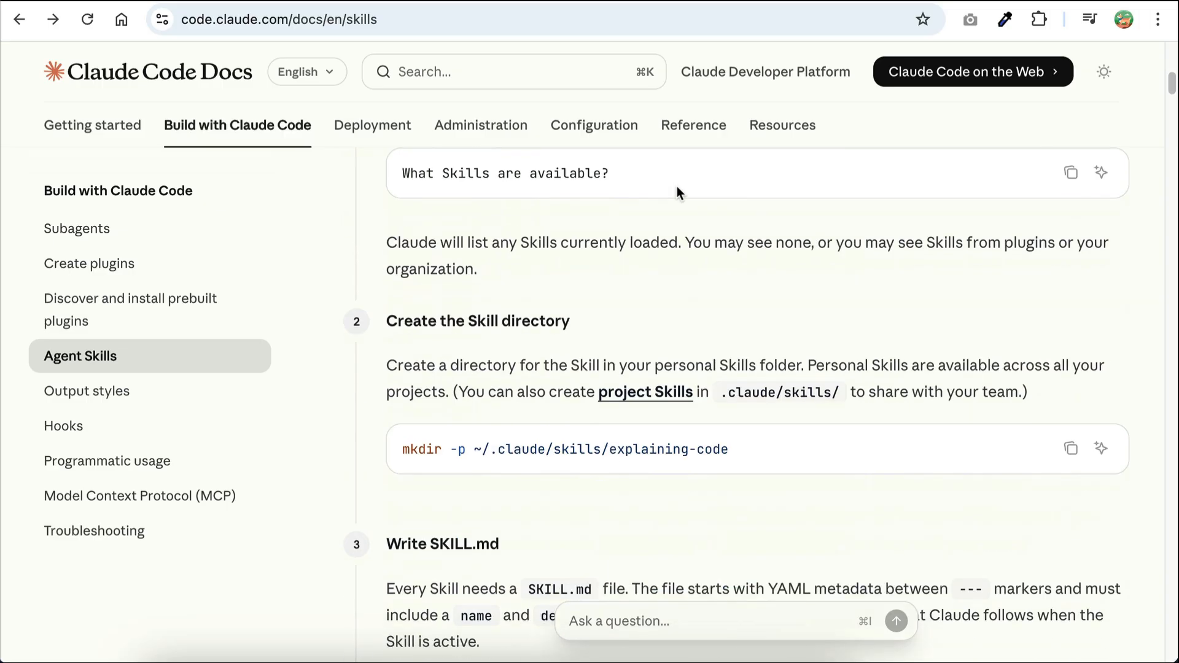
scroll(down, 3)
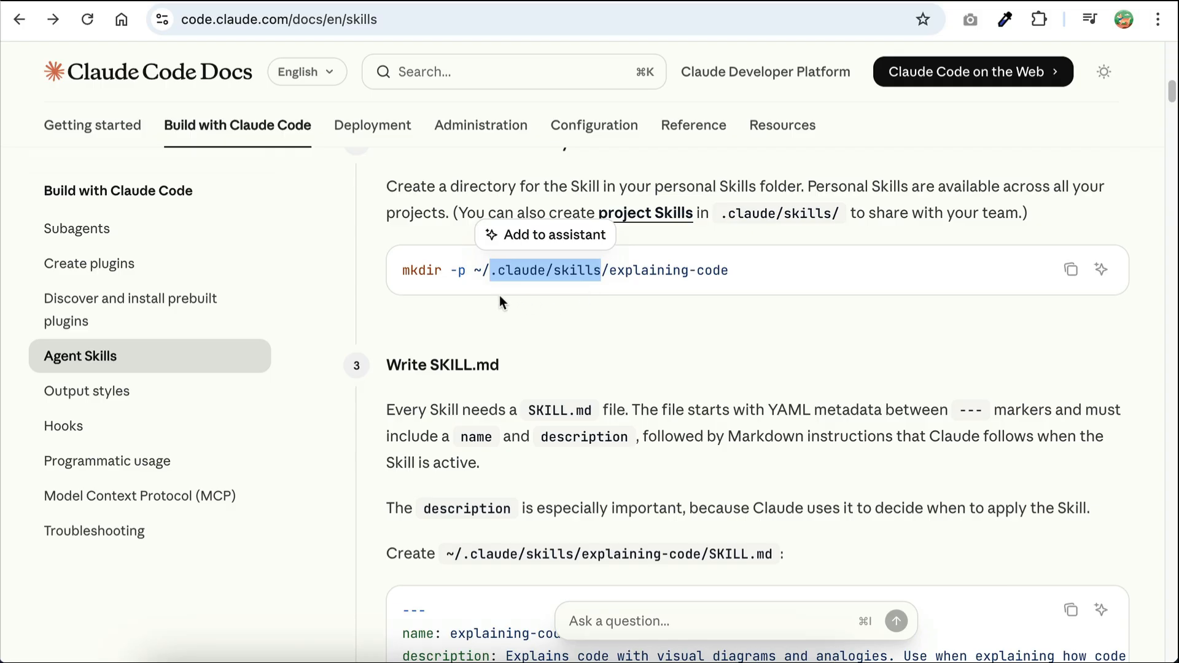
mouse_move(733, 280)
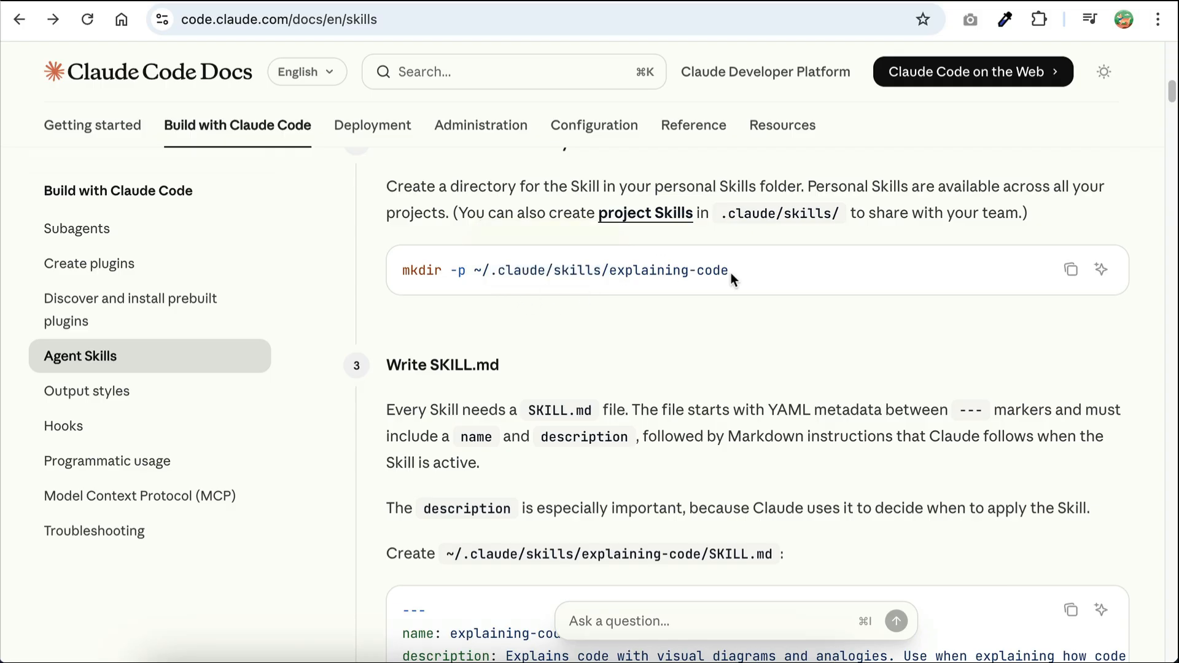
scroll(down, 3)
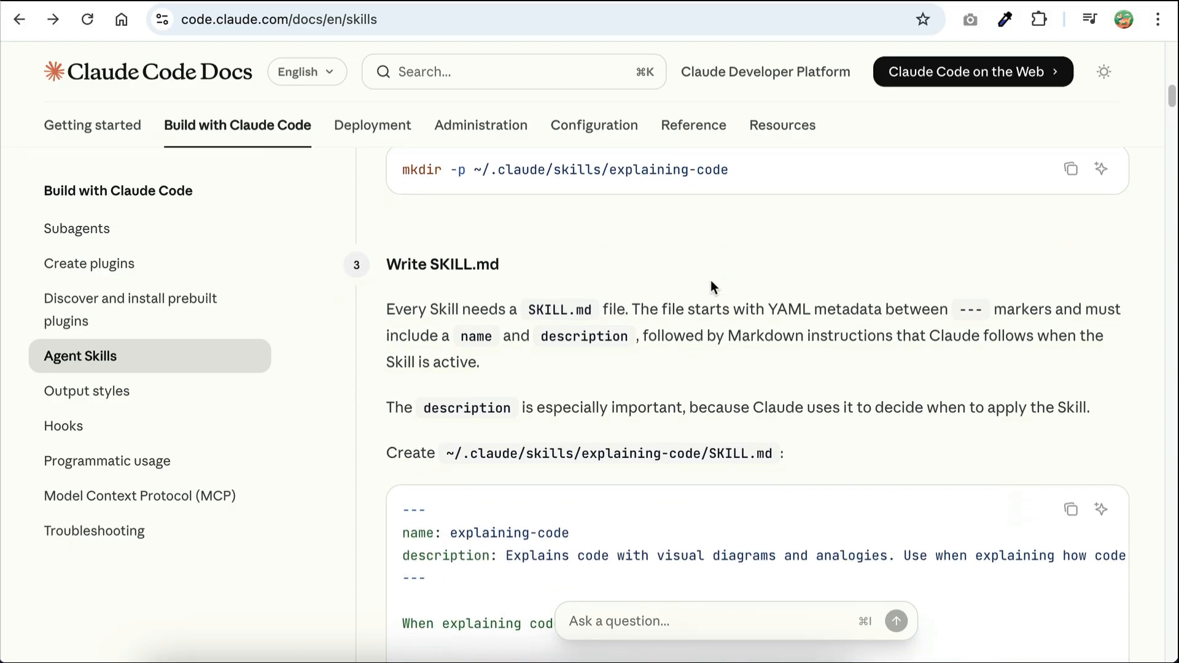
scroll(down, 3)
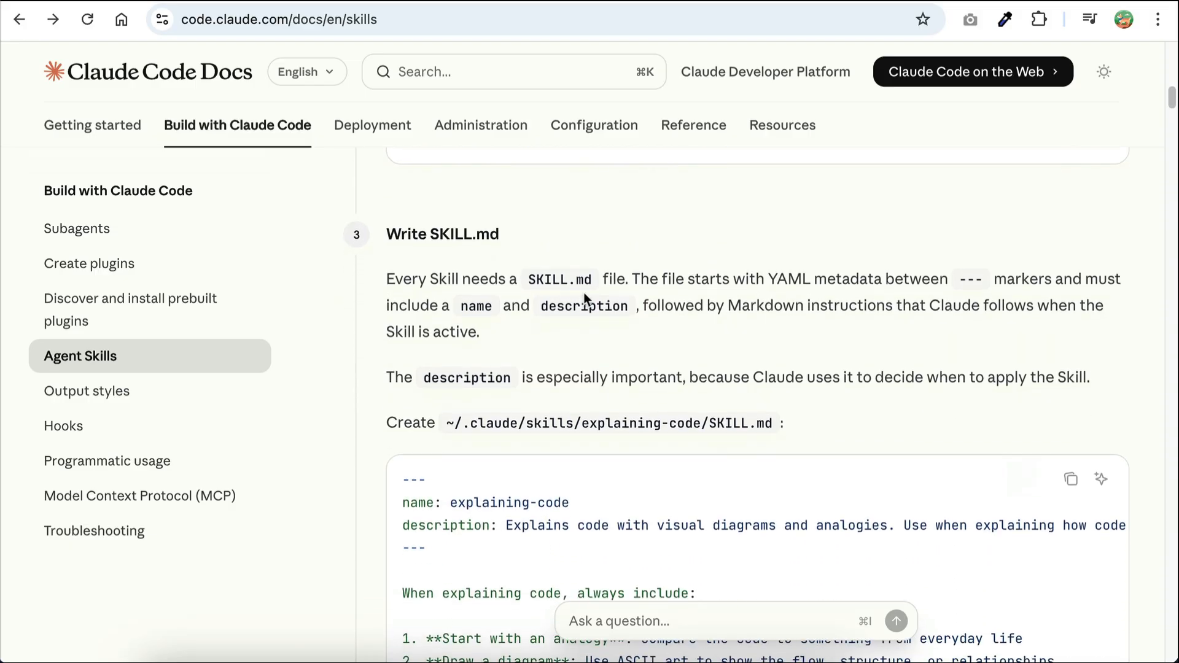
mouse_move(733, 444)
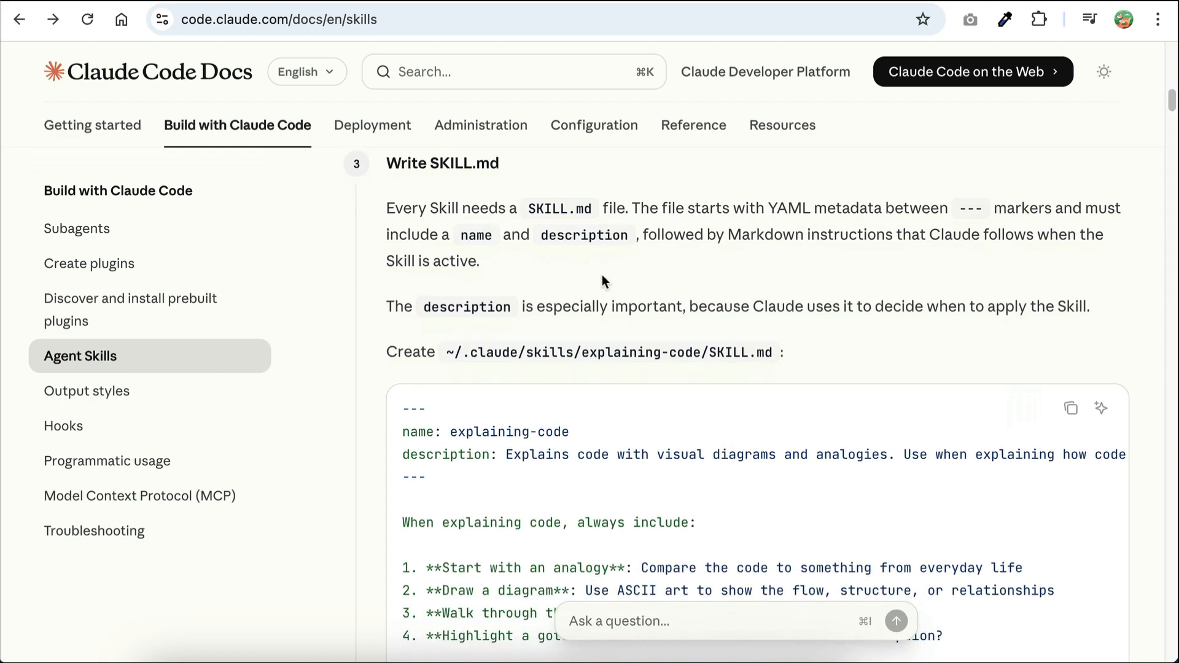
scroll(down, 3)
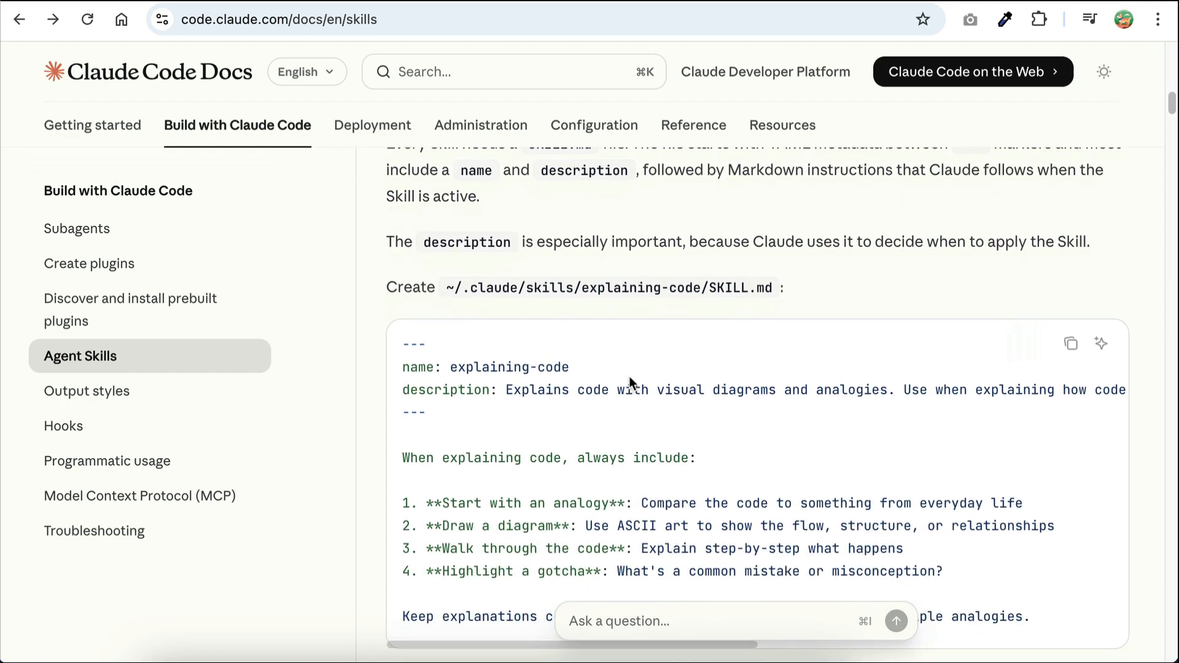
mouse_move(673, 287)
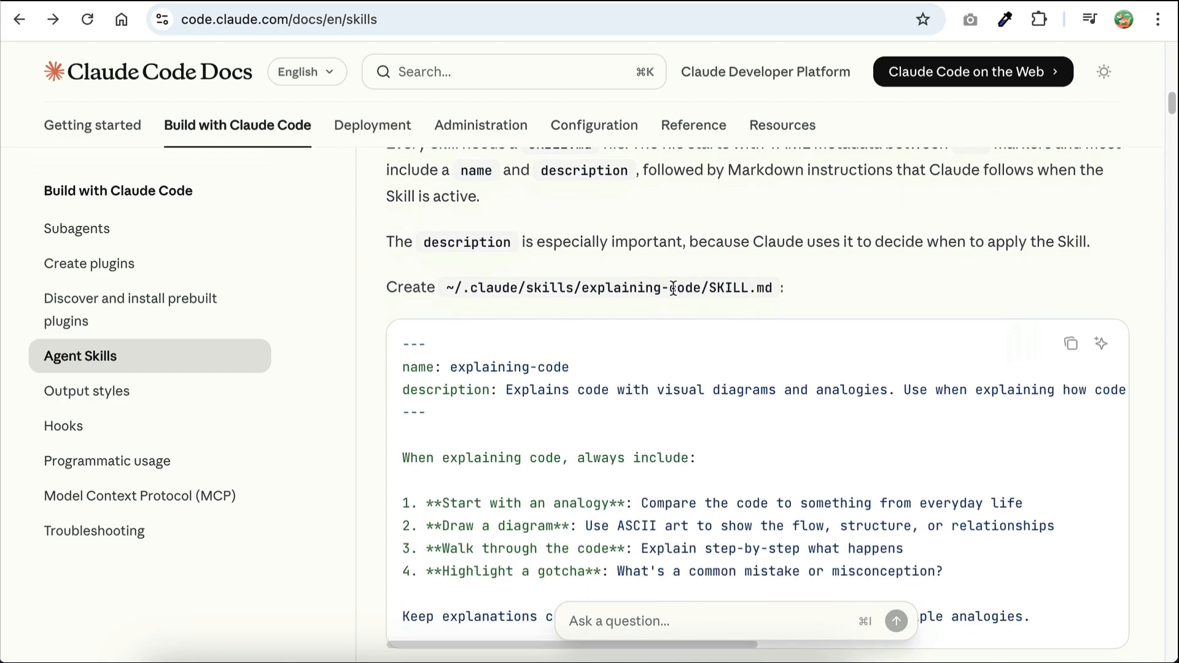
mouse_move(782, 379)
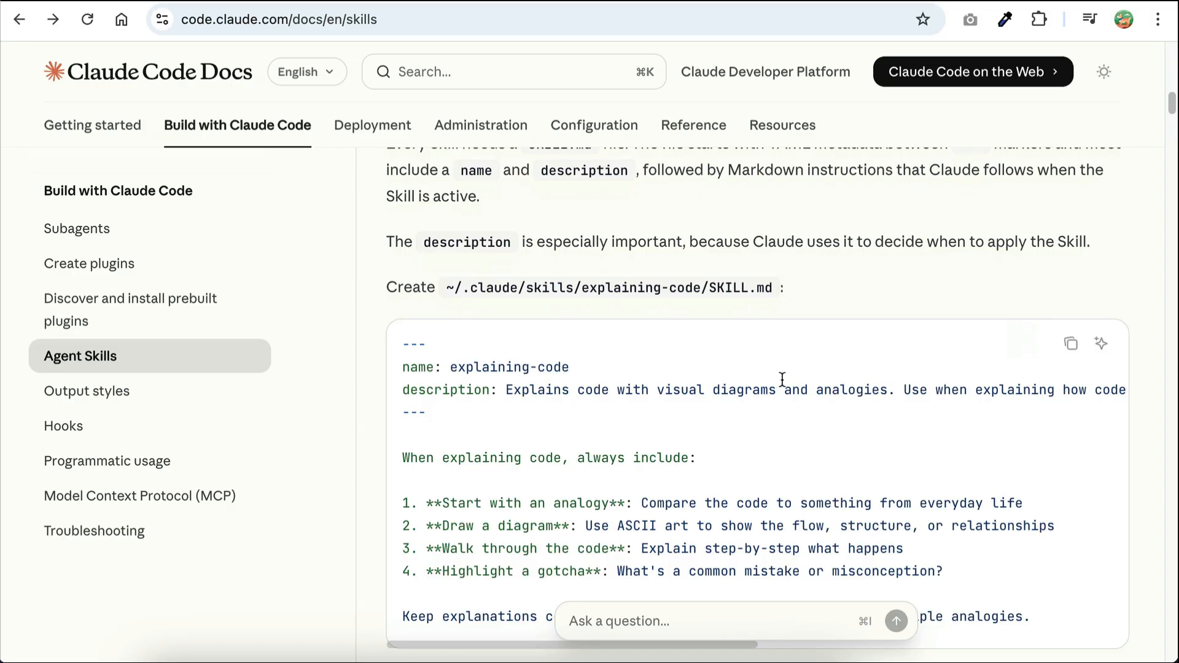
double_click(536, 389)
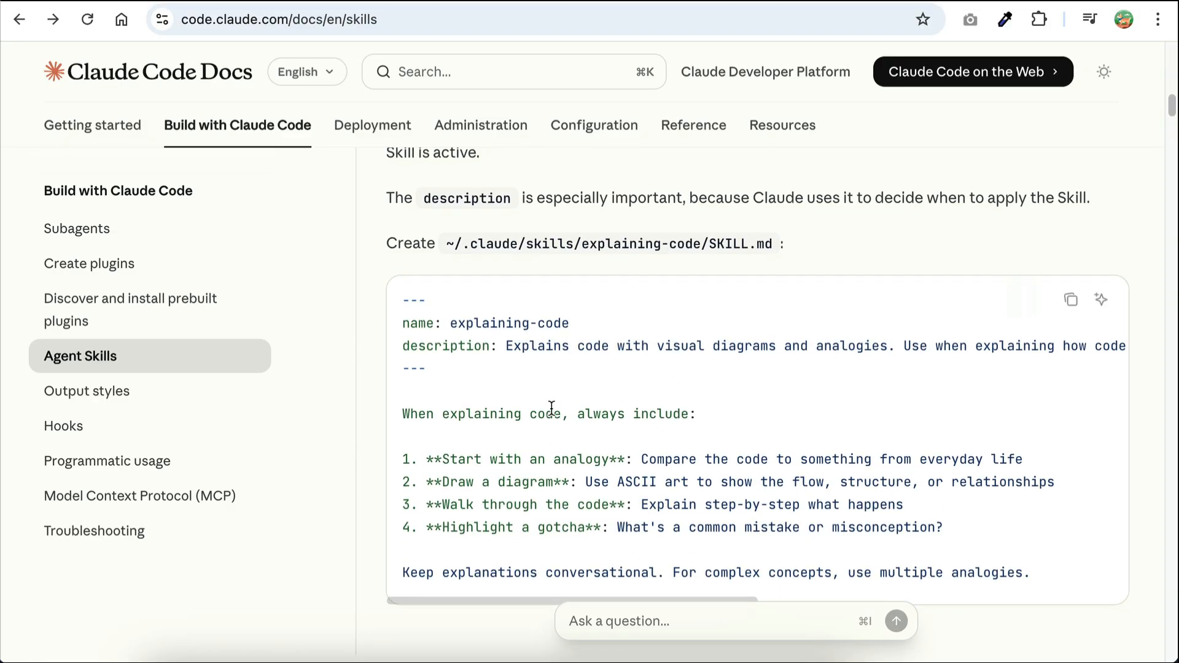
mouse_move(601, 479)
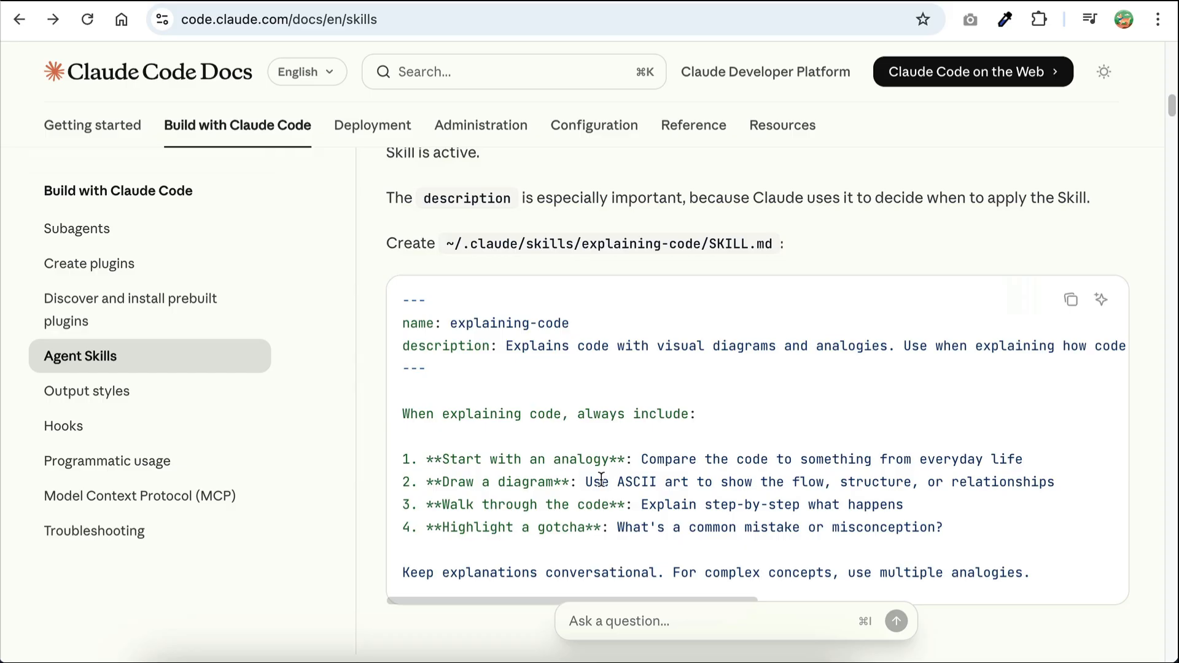
mouse_move(970, 537)
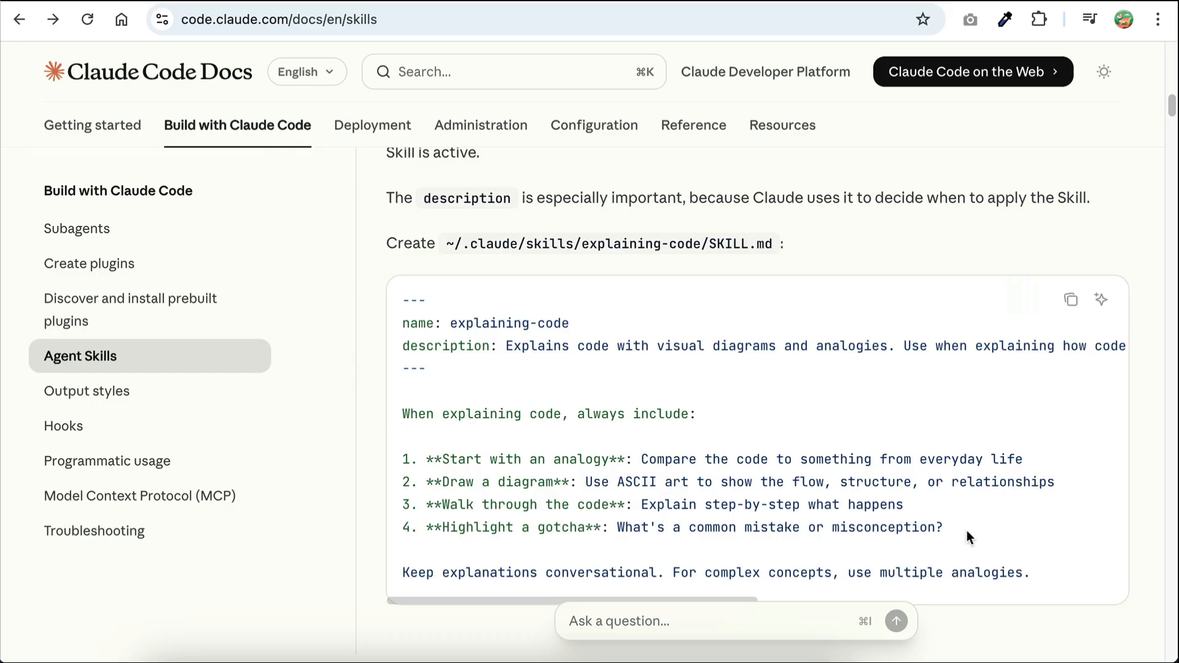
mouse_move(781, 384)
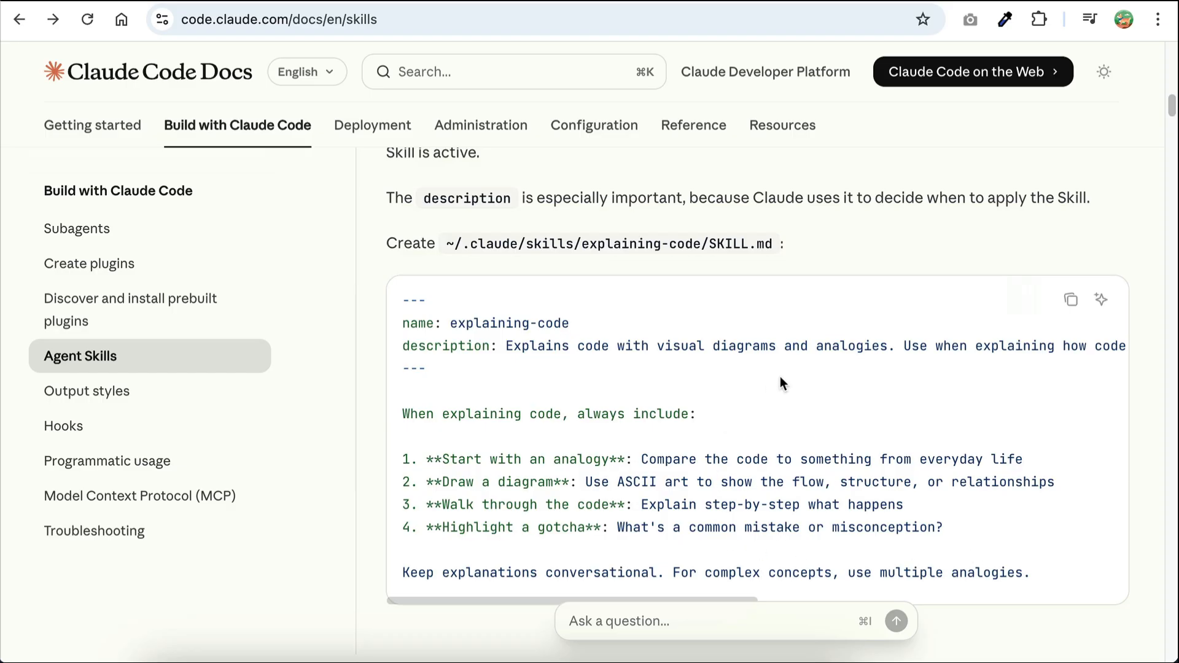
scroll(down, 3)
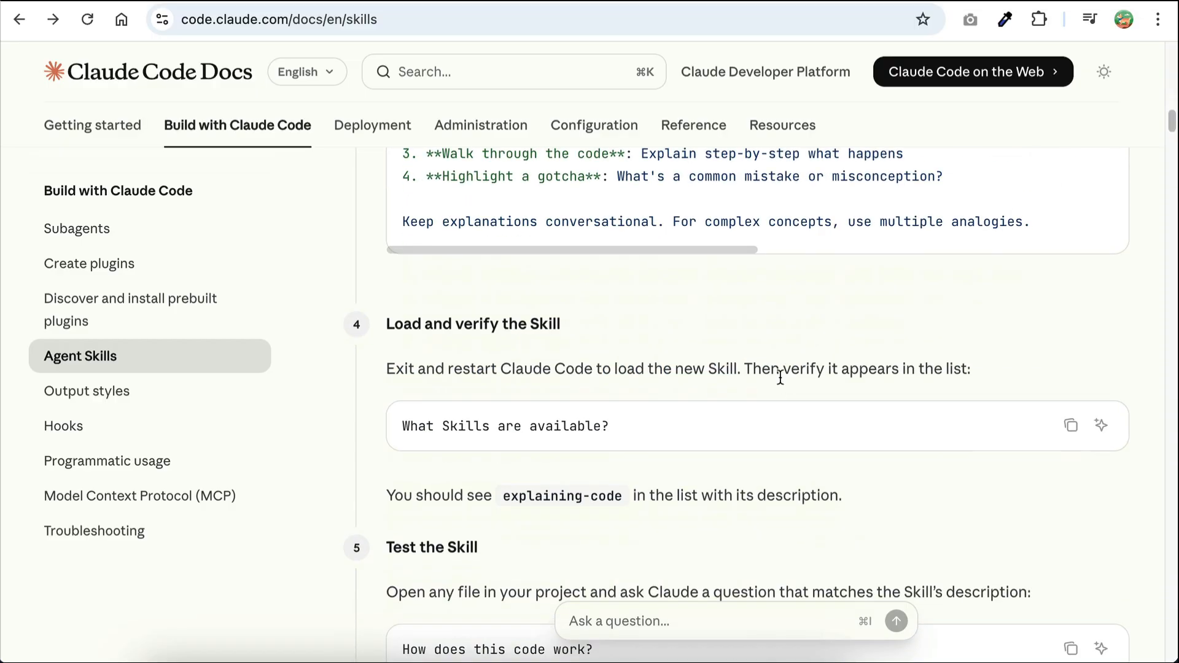
mouse_move(690, 401)
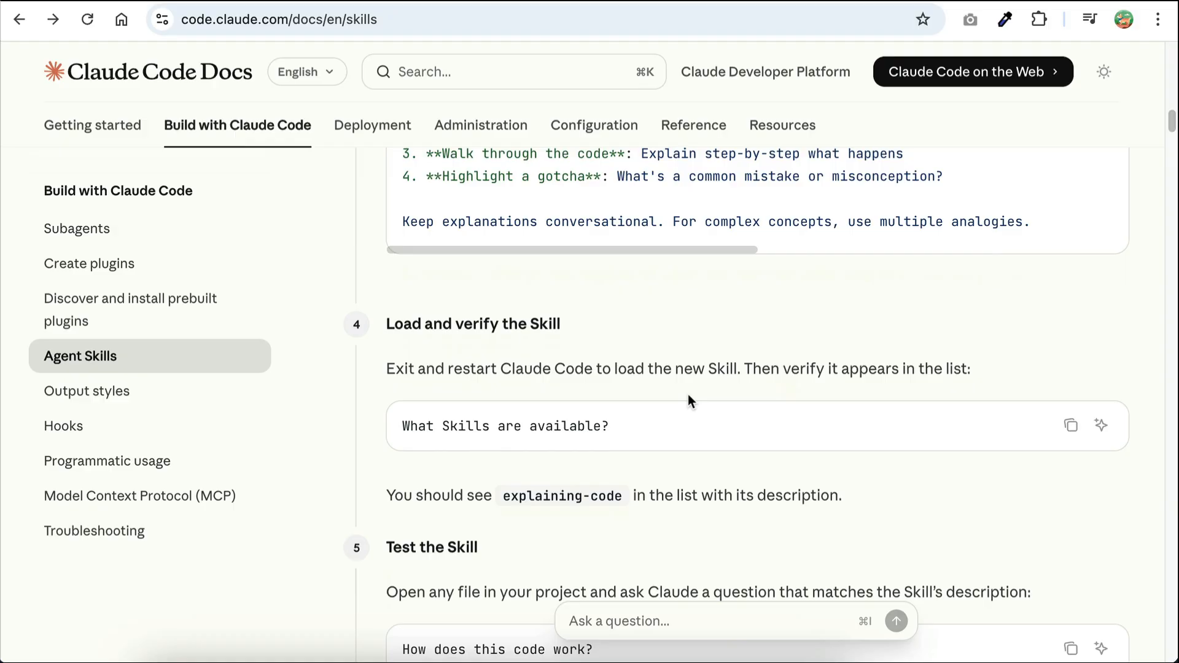
scroll(up, 3)
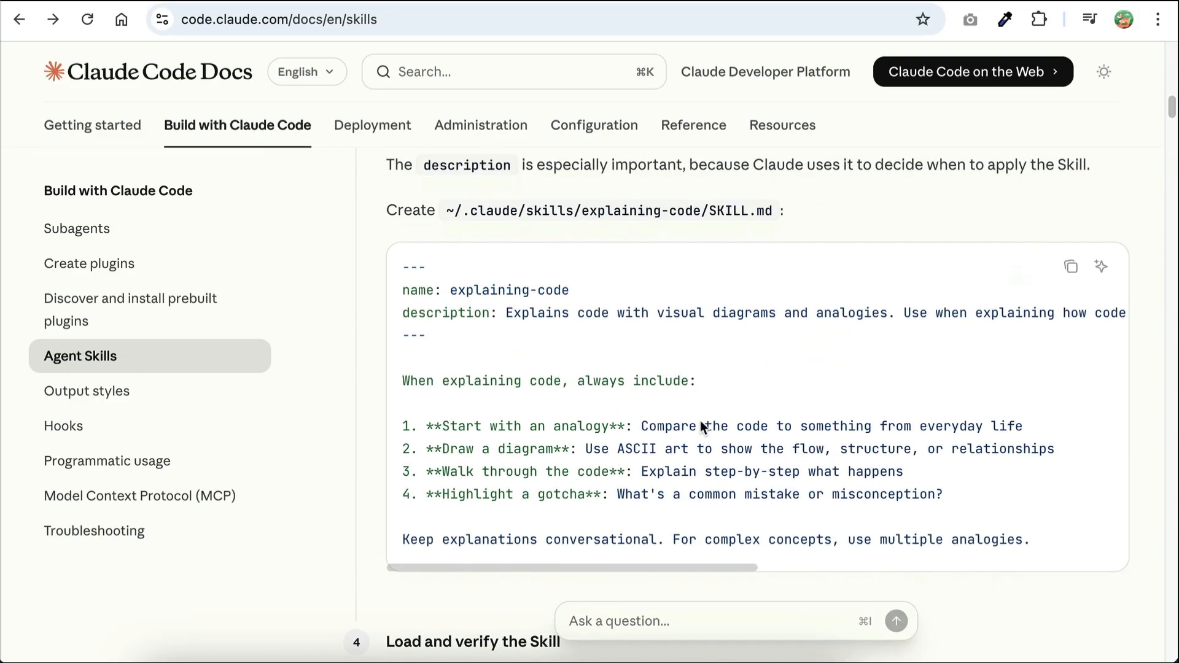
click(1071, 266)
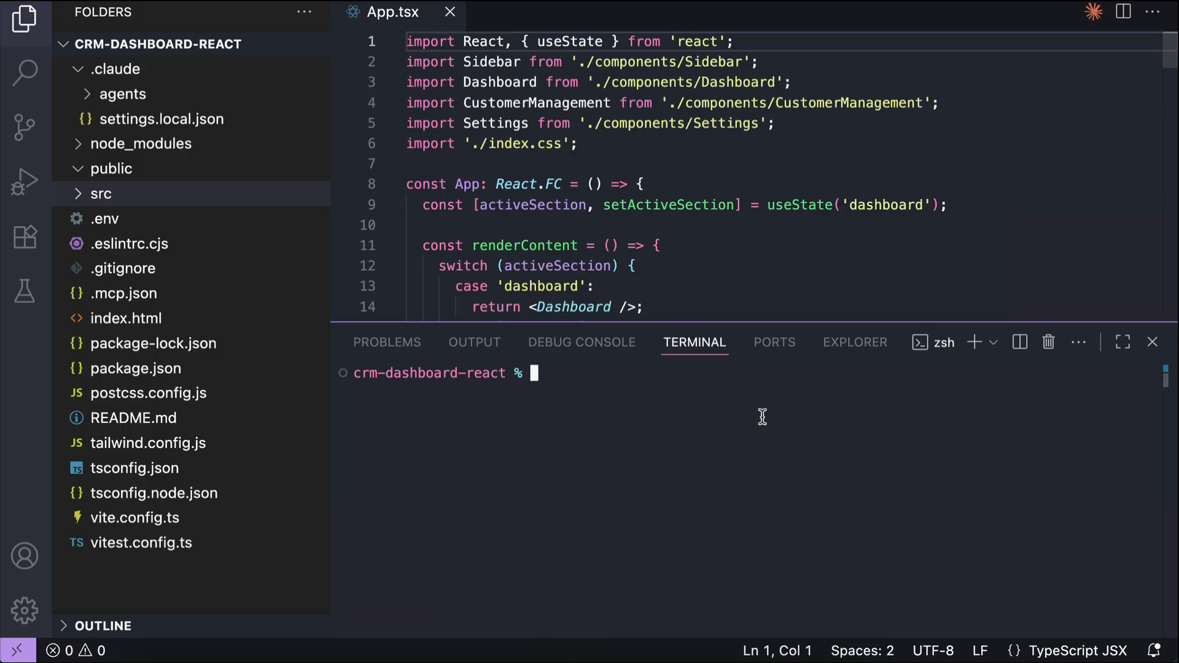
mouse_move(721, 386)
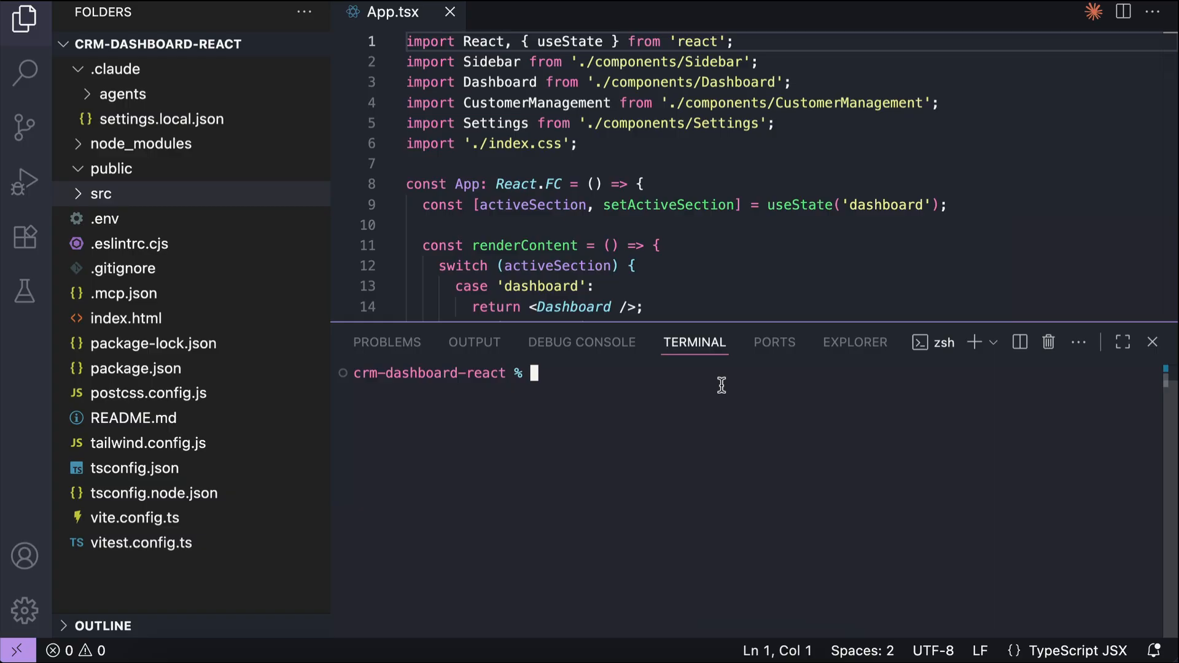
- Create a skills folder with a code-explainer folder inside .claude and begin its SKILL.md
right_click(114, 68)
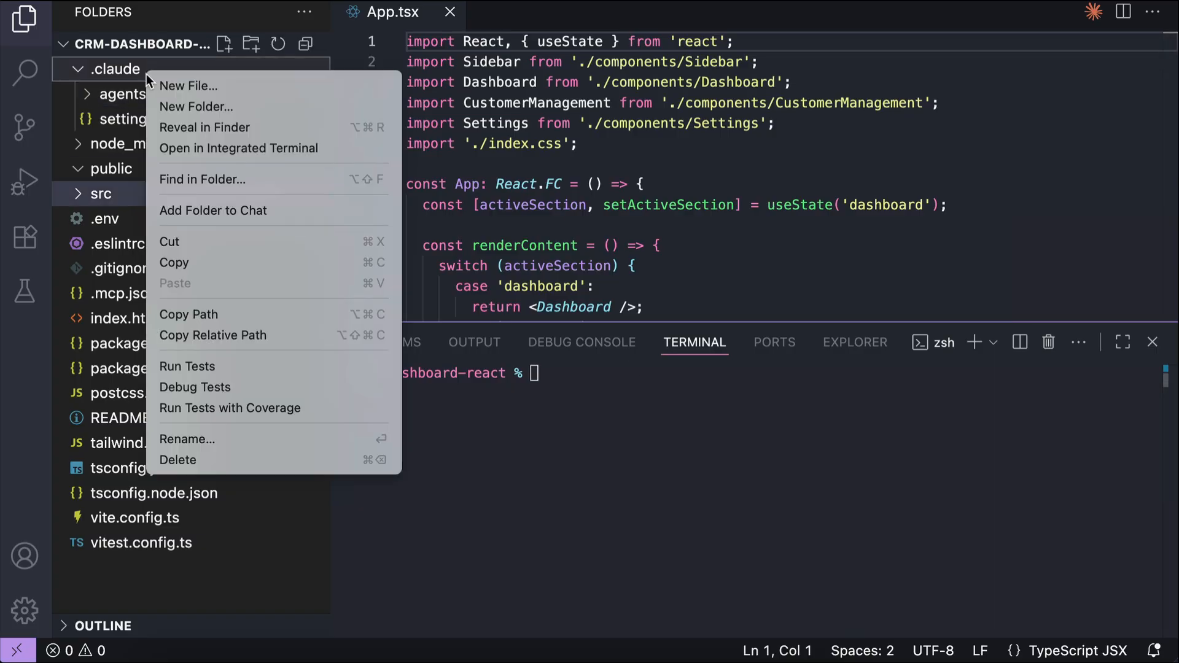
click(195, 106)
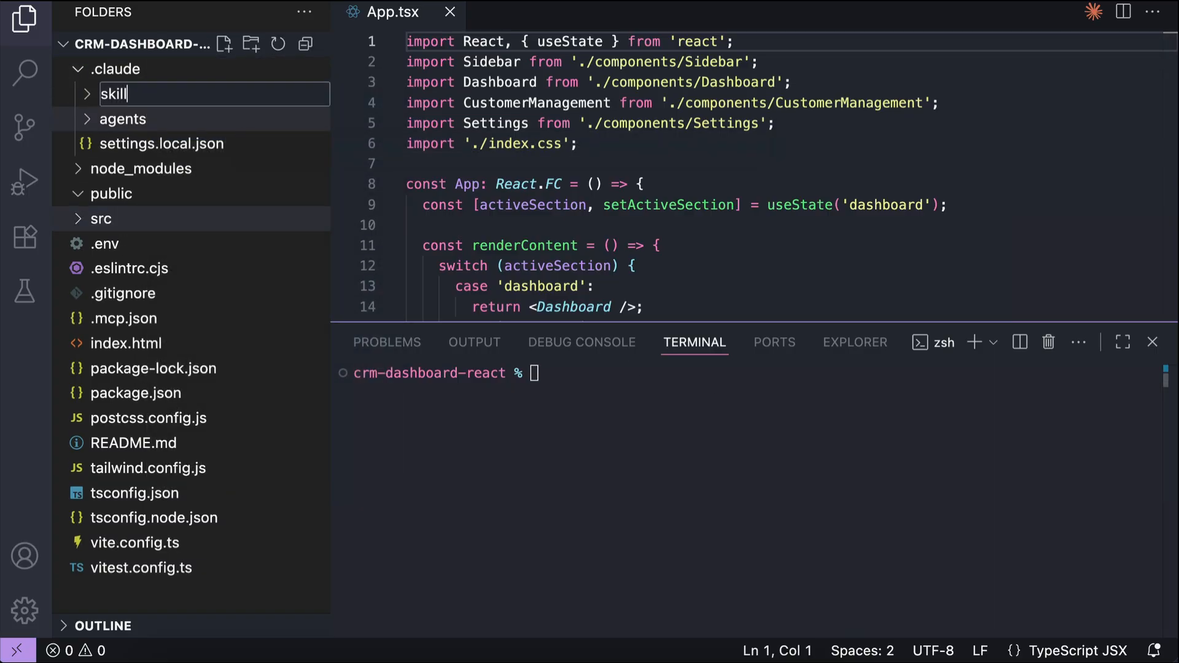
right_click(116, 119)
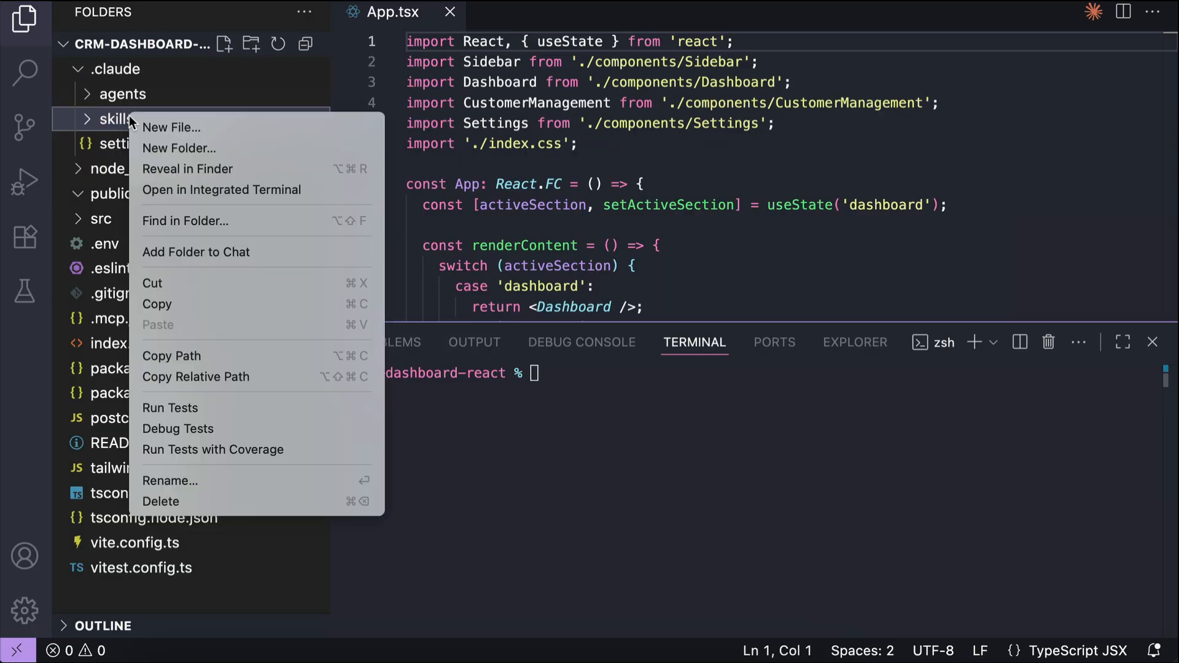
click(178, 147)
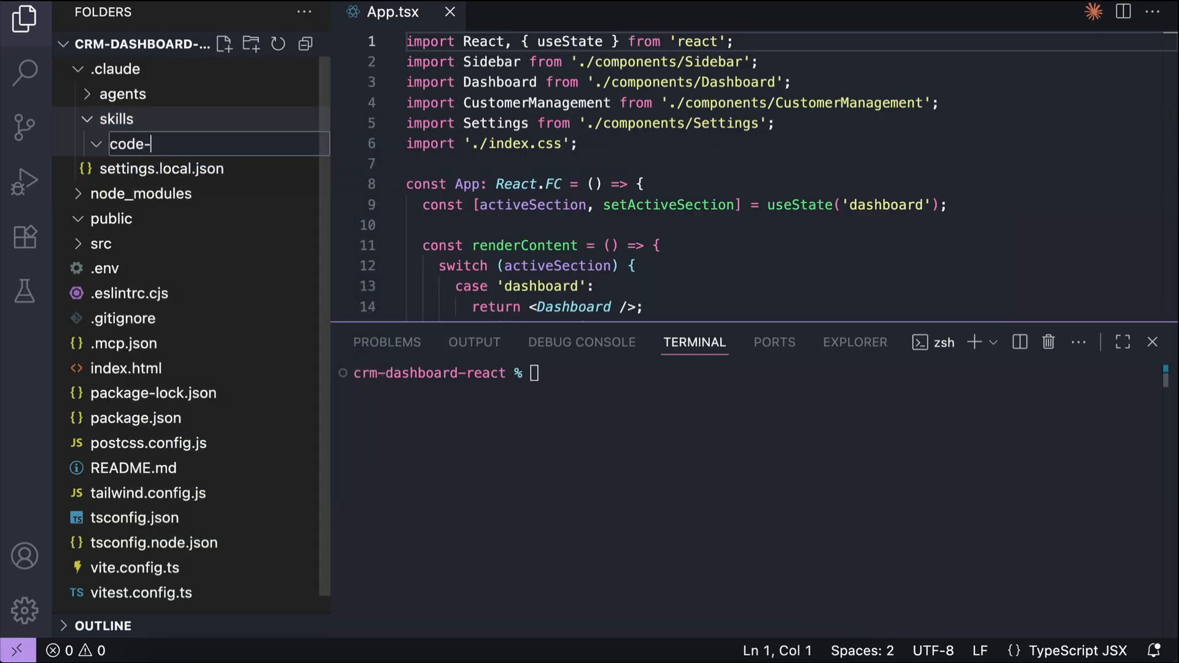
text(explainer)
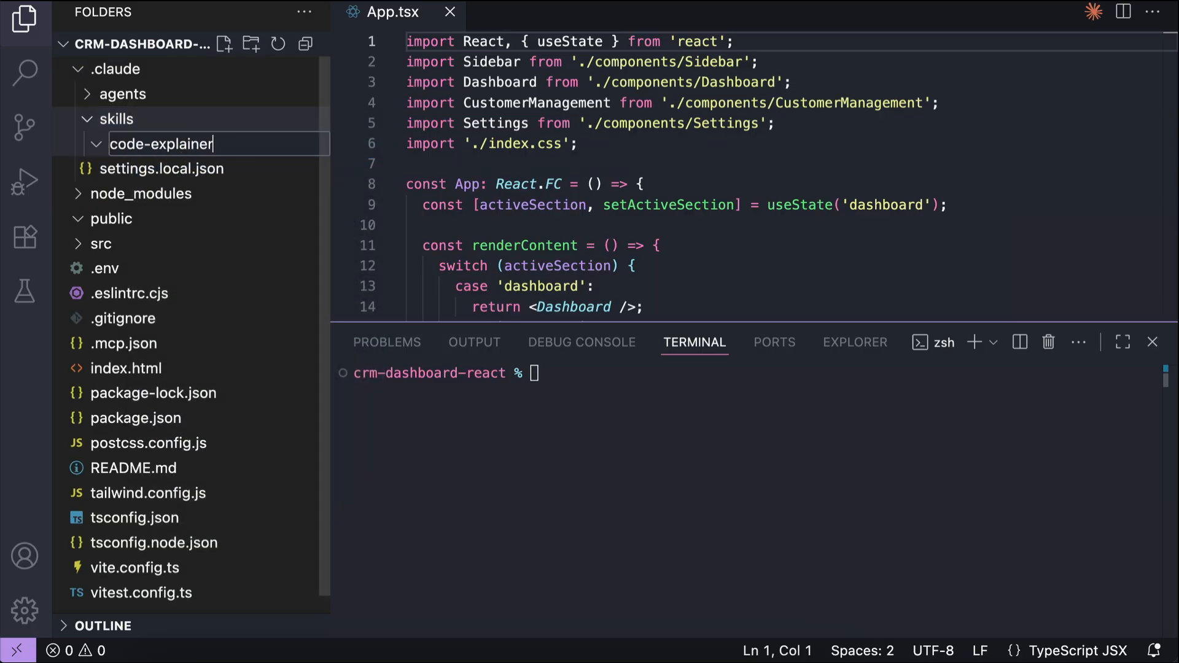
key(Return)
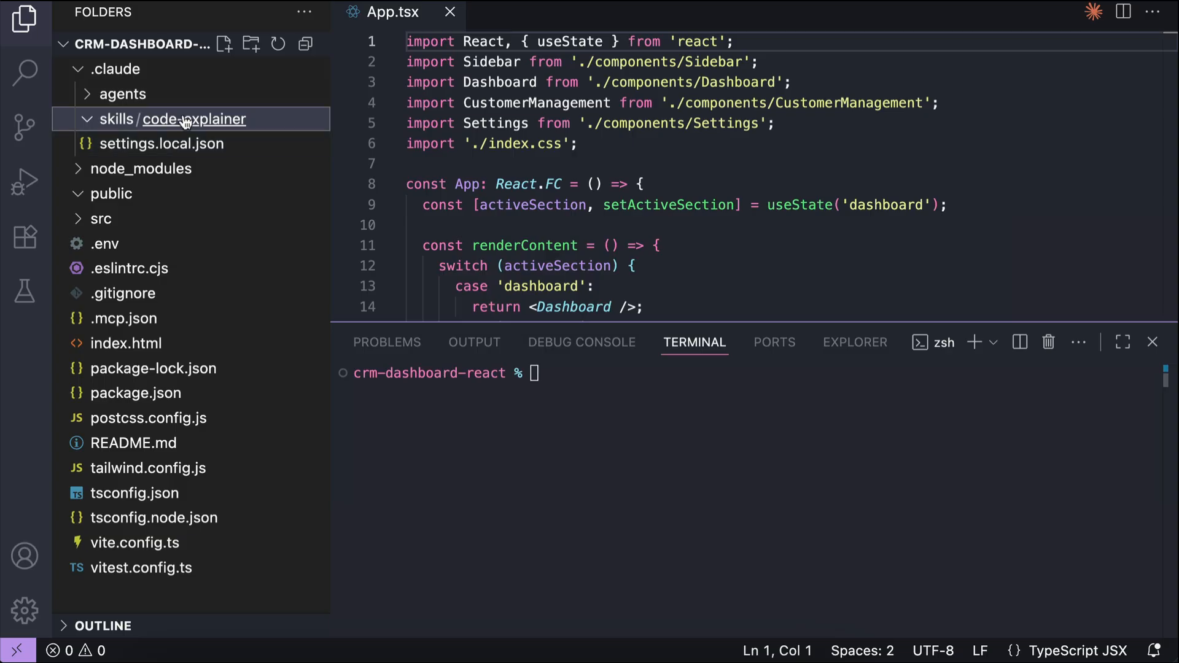
text(SKILL.md)
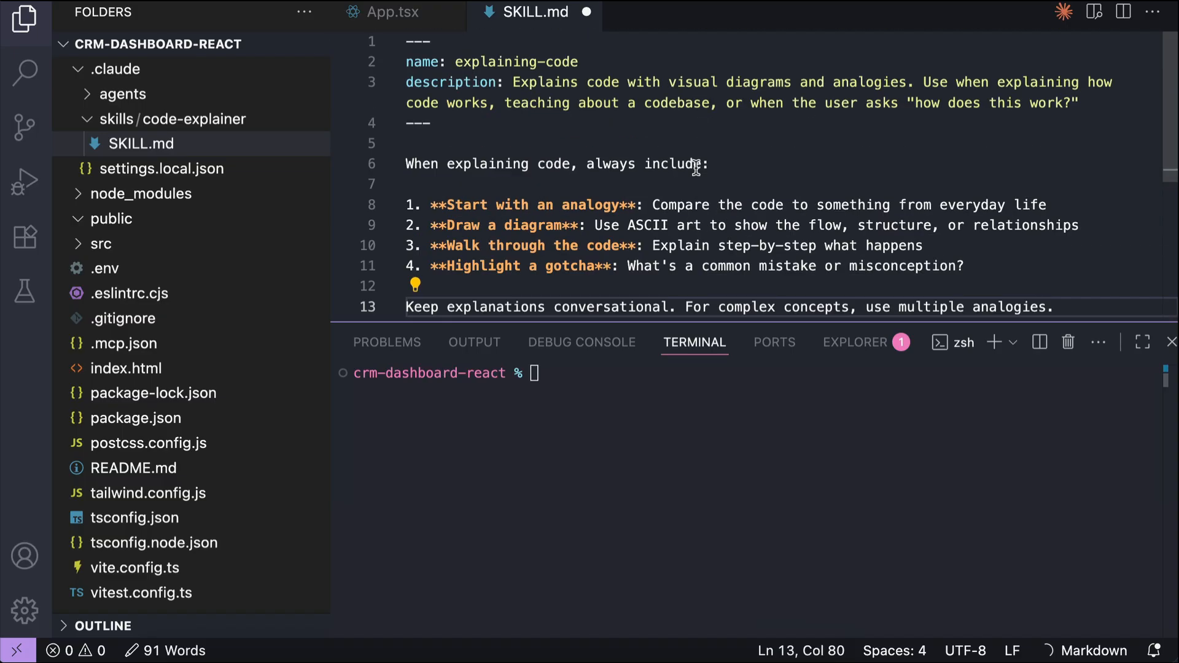
mouse_move(481, 61)
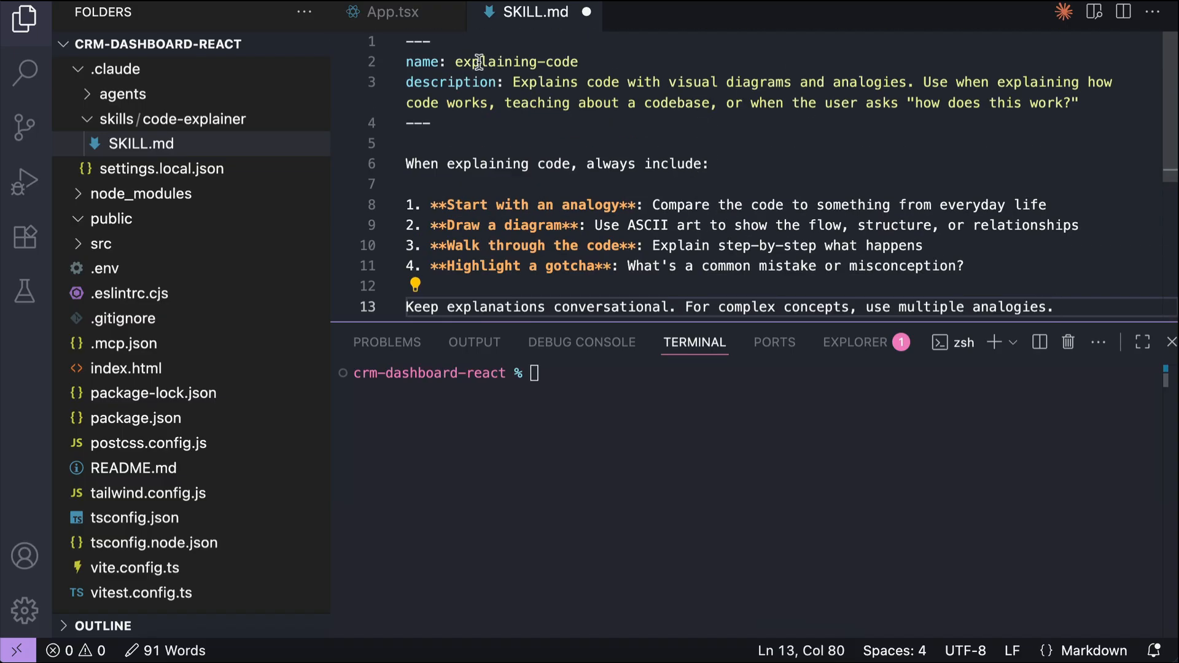
- Select the skill name explaining-code in SKILL.md so the folder can be renamed to match
double_click(515, 62)
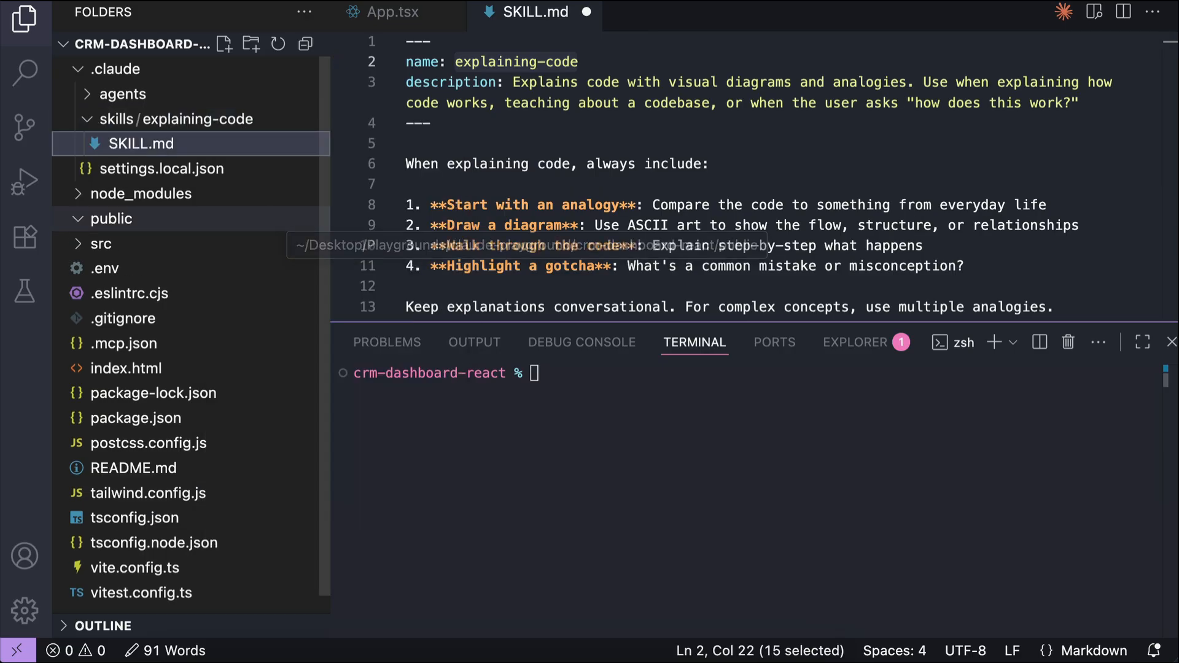
mouse_move(186, 119)
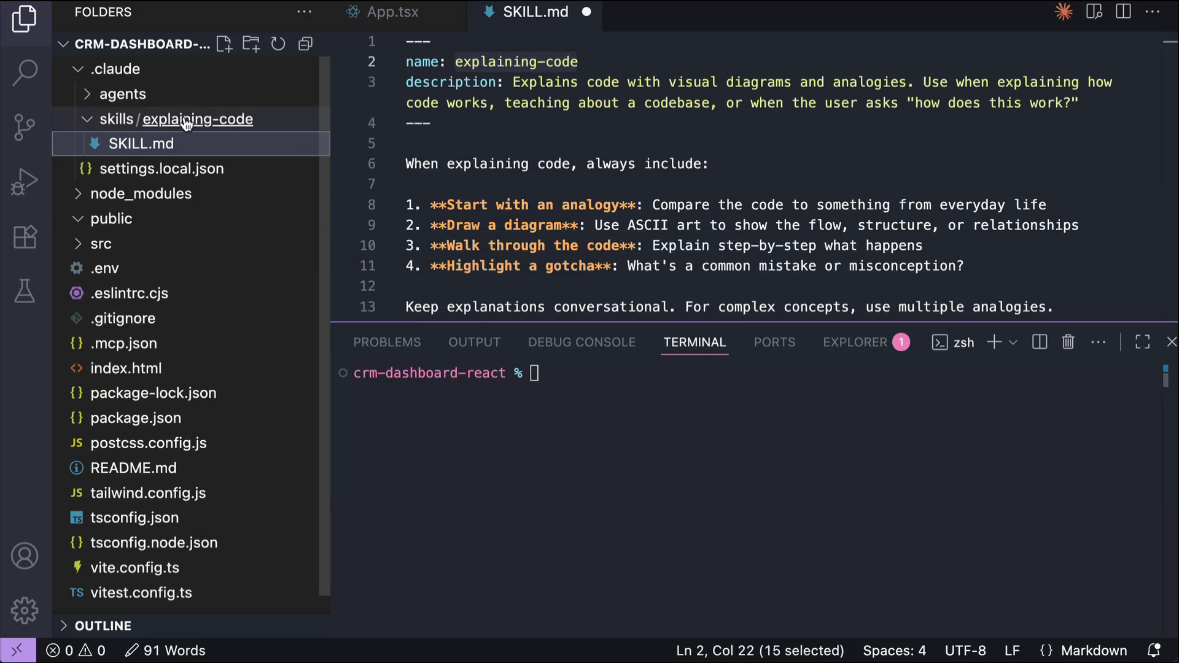
mouse_move(214, 168)
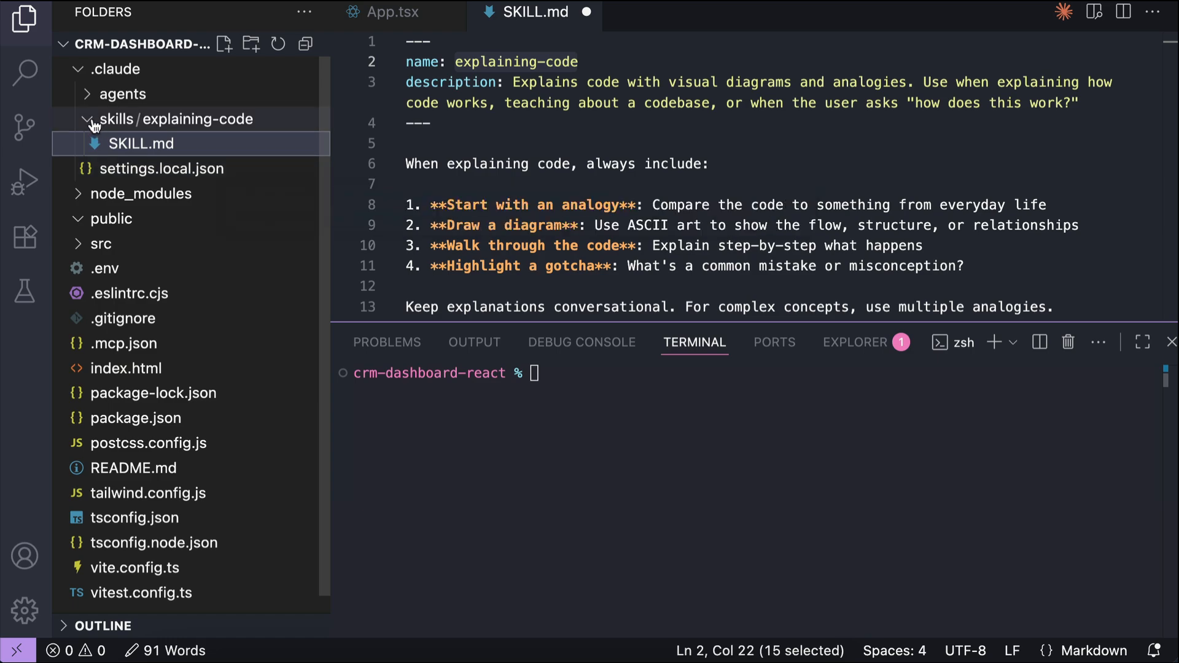
- Launch claude in the terminal and run /skills to confirm explaining-code is listed as a project skill
text(claude)
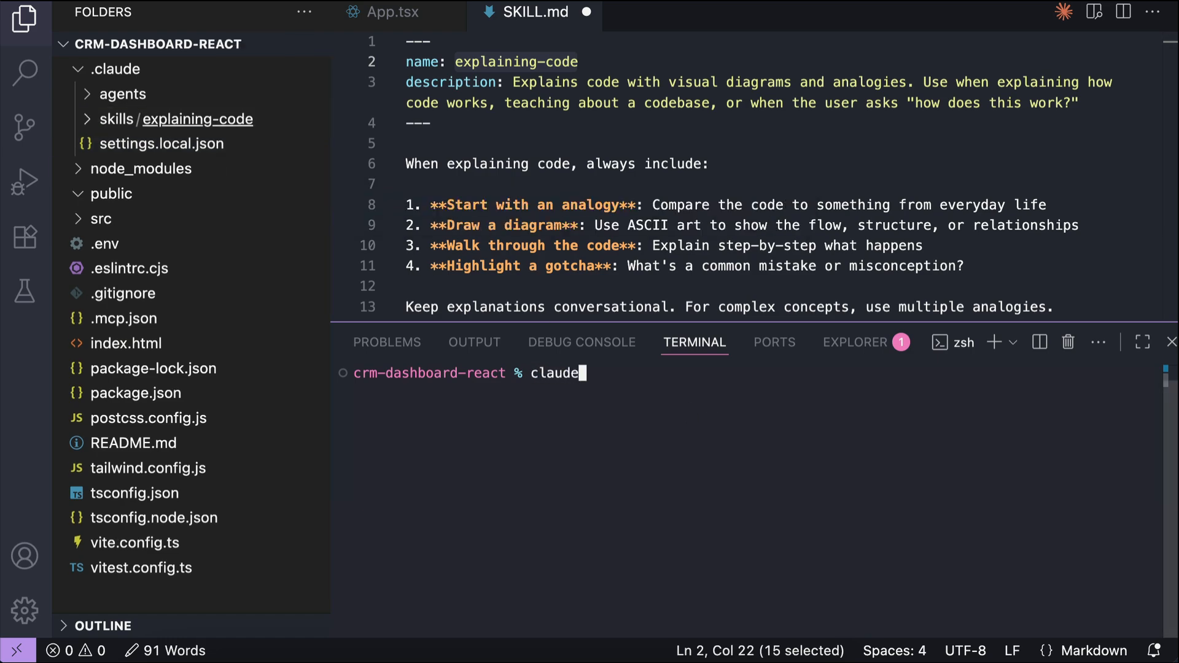
key(Return)
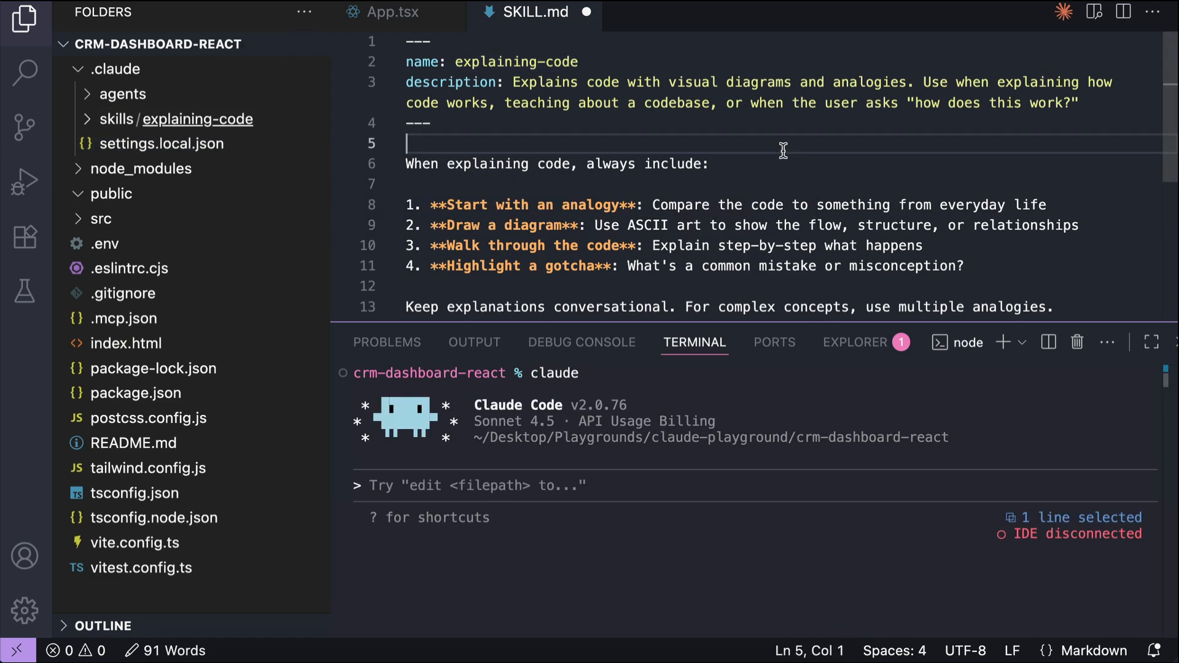
text(/skills)
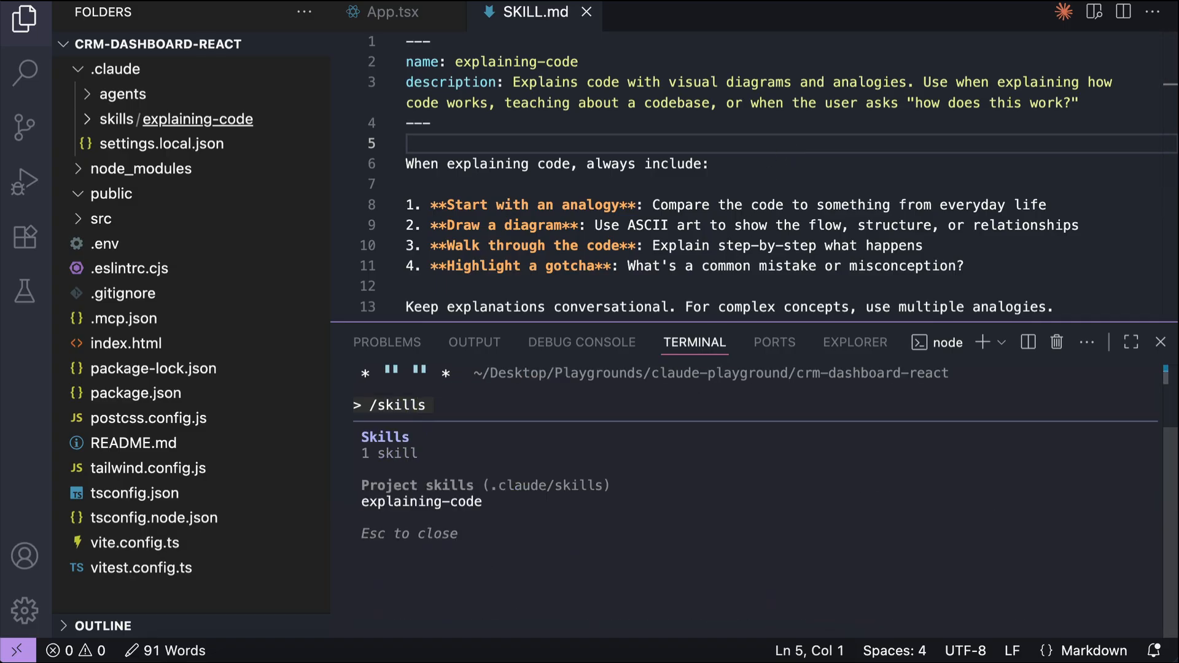
mouse_move(506, 453)
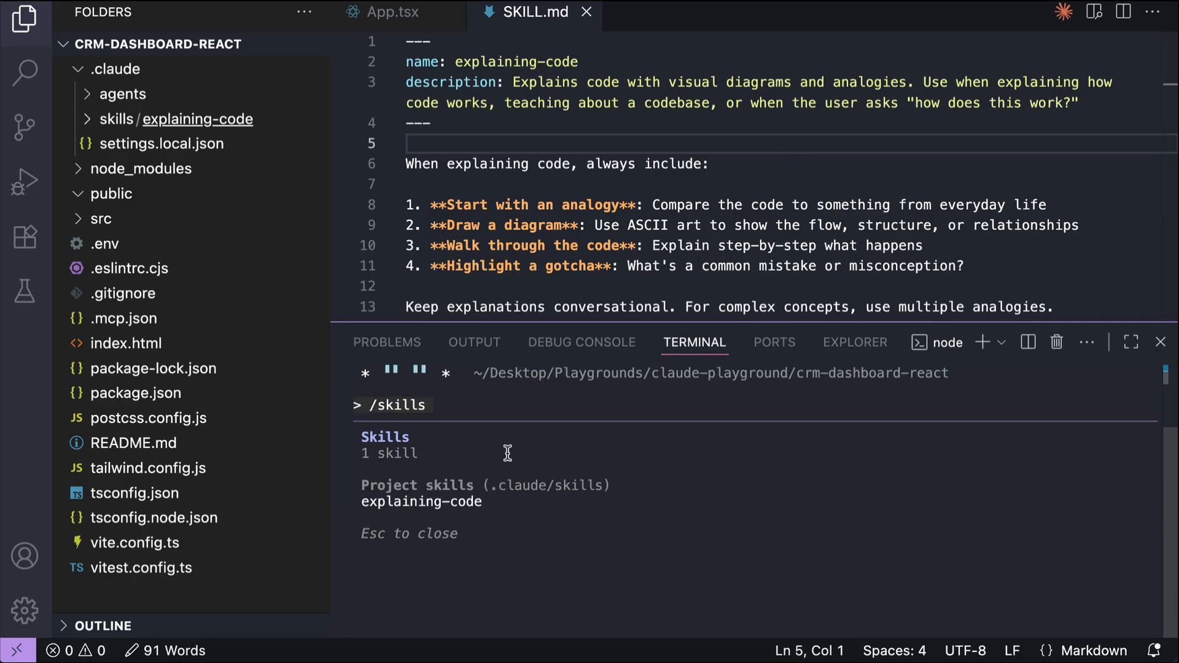
mouse_move(371, 523)
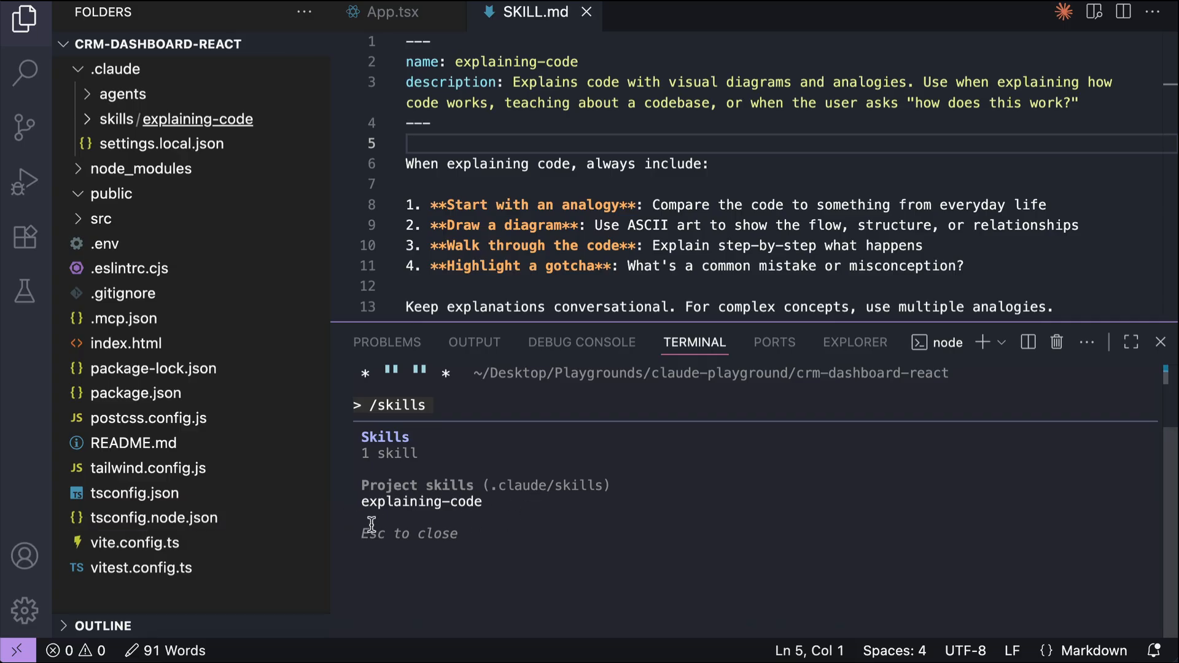
key(Escape)
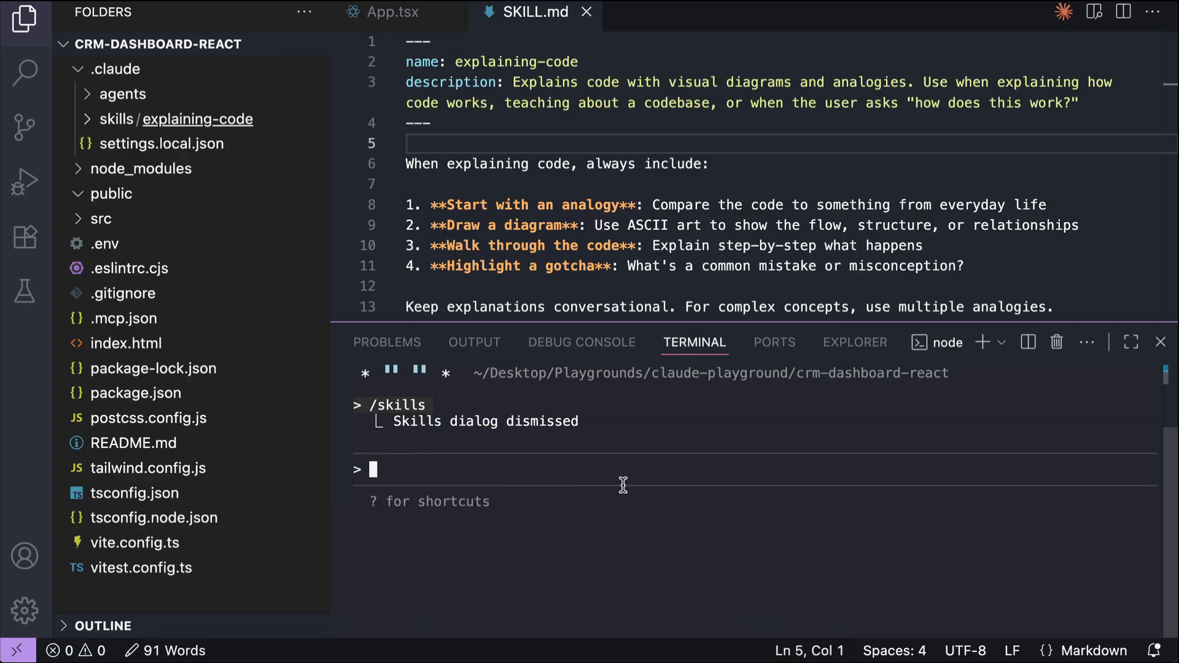
mouse_move(507, 96)
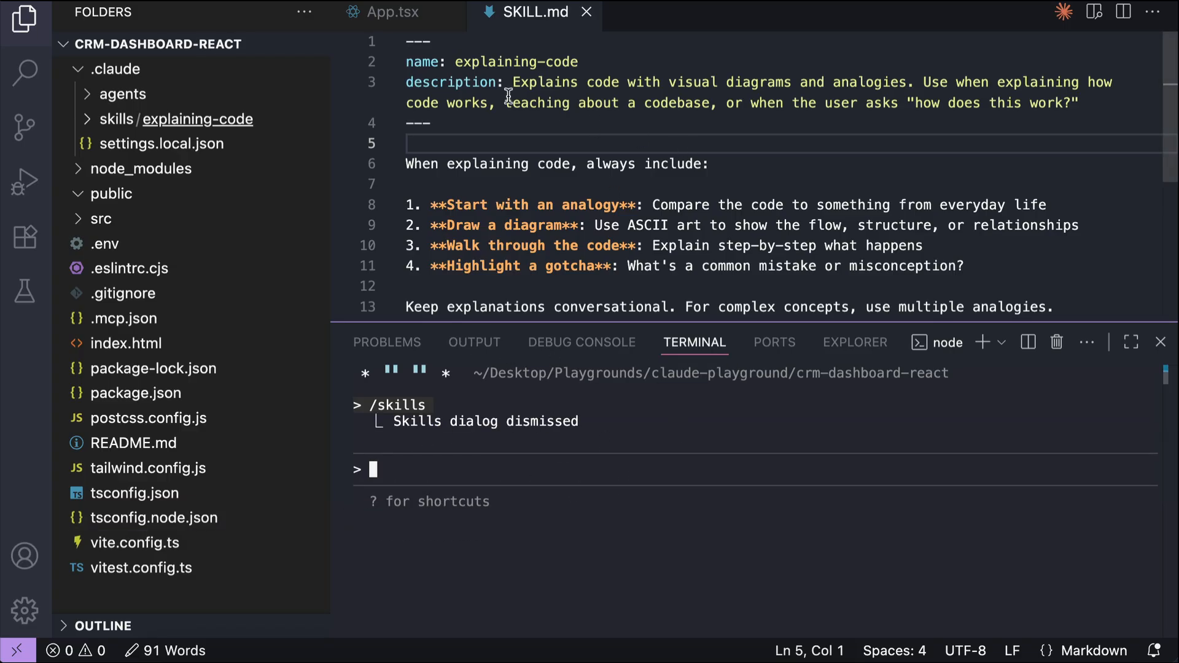
- Switch to the running CRM Pro app at localhost:3000 and look over the sales dashboard
click(391, 12)
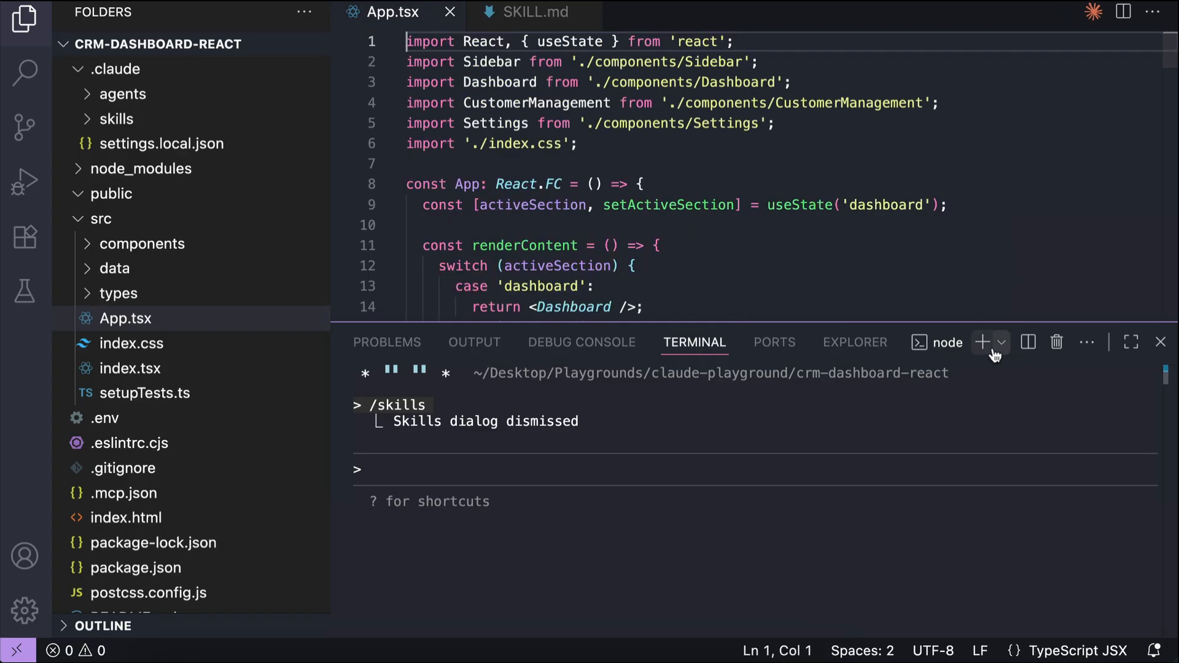
click(982, 342)
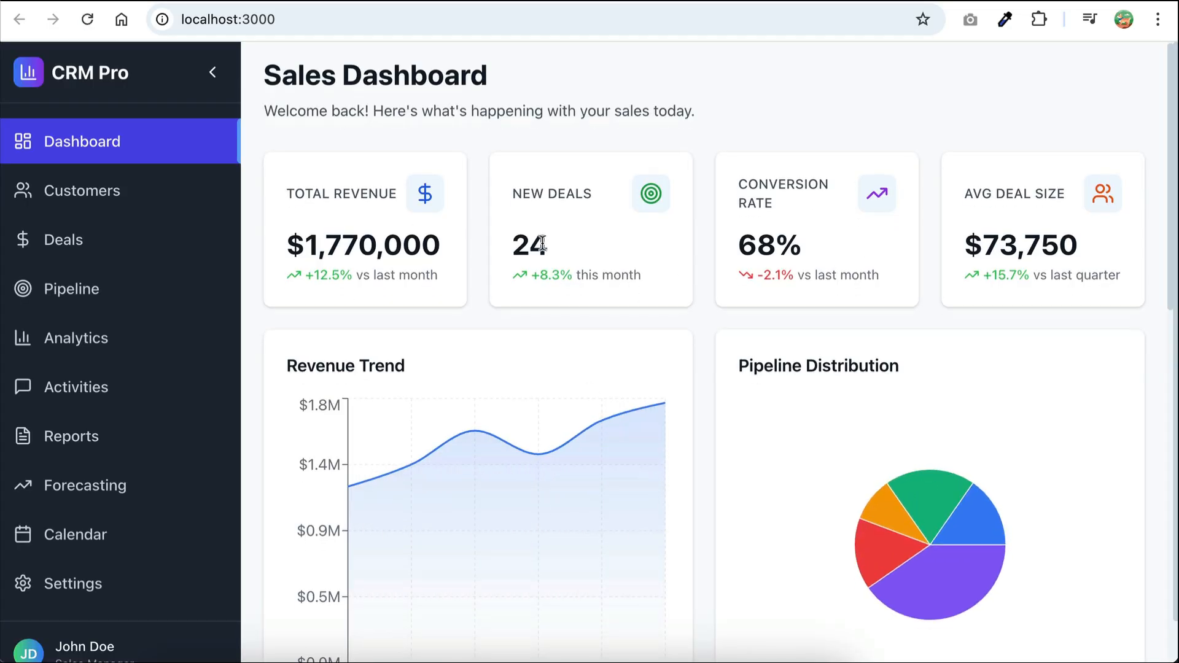
scroll(down, 3)
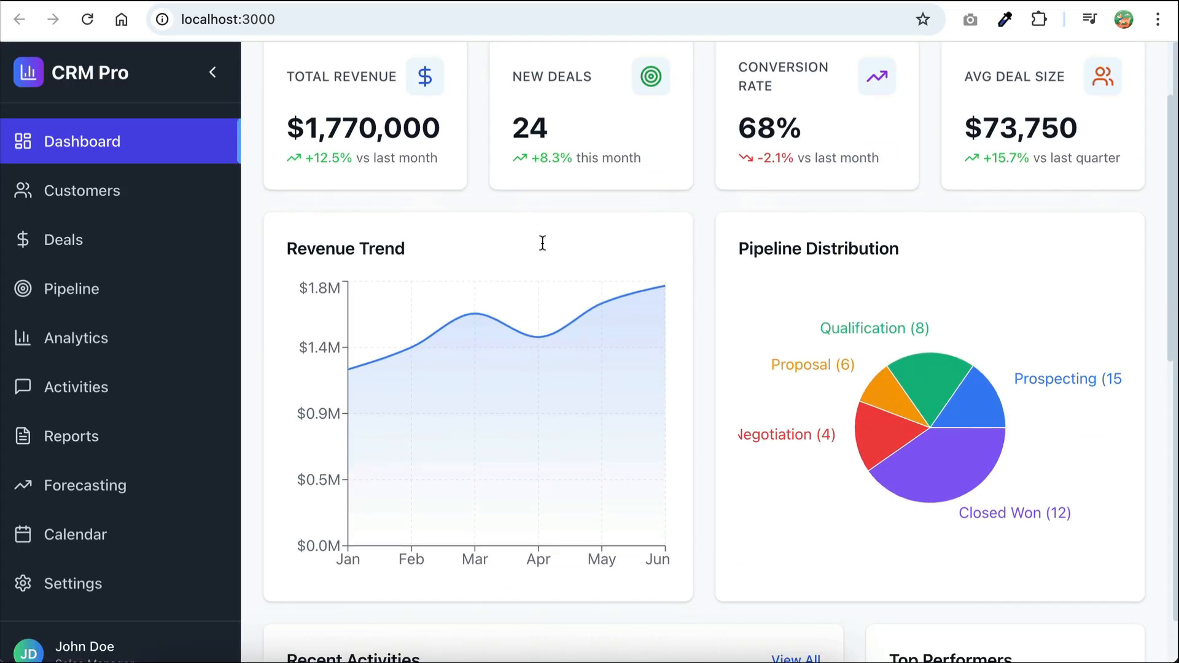
scroll(down, 3)
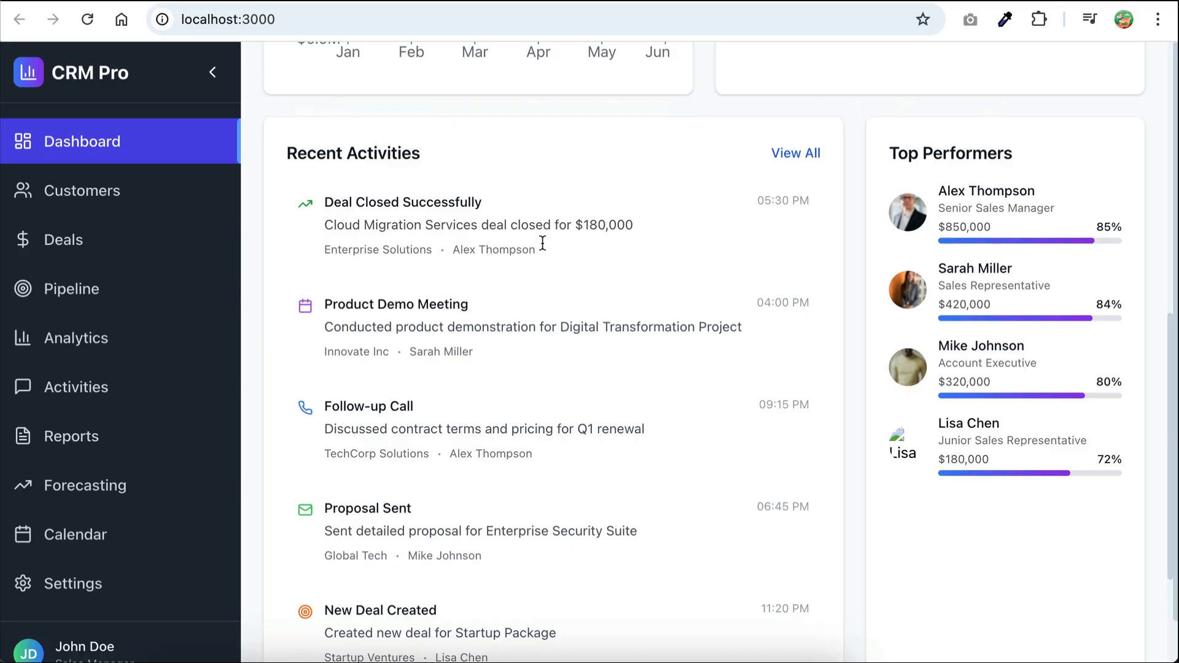
scroll(up, 3)
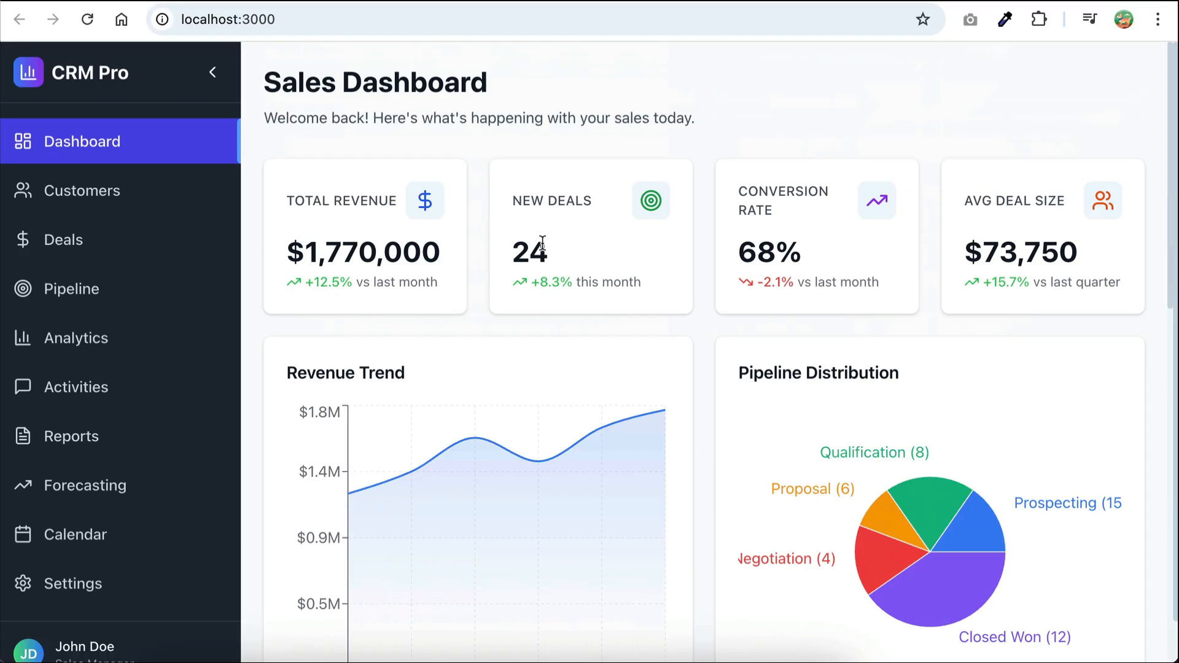
- Browse the Customers list and Deals page, then return to the Sales Dashboard
click(83, 191)
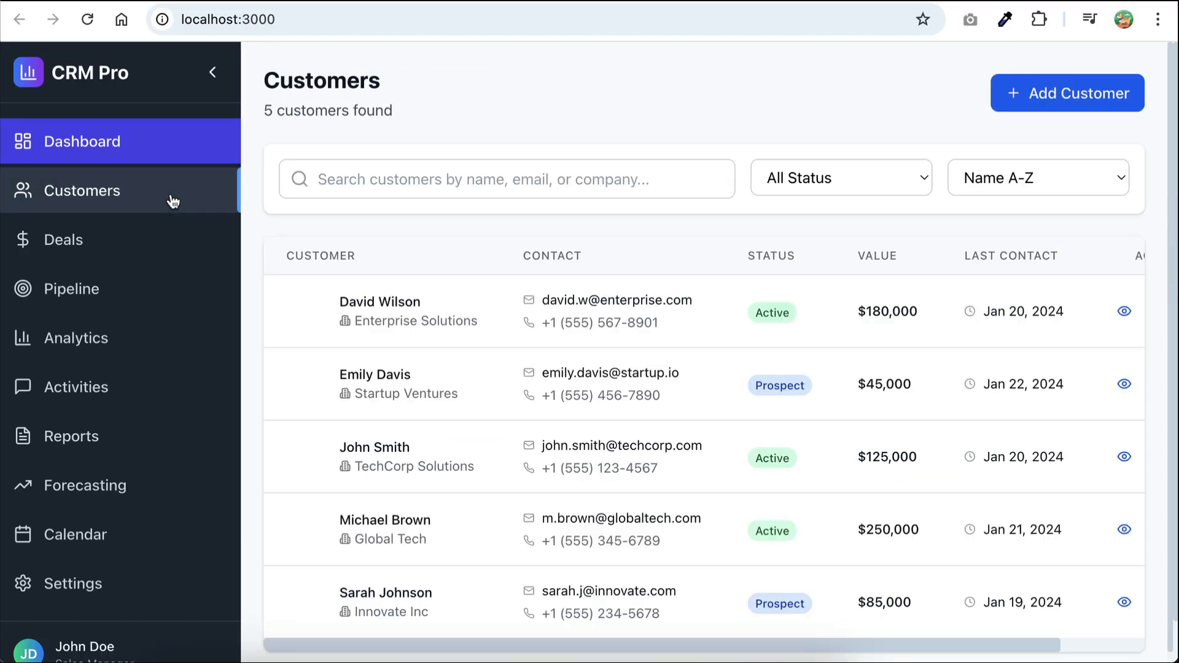
click(63, 239)
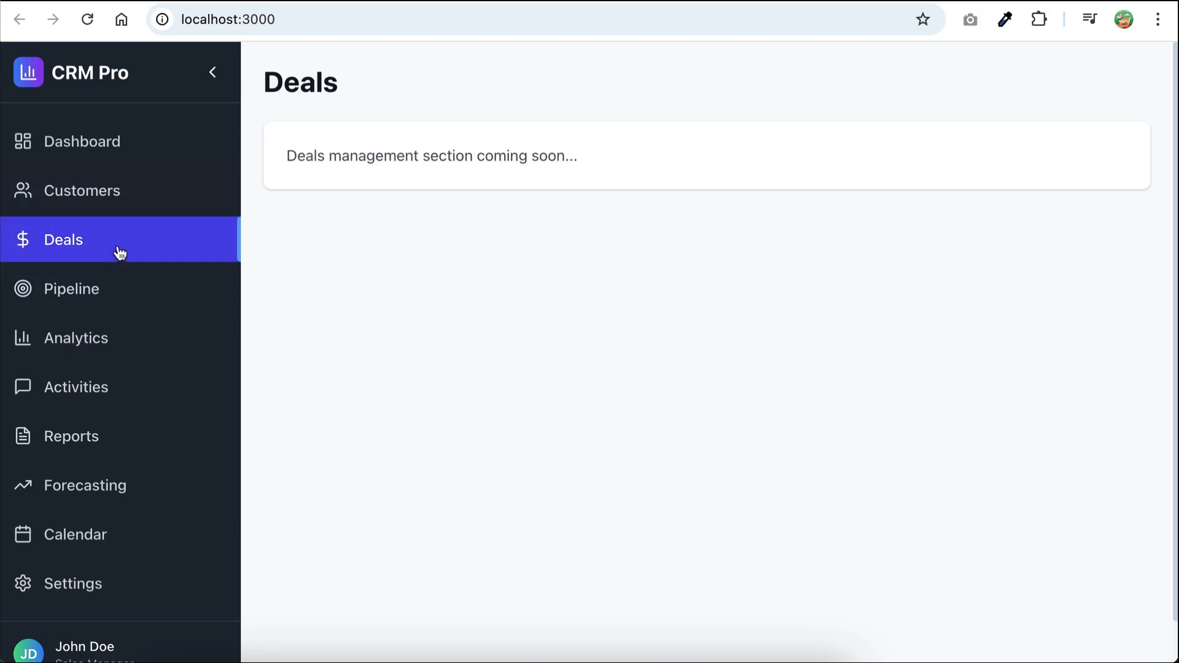
mouse_move(544, 163)
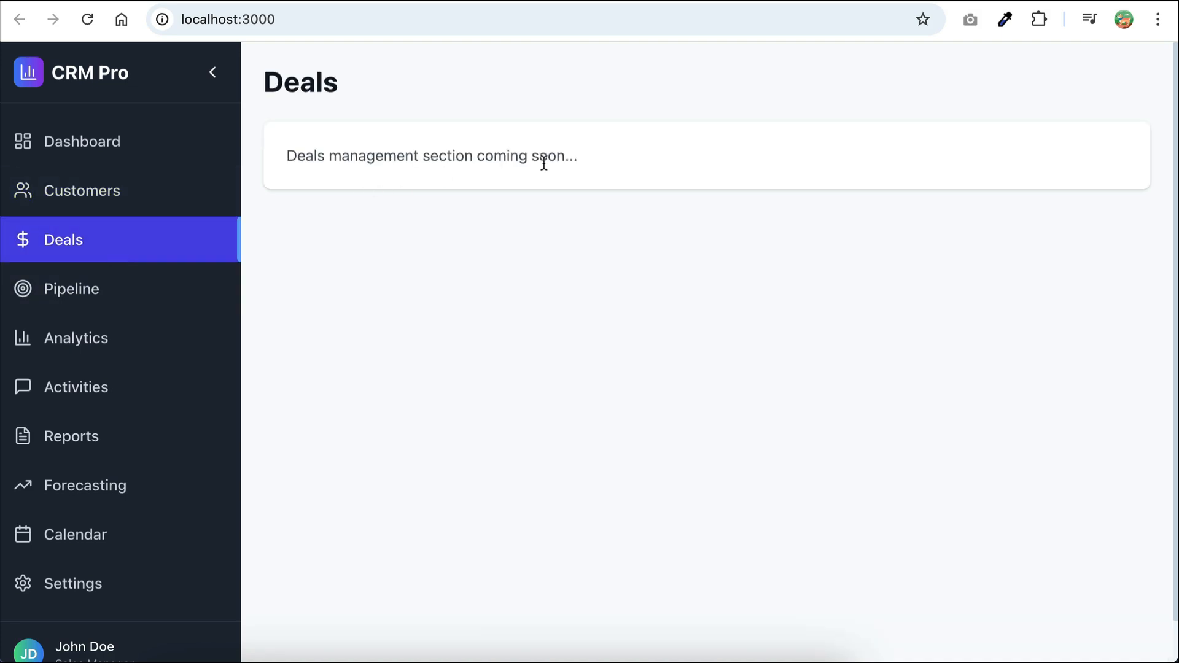
mouse_move(110, 324)
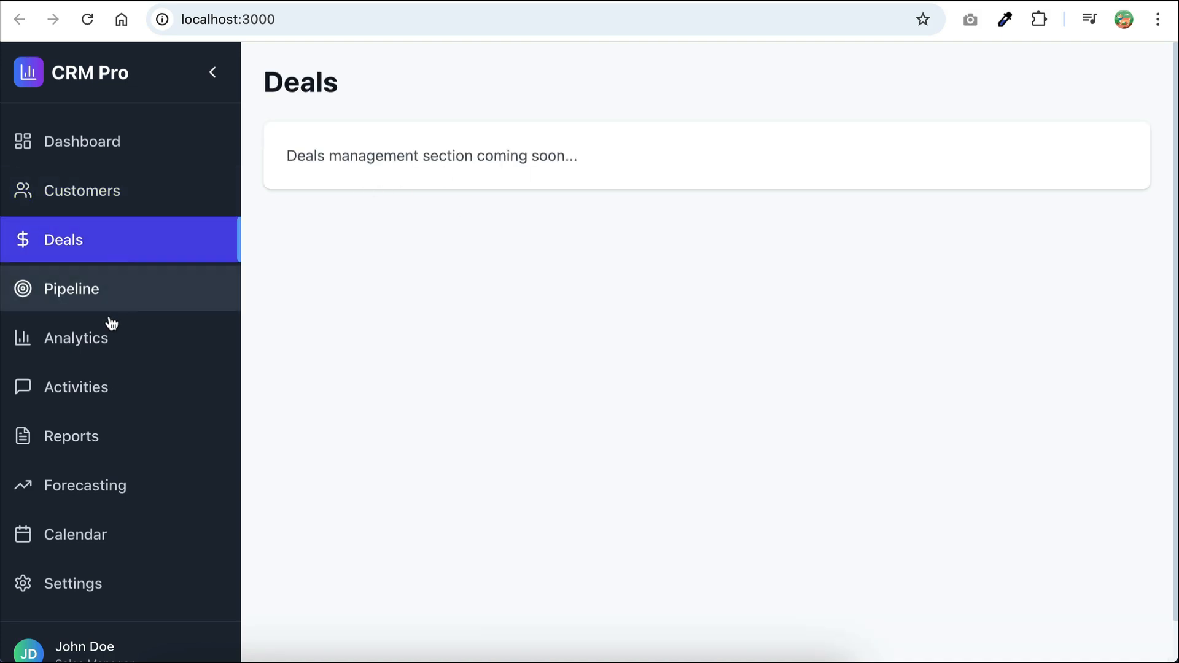
click(83, 191)
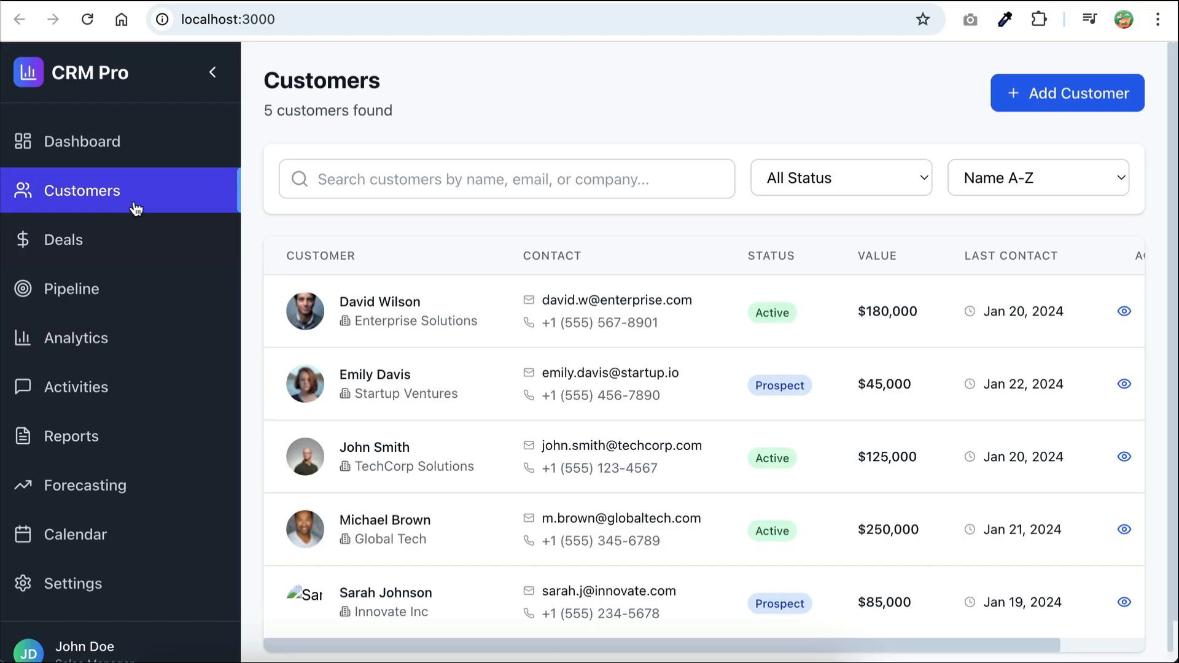
click(81, 141)
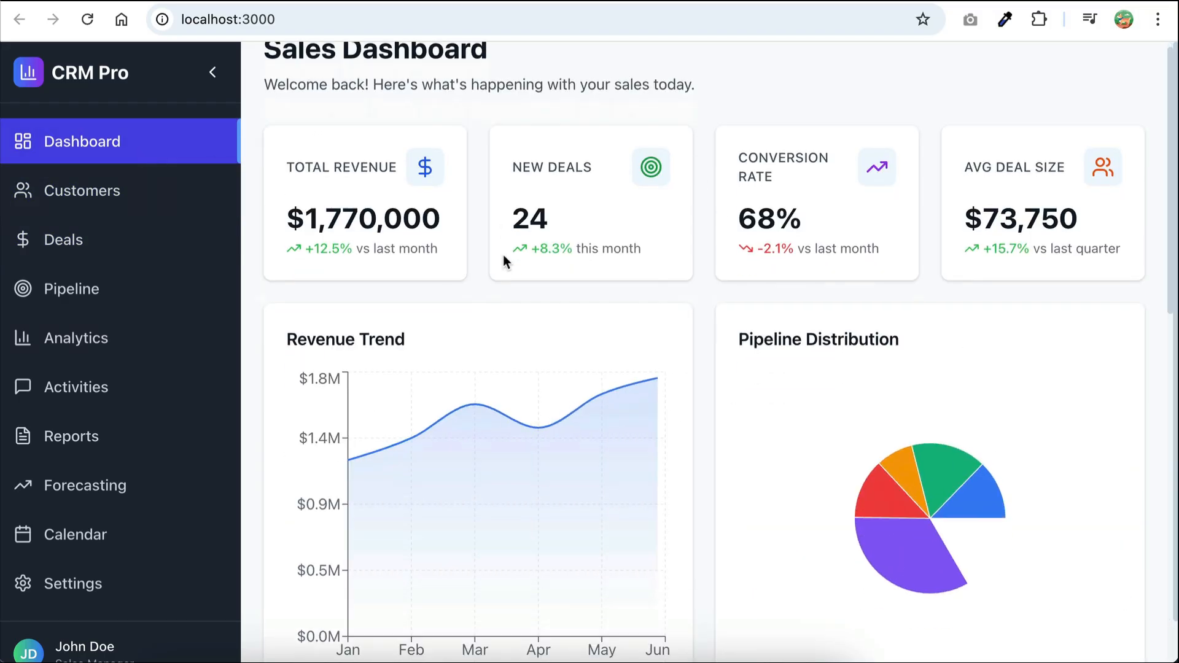
scroll(up, 3)
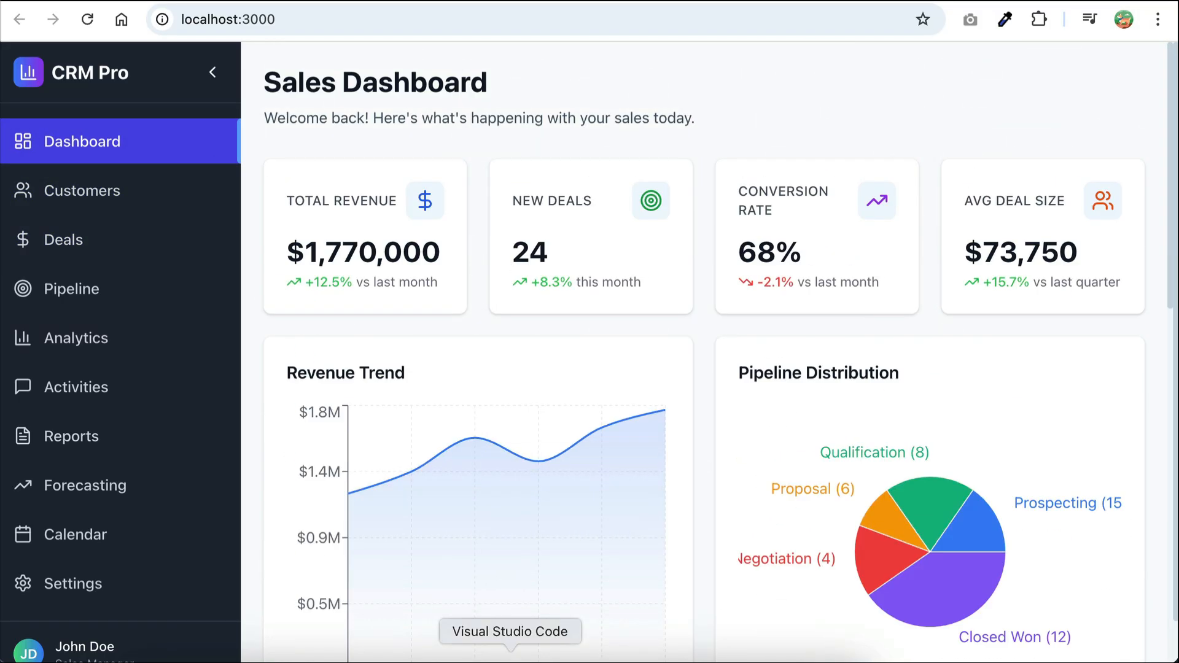
- Return to VS Code and ask Claude Code 'how does this code work?'
click(510, 630)
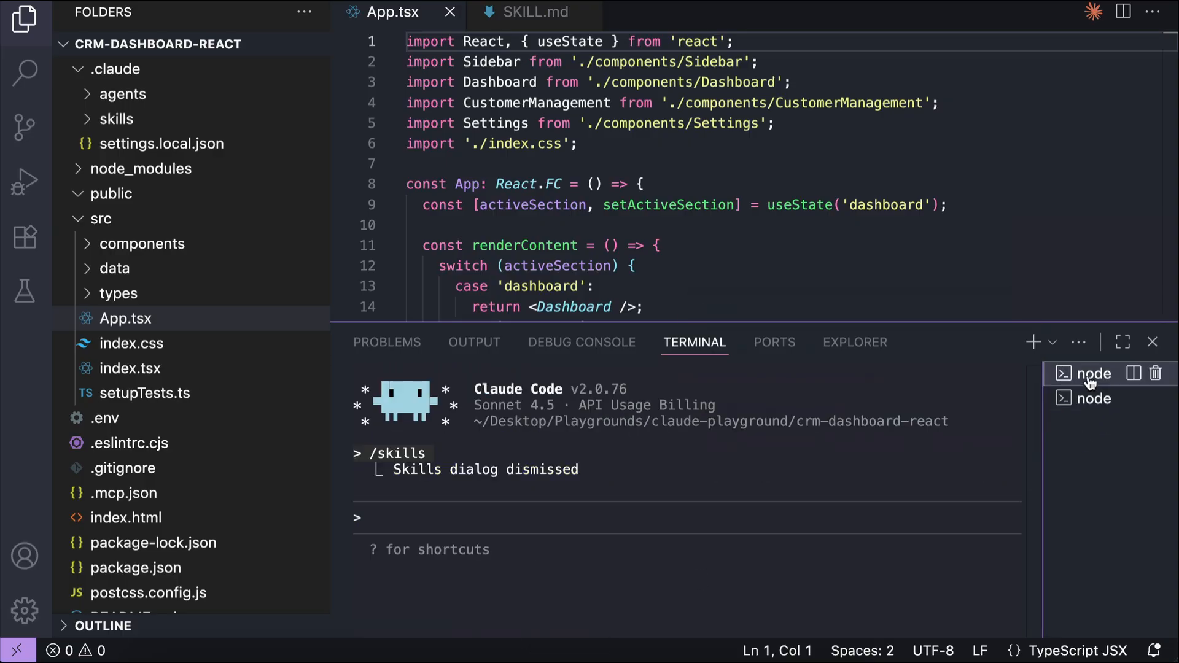
text(how does this)
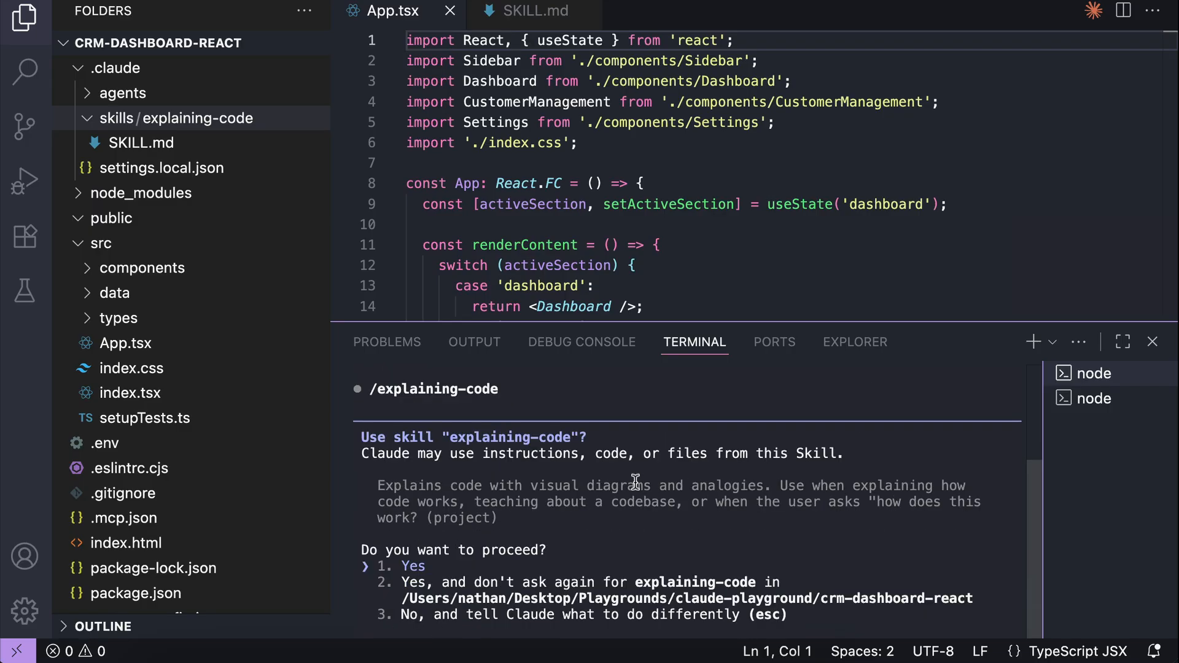
mouse_move(728, 542)
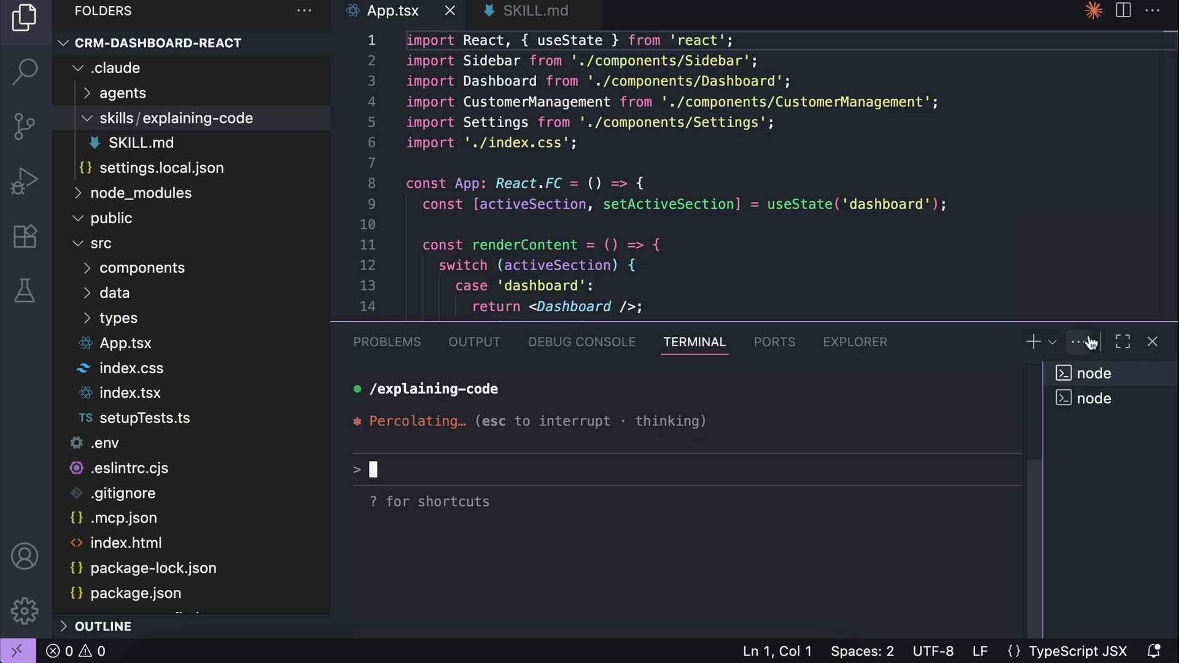
click(1122, 342)
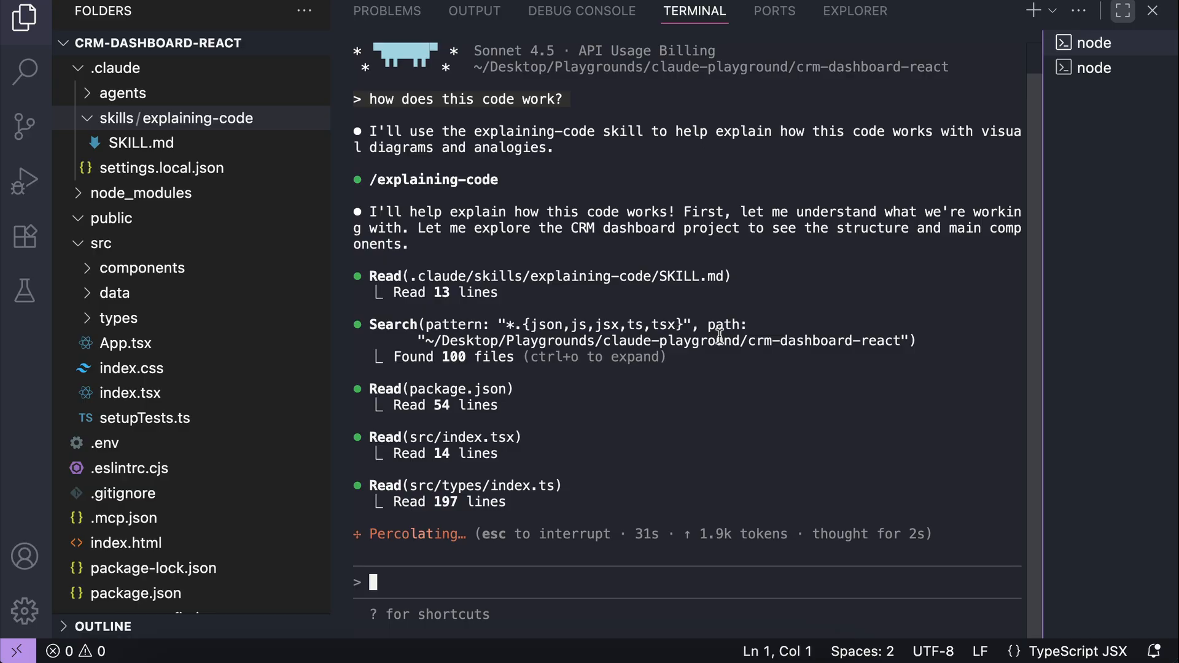
scroll(down, 3)
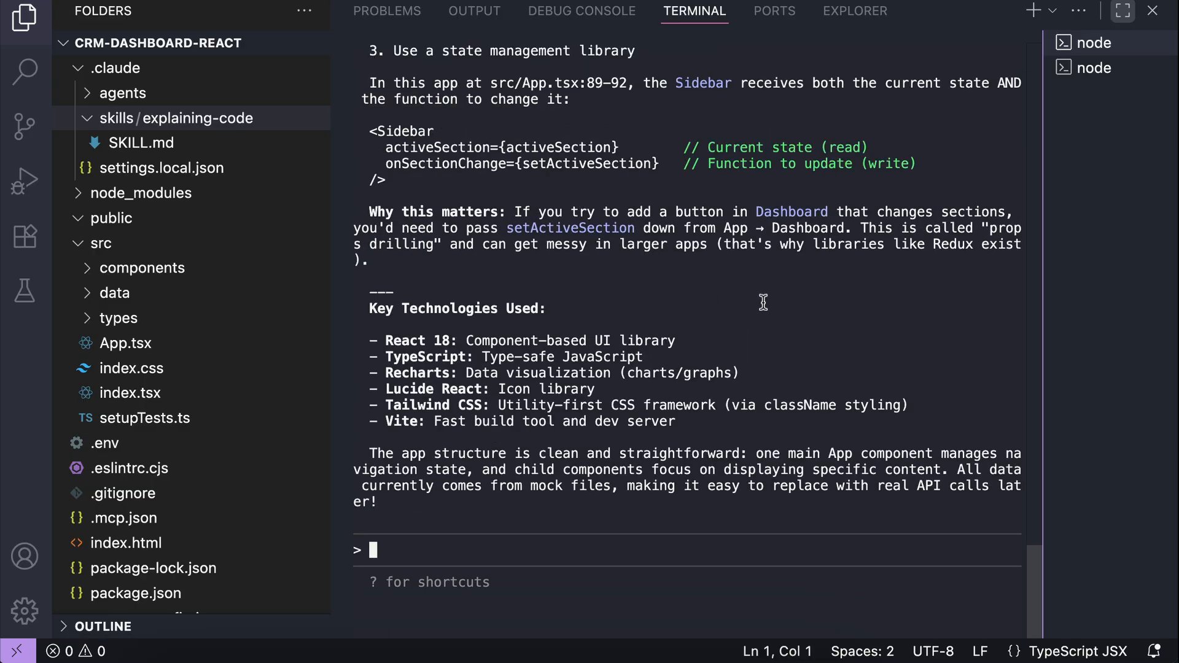
scroll(up, 3)
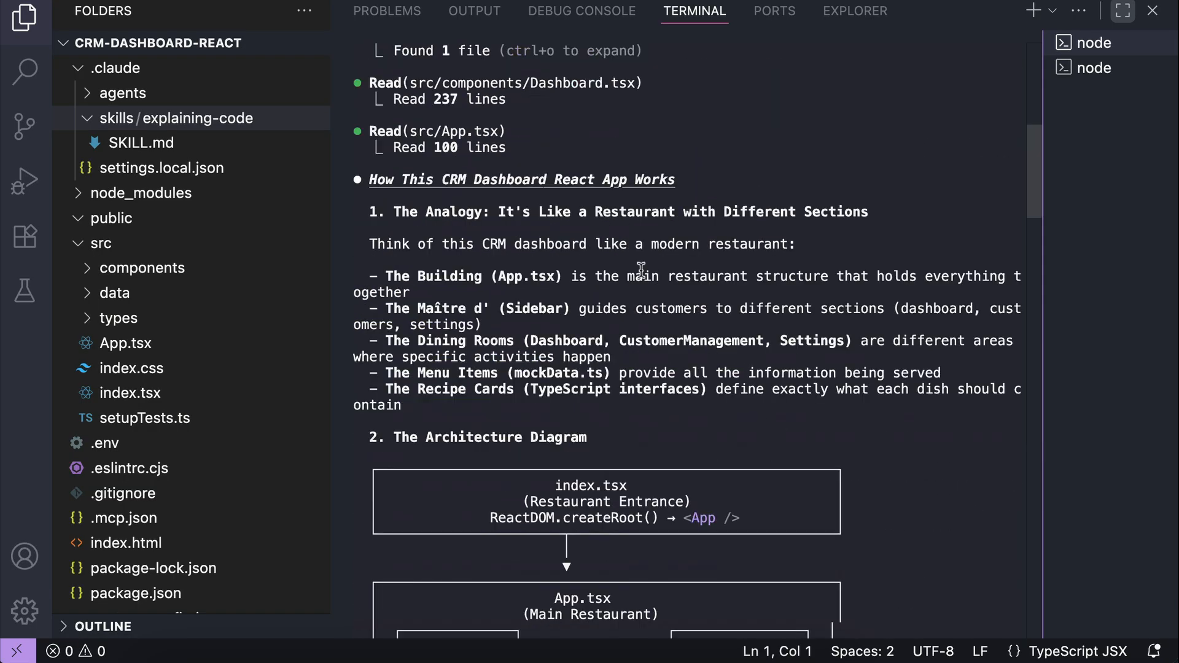
scroll(down, 3)
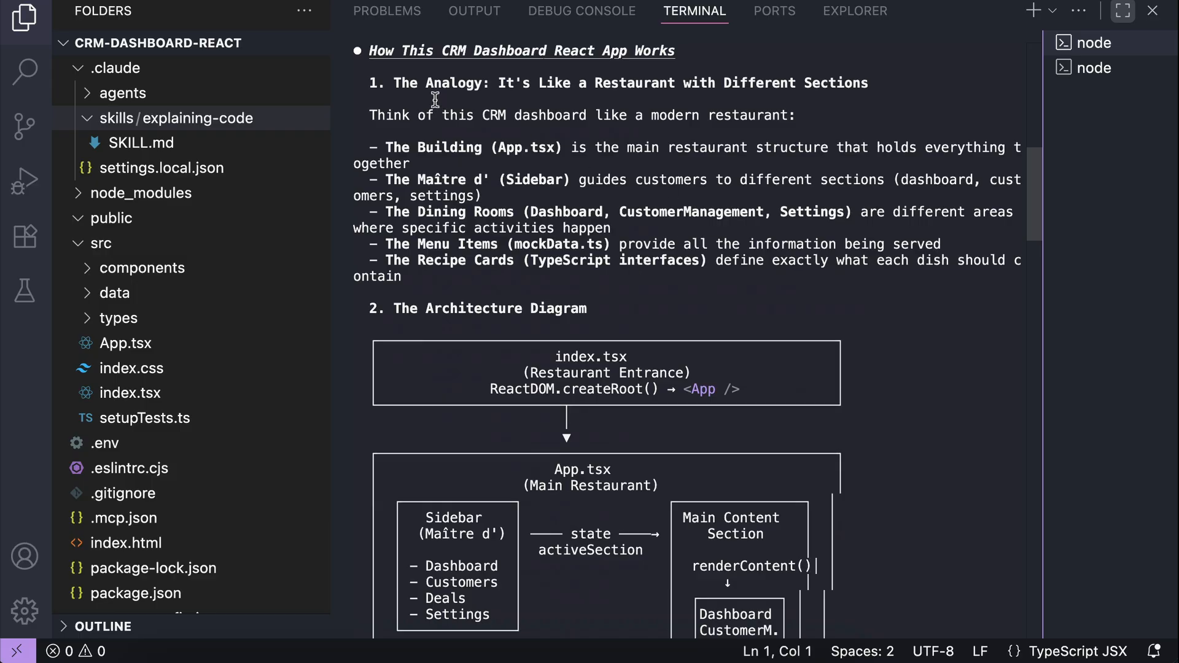
mouse_move(589, 78)
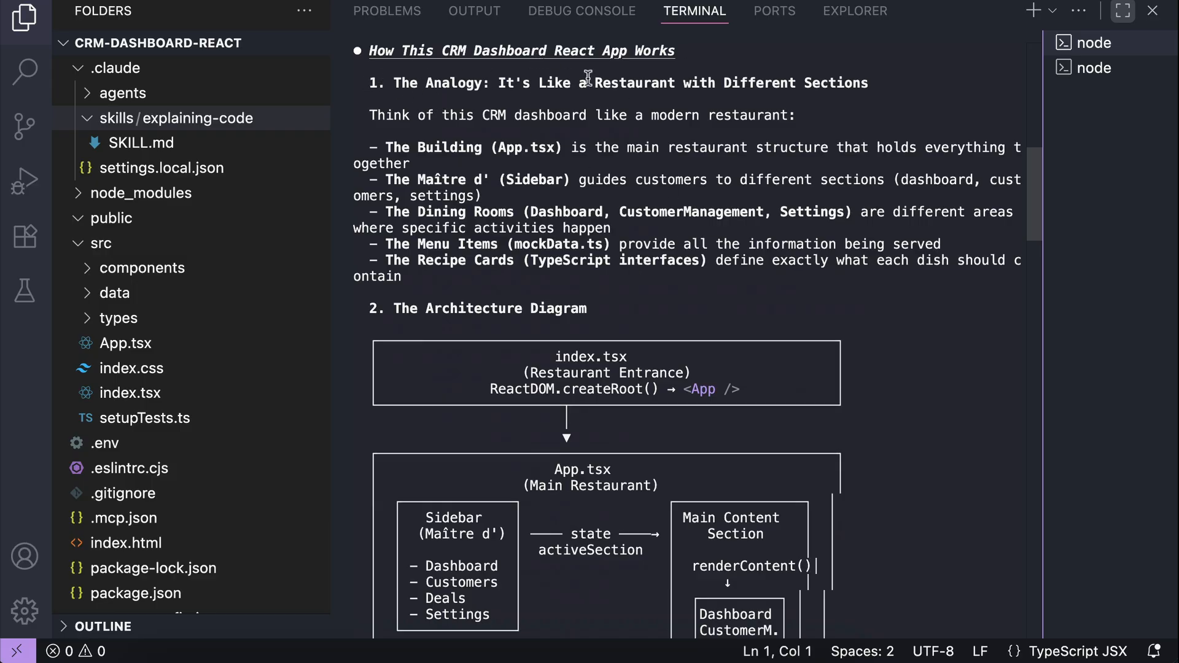
mouse_move(802, 113)
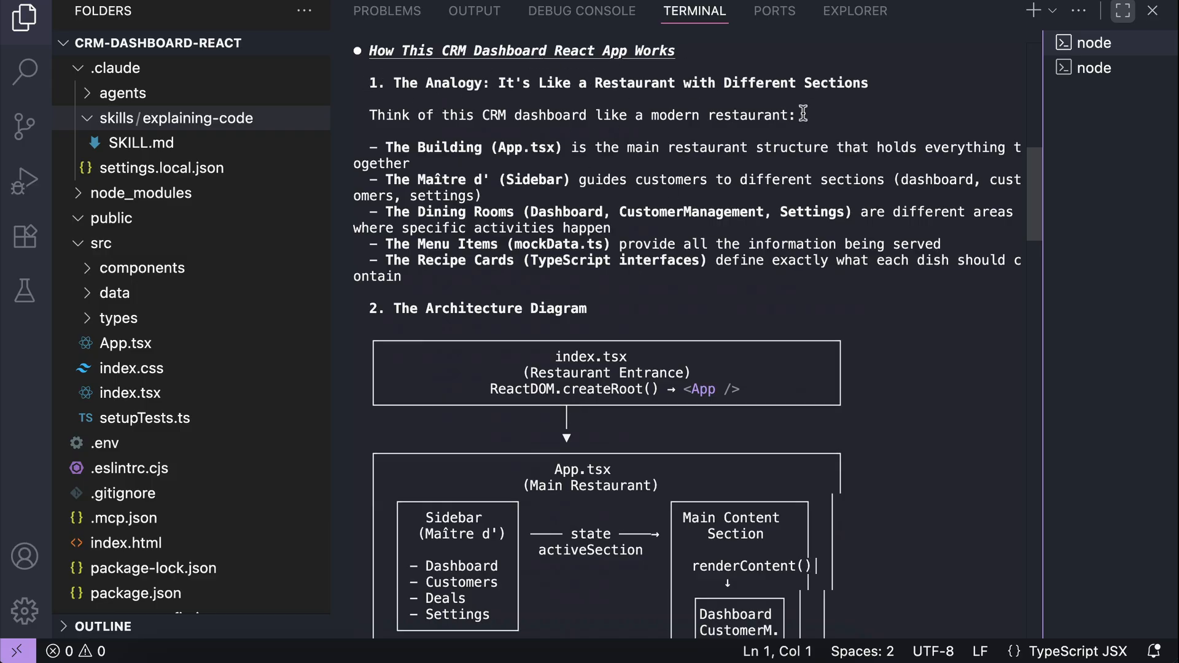
mouse_move(469, 158)
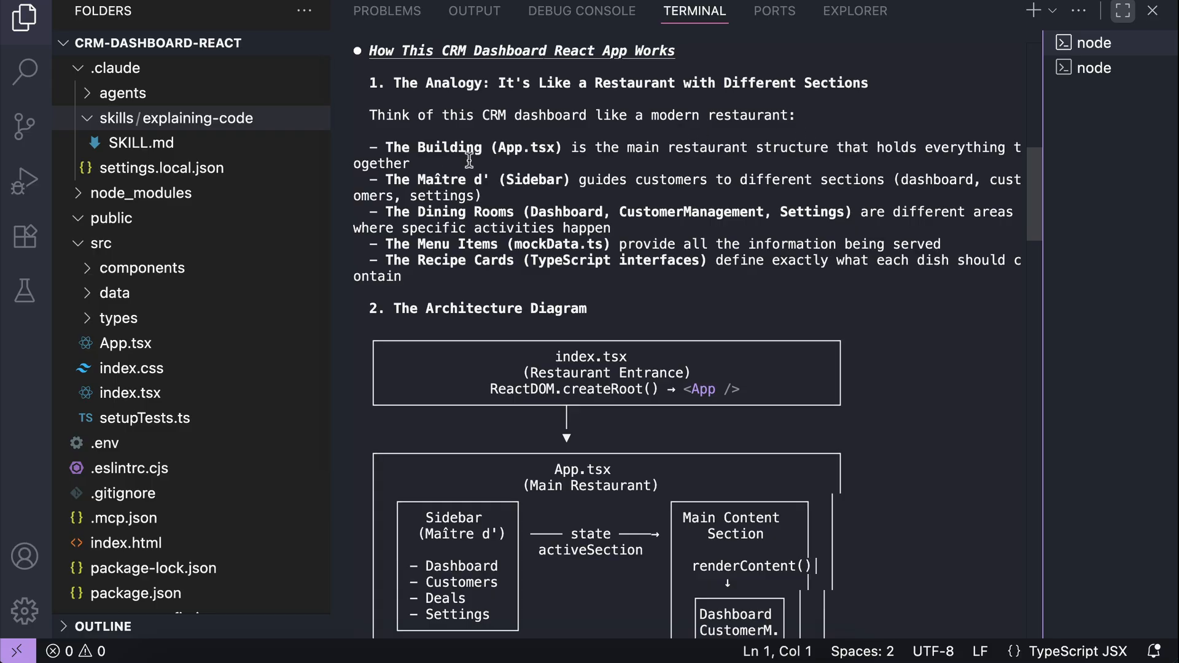
mouse_move(480, 196)
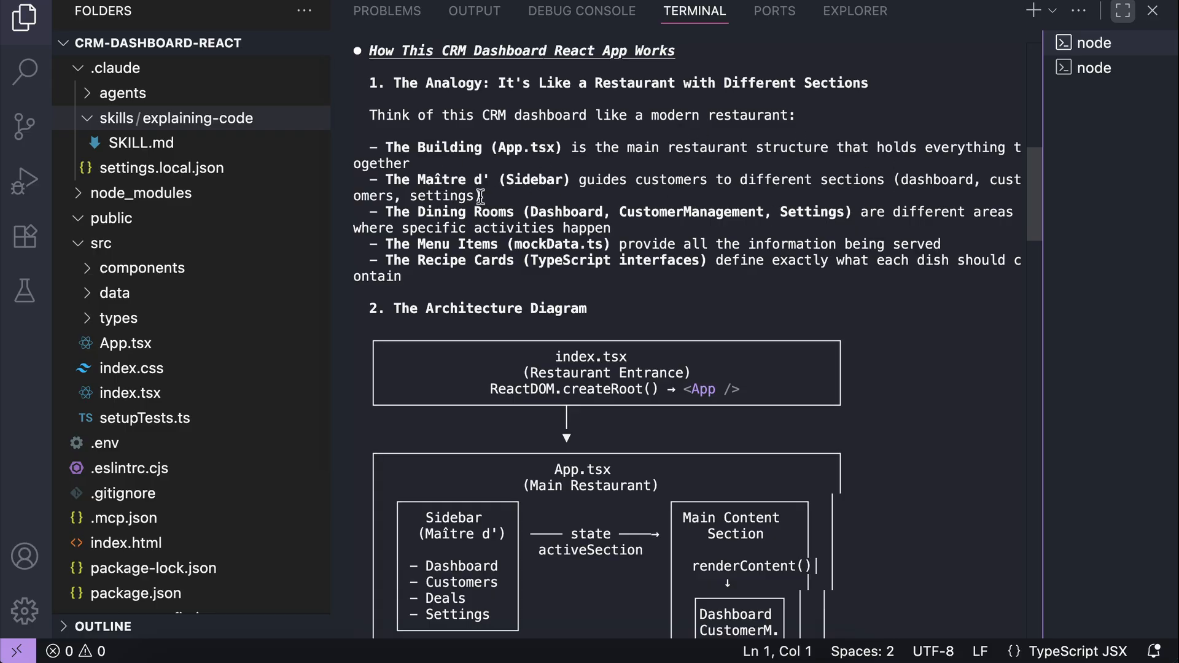
mouse_move(451, 198)
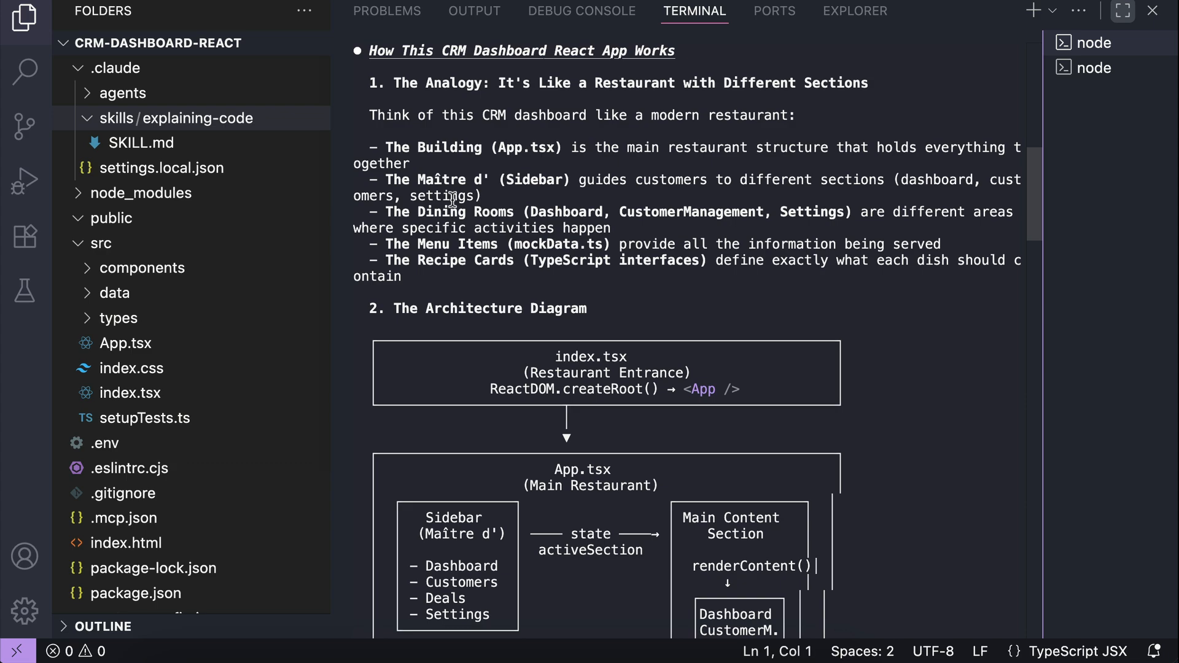
scroll(down, 3)
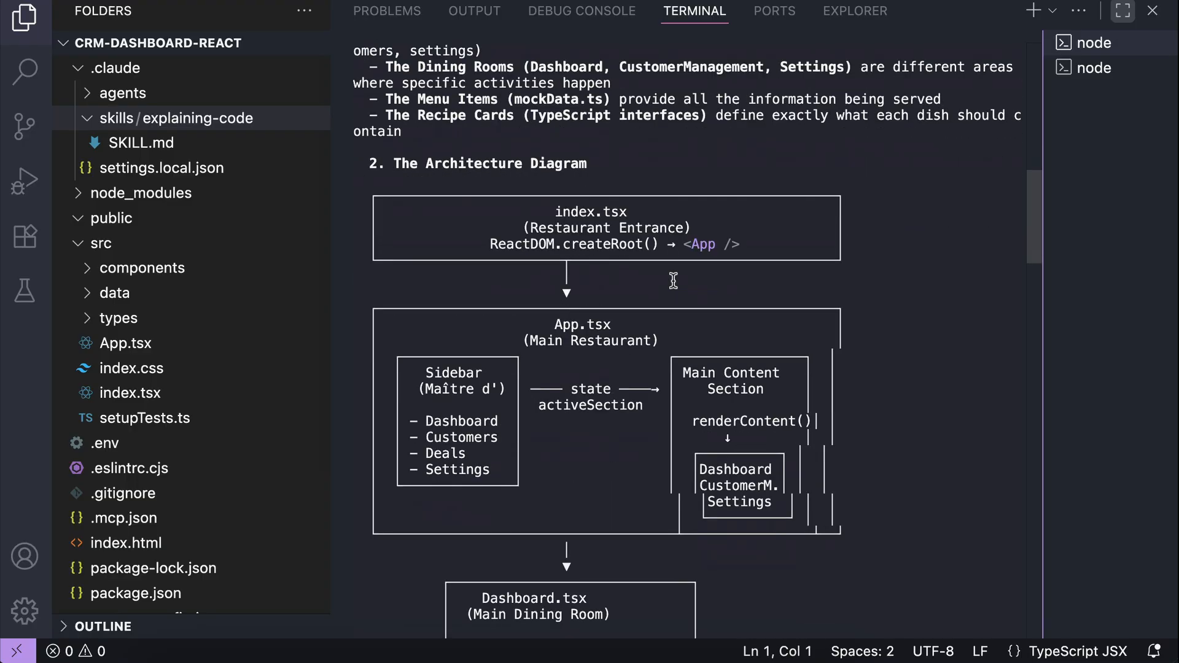
scroll(down, 3)
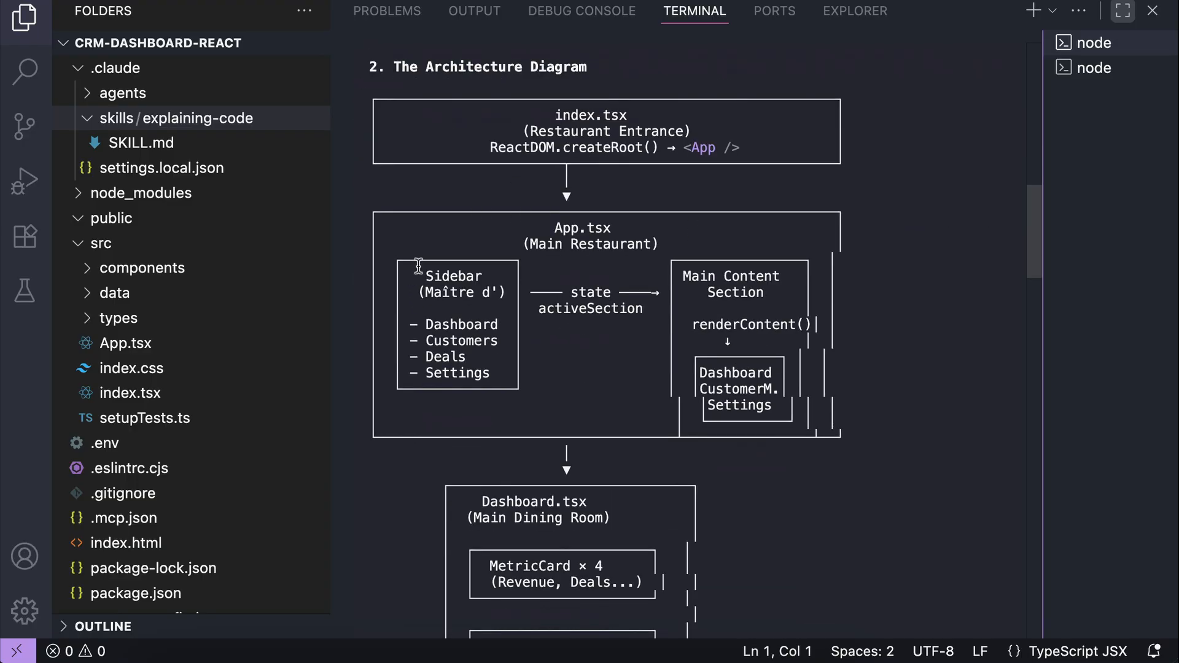
scroll(down, 3)
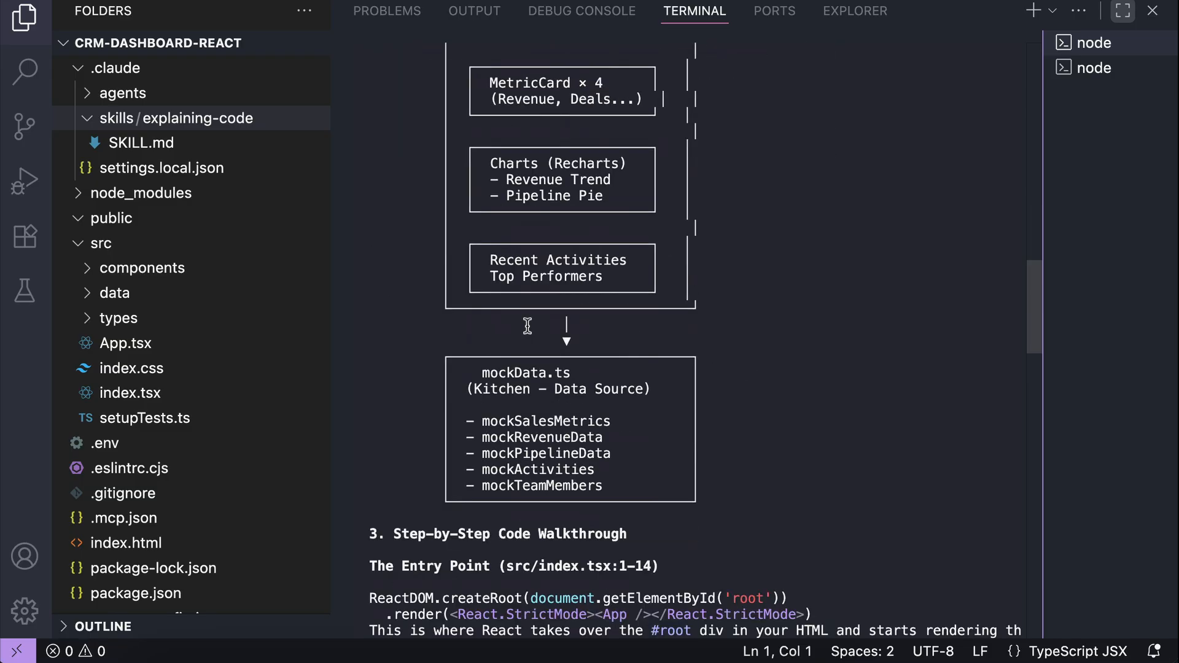
scroll(down, 3)
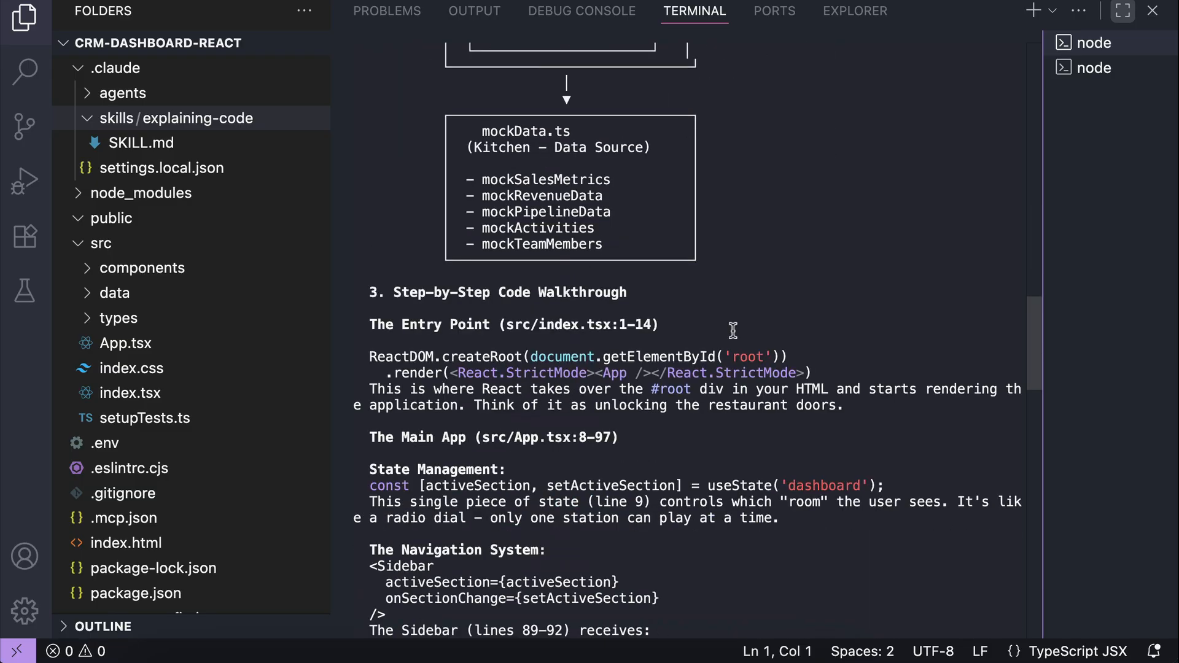
scroll(down, 3)
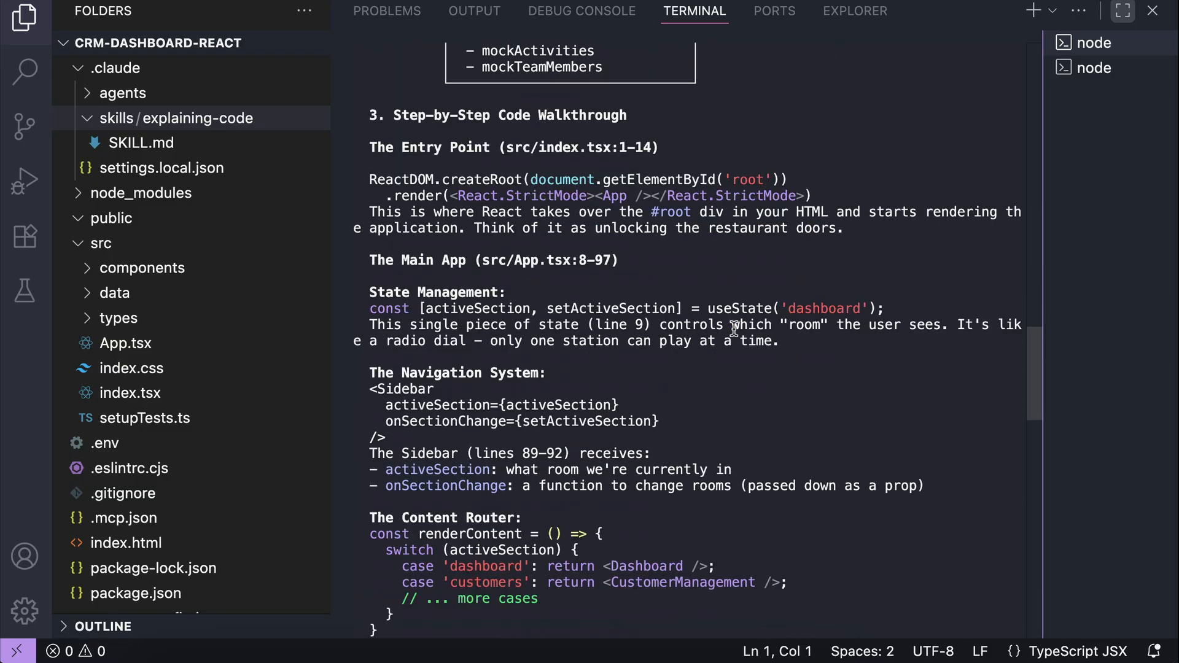
scroll(down, 3)
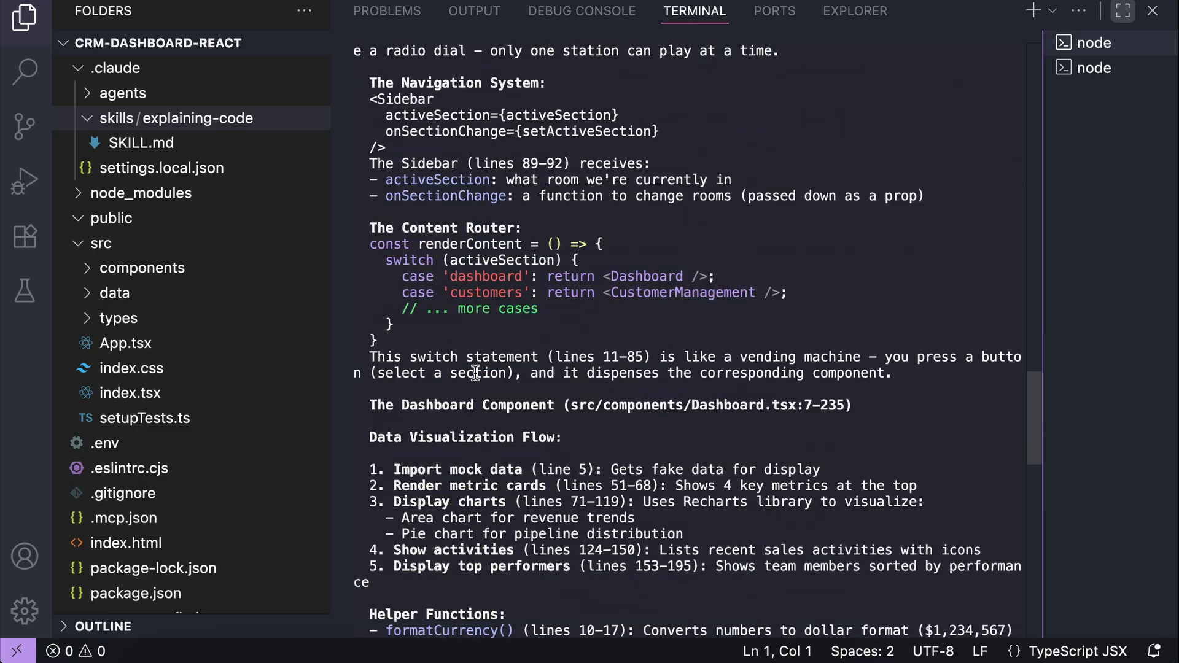
scroll(down, 3)
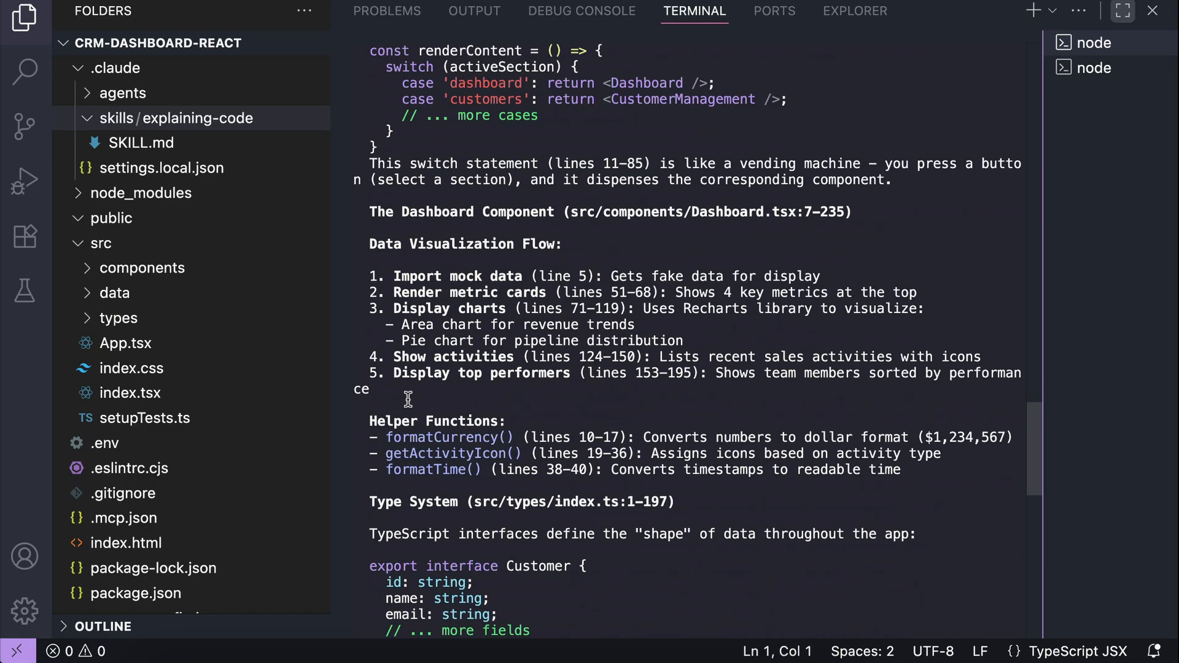
scroll(down, 3)
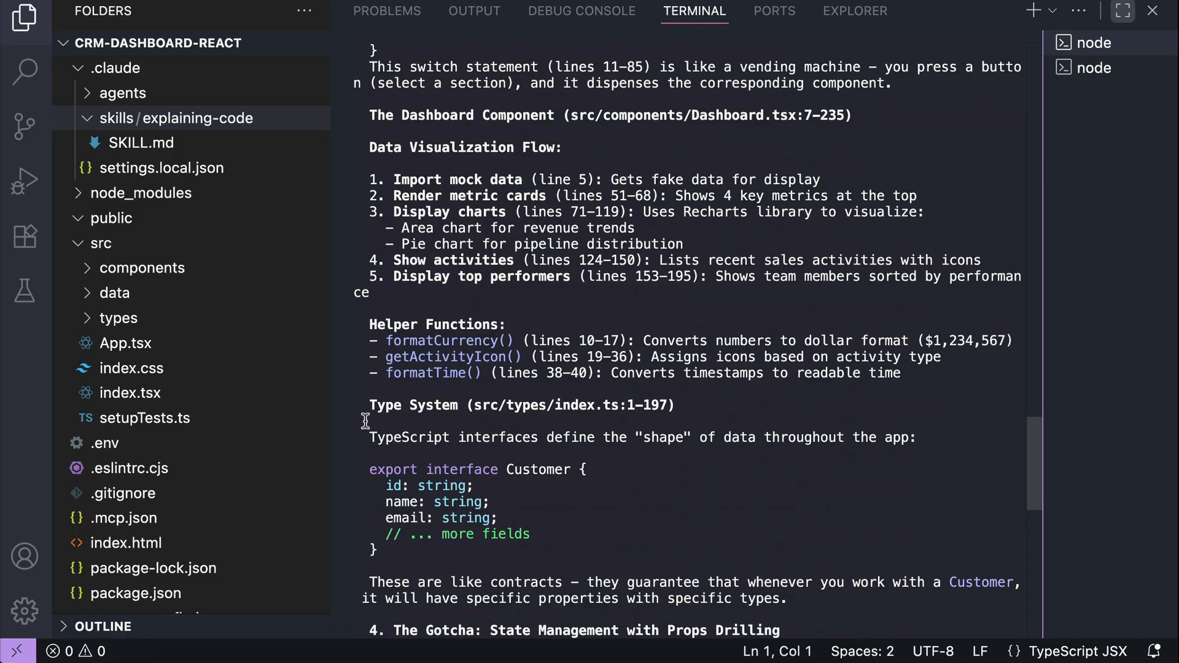
mouse_move(548, 489)
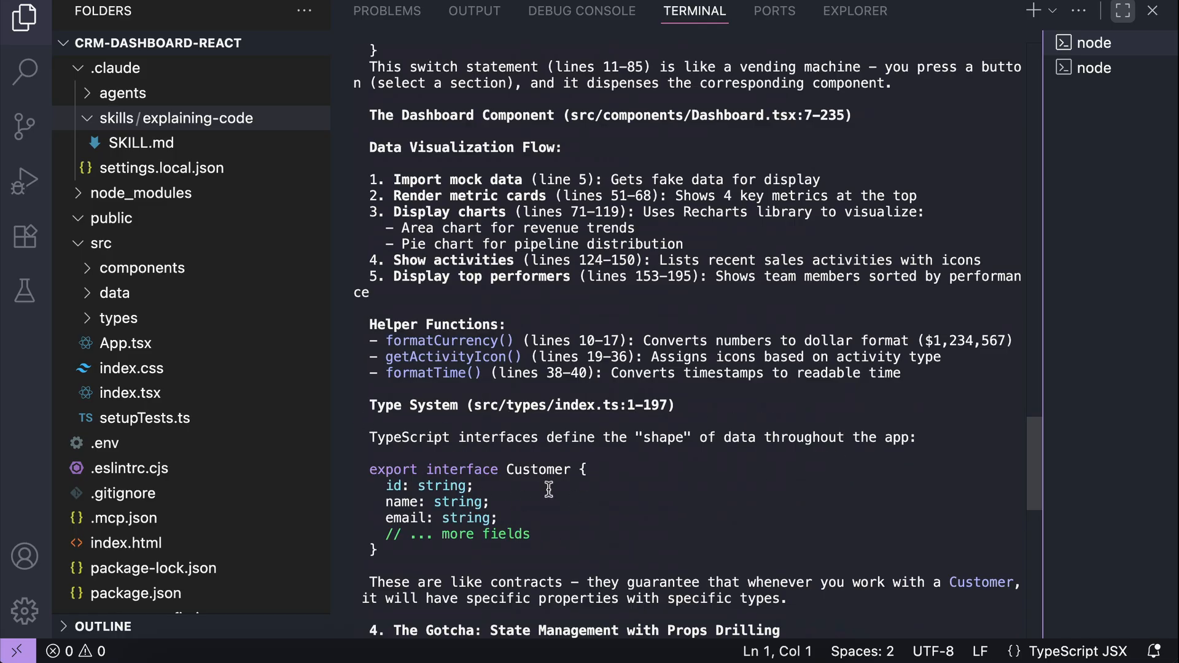
scroll(down, 3)
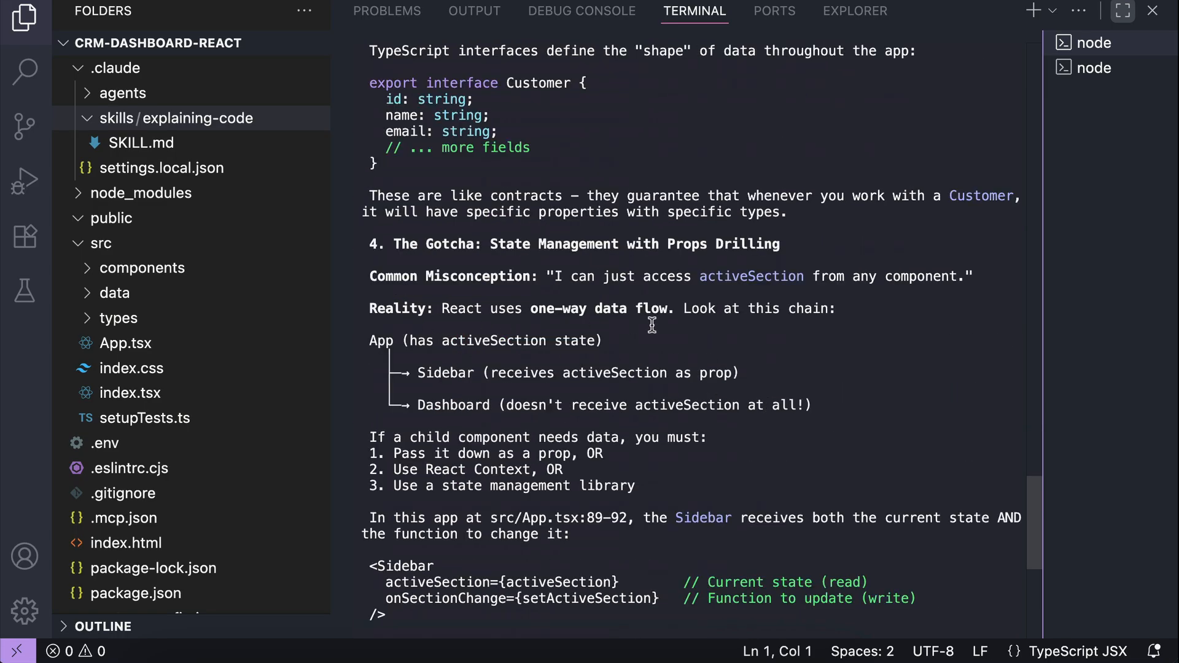
scroll(down, 3)
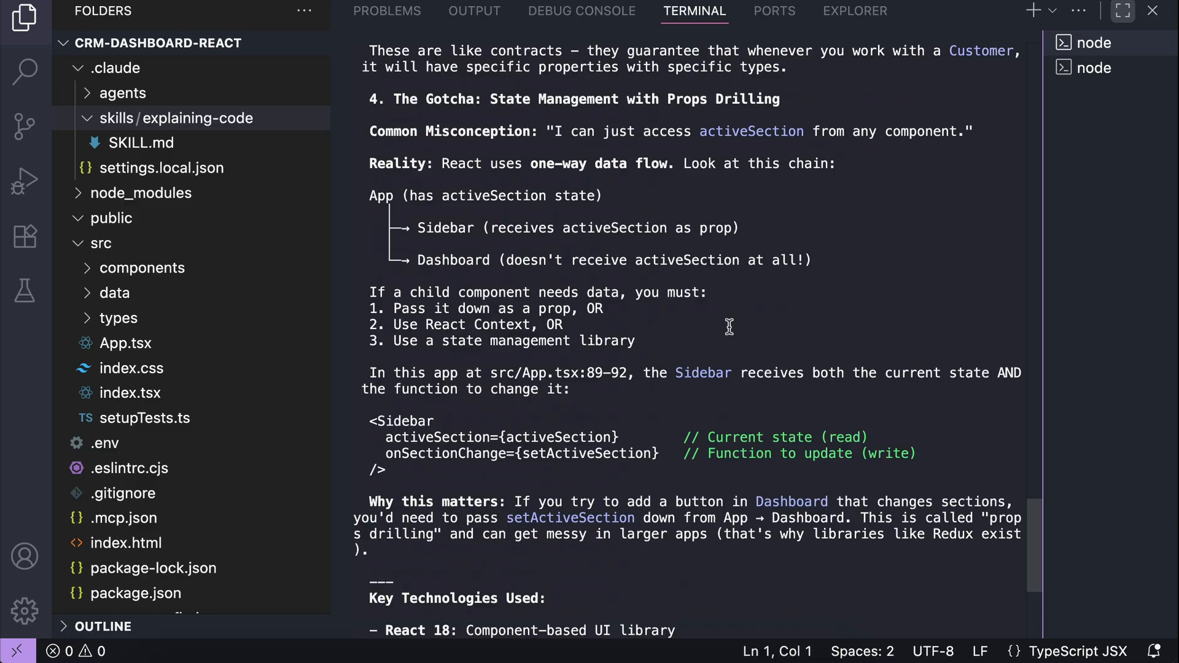
scroll(down, 3)
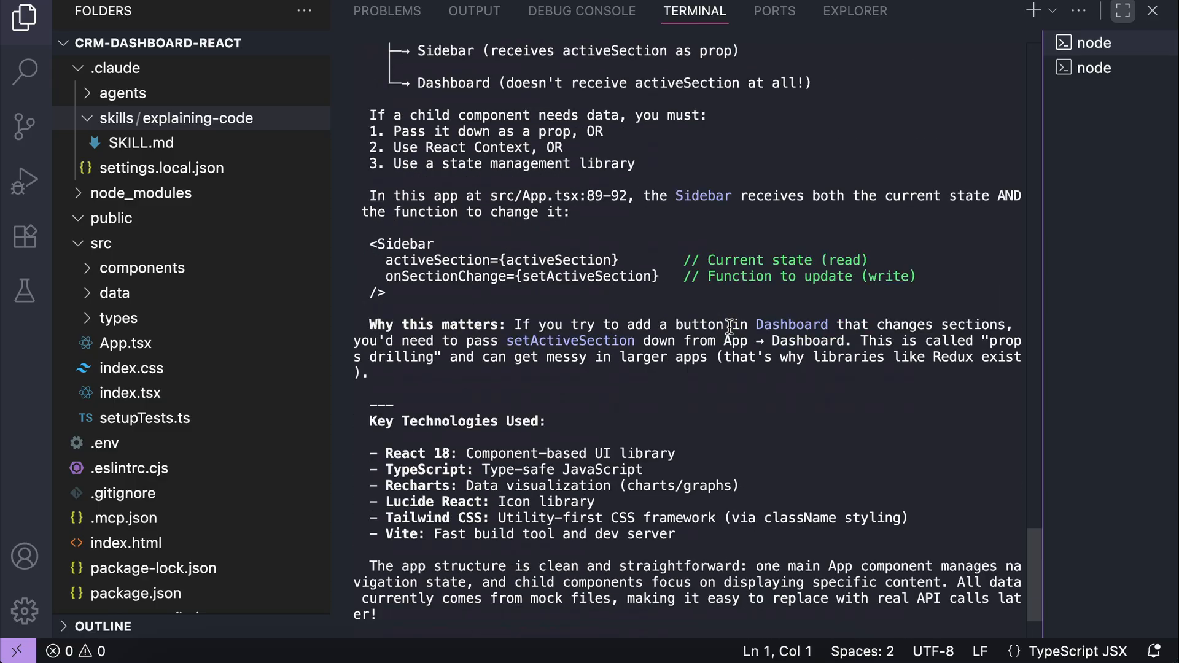
click(126, 343)
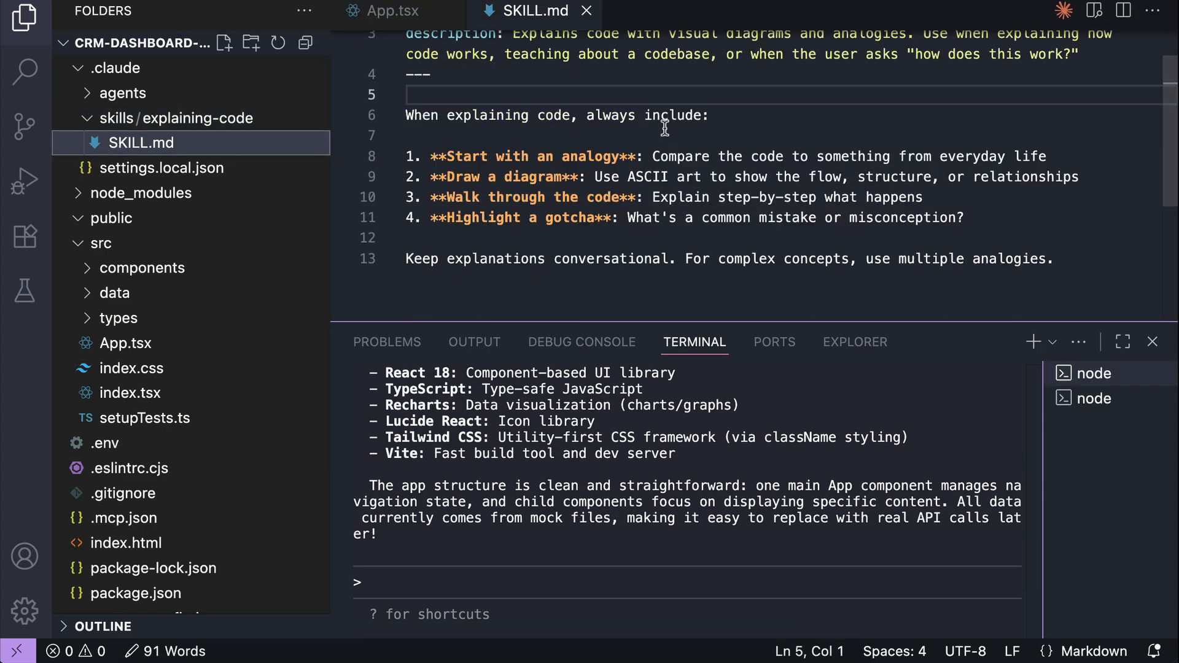
- Scroll SKILL.md back to its top above Claude Code's finished explanation
scroll(up, 3)
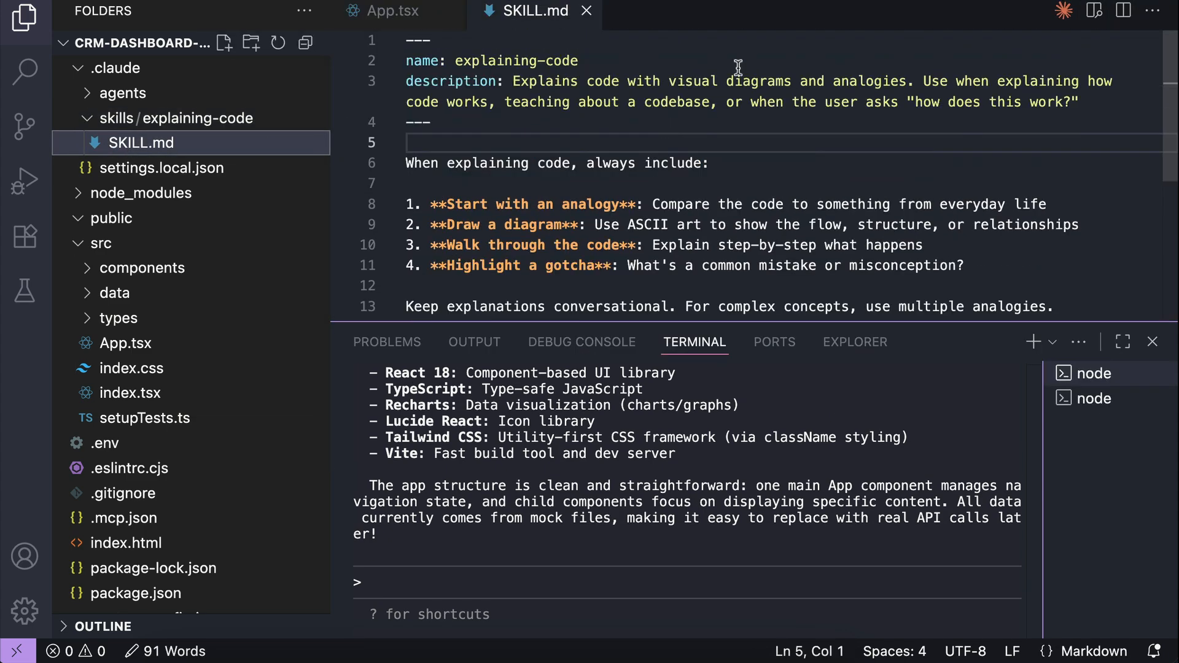
mouse_move(671, 245)
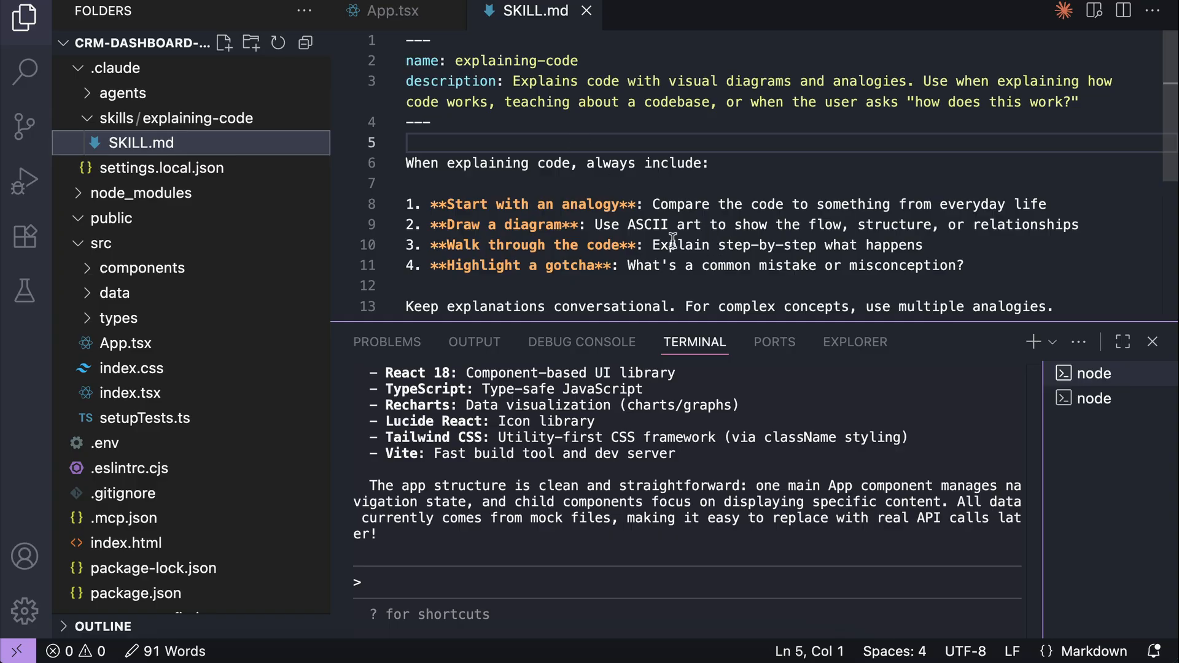
mouse_move(634, 192)
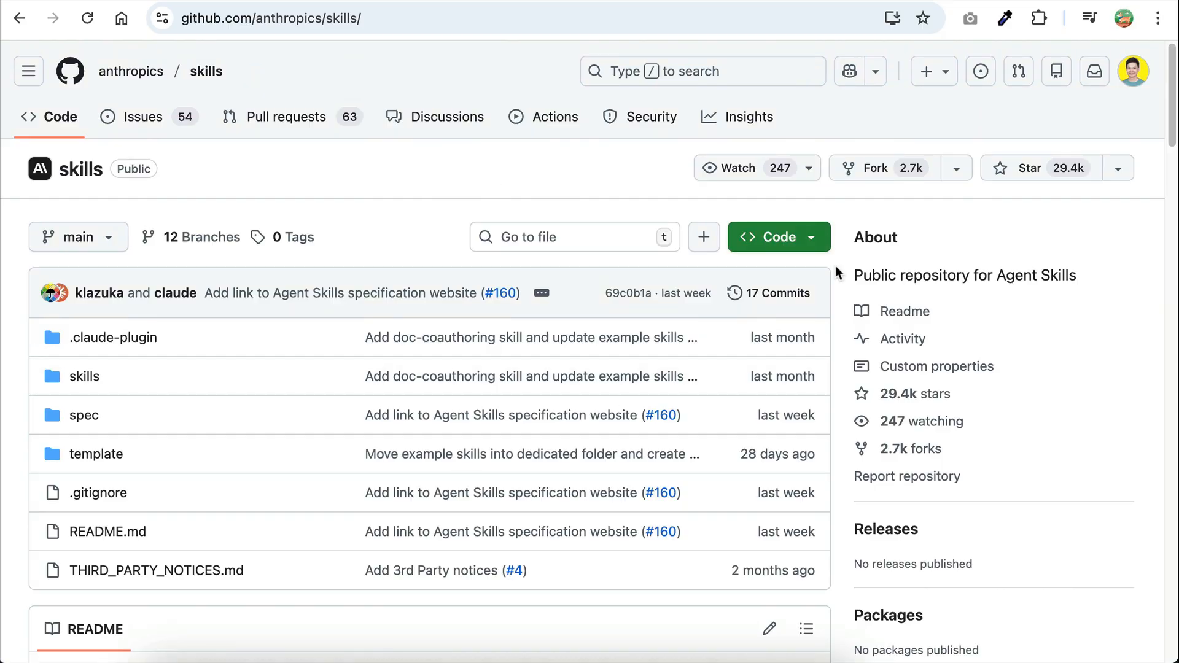
mouse_move(84, 376)
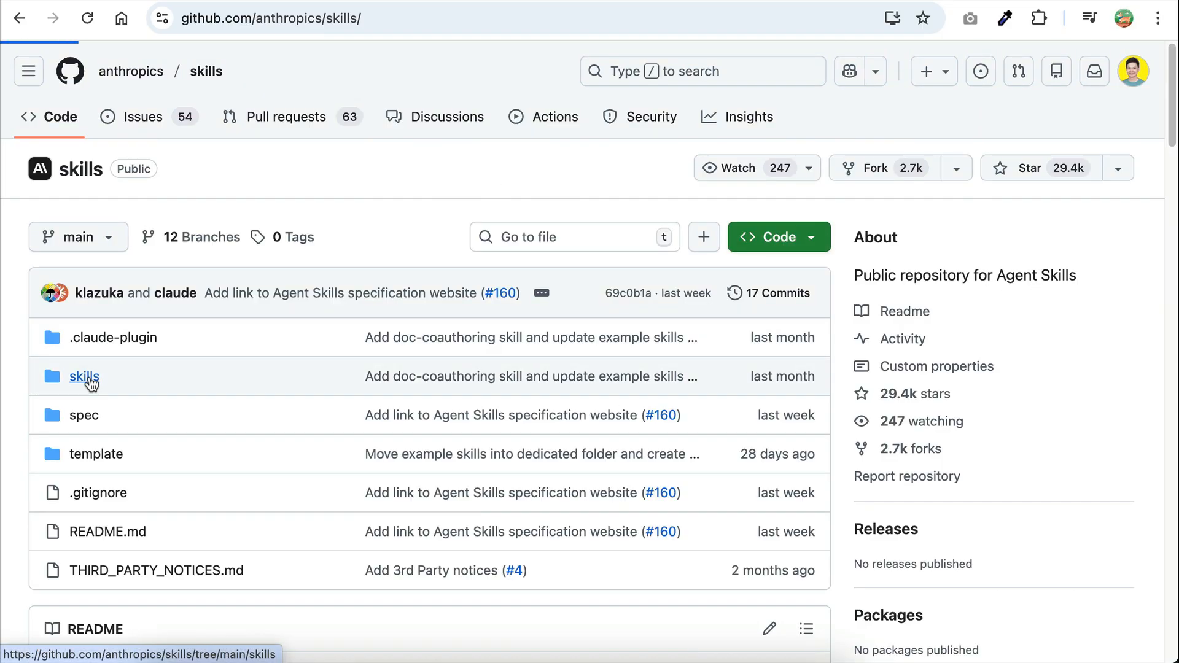
- Find the Claude Code section of the anthropics/skills README and copy the marketplace add command
click(84, 377)
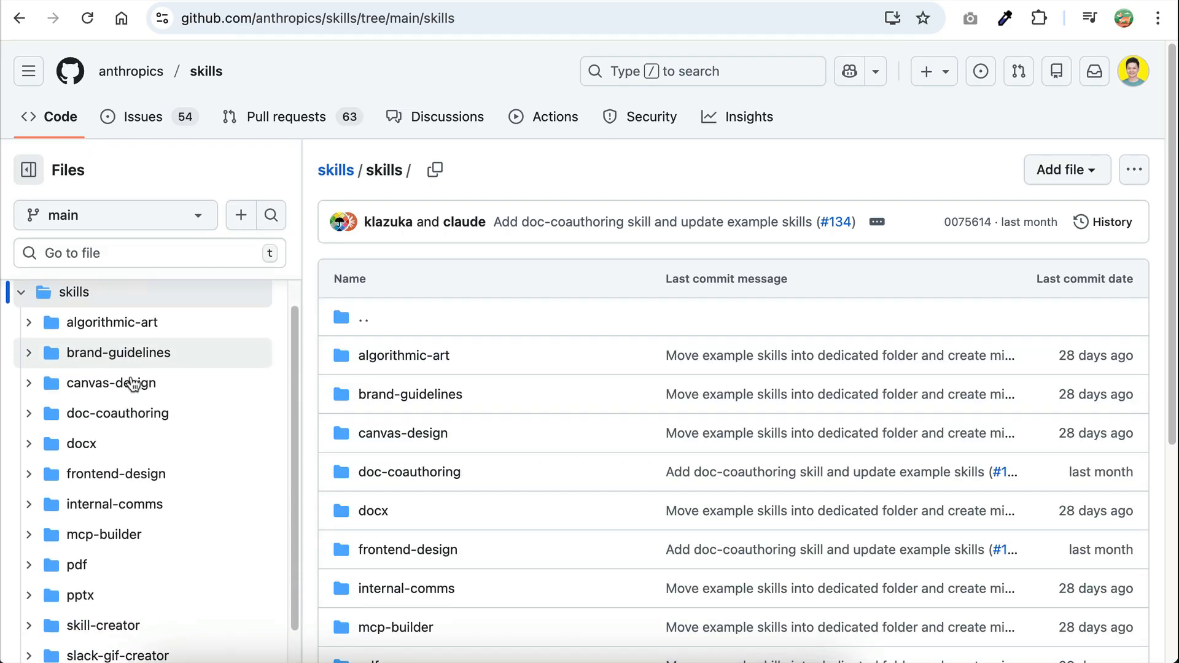
scroll(down, 3)
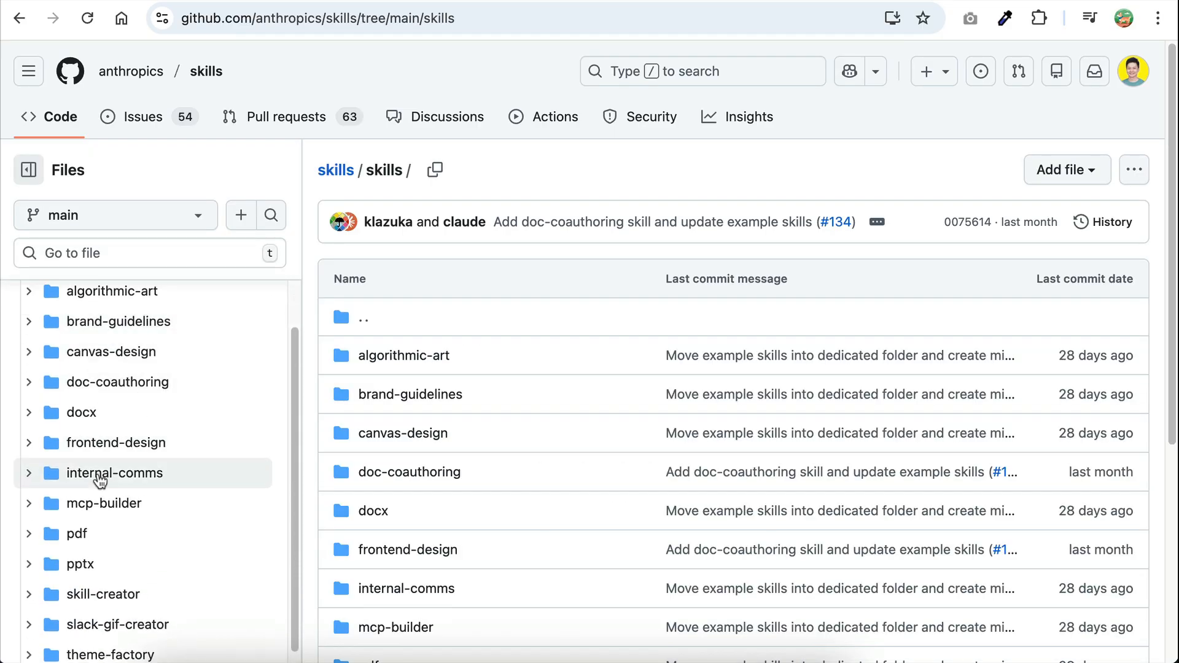
mouse_move(117, 442)
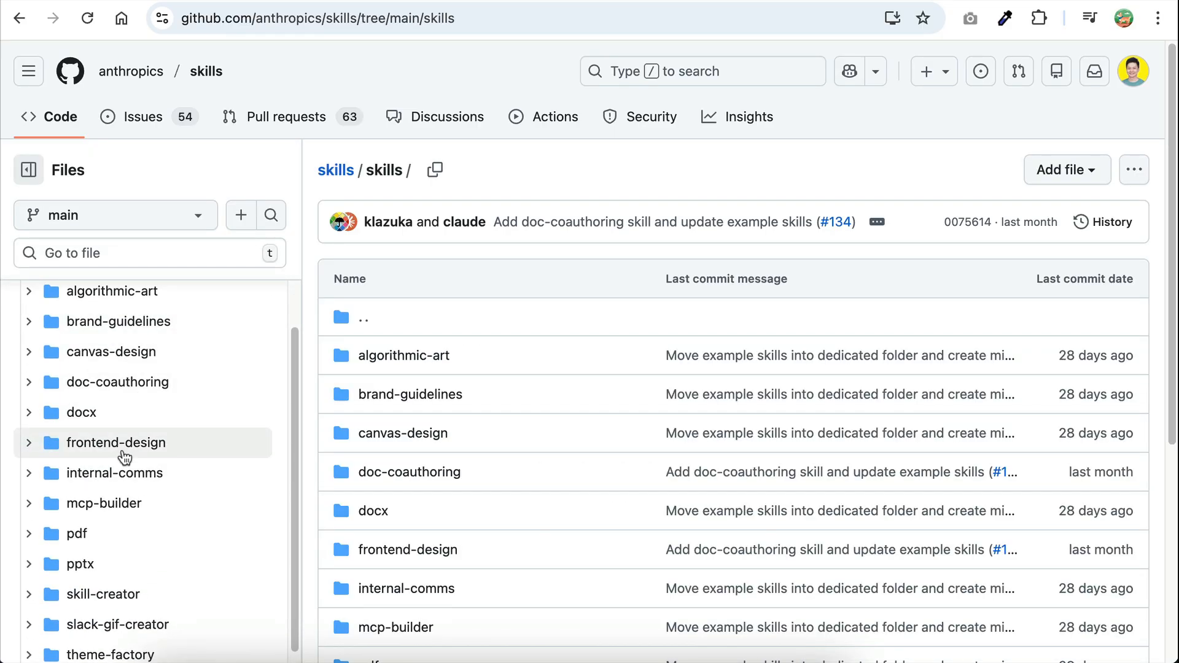
scroll(down, 3)
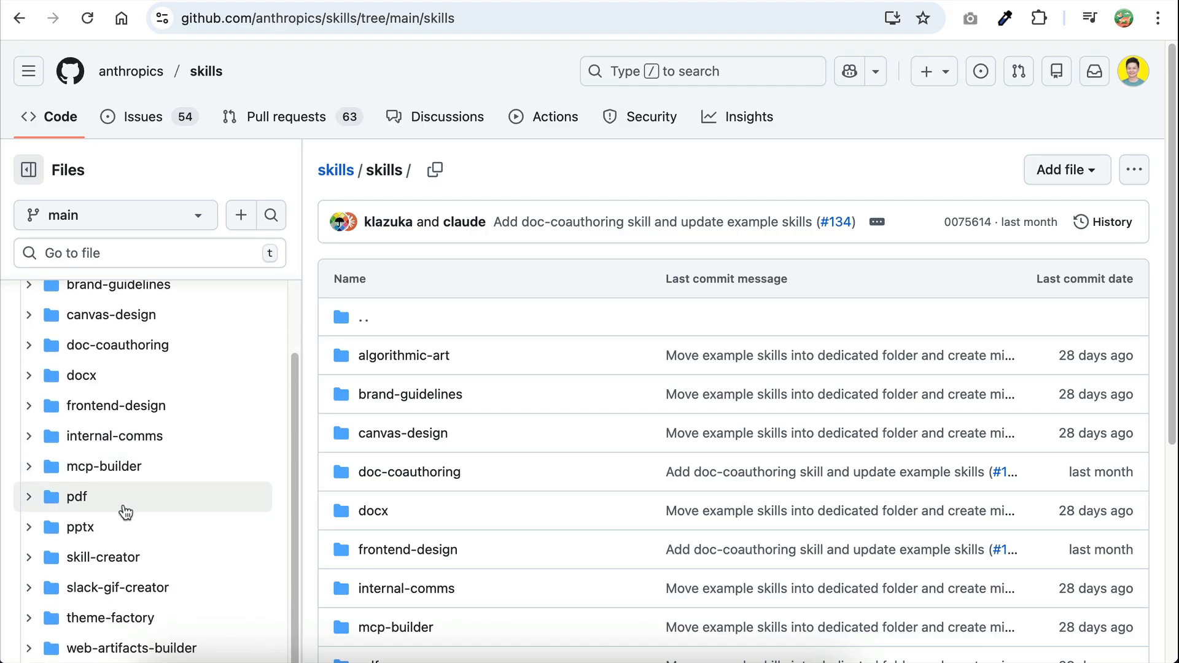
scroll(down, 3)
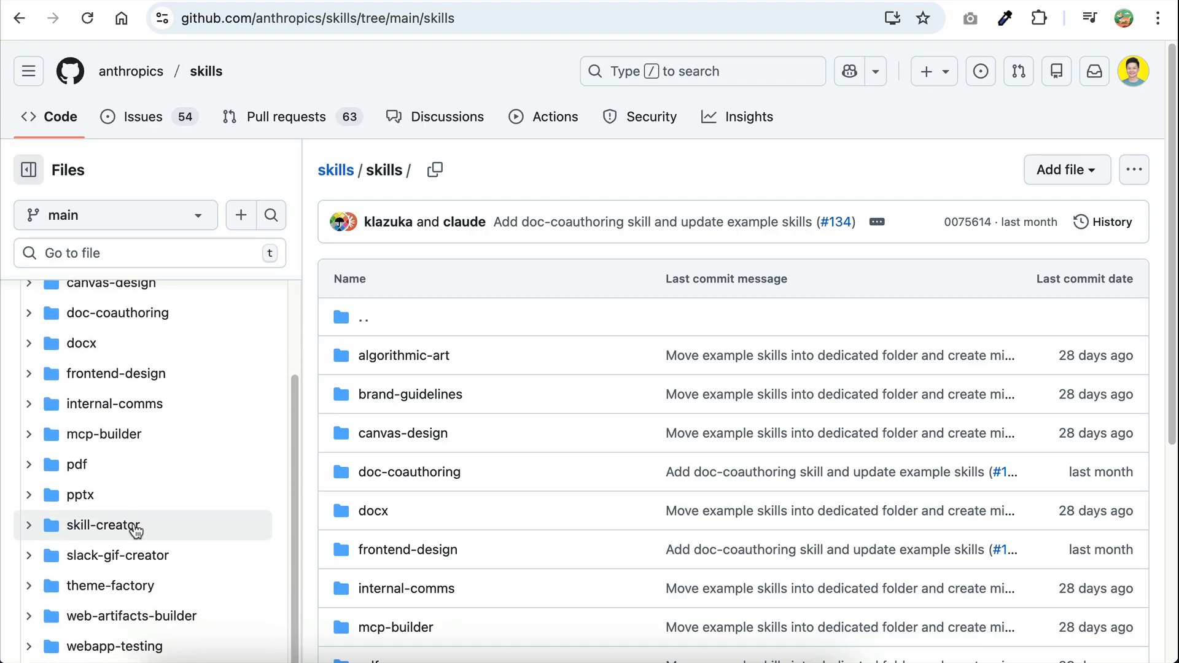
scroll(down, 3)
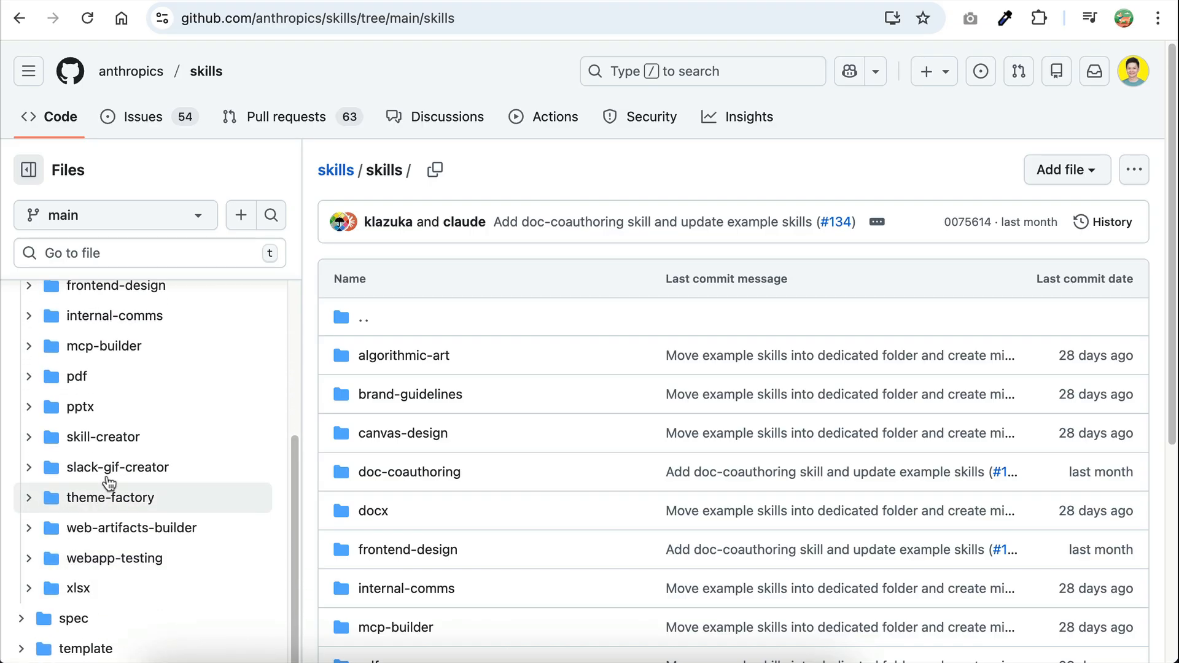
mouse_move(157, 436)
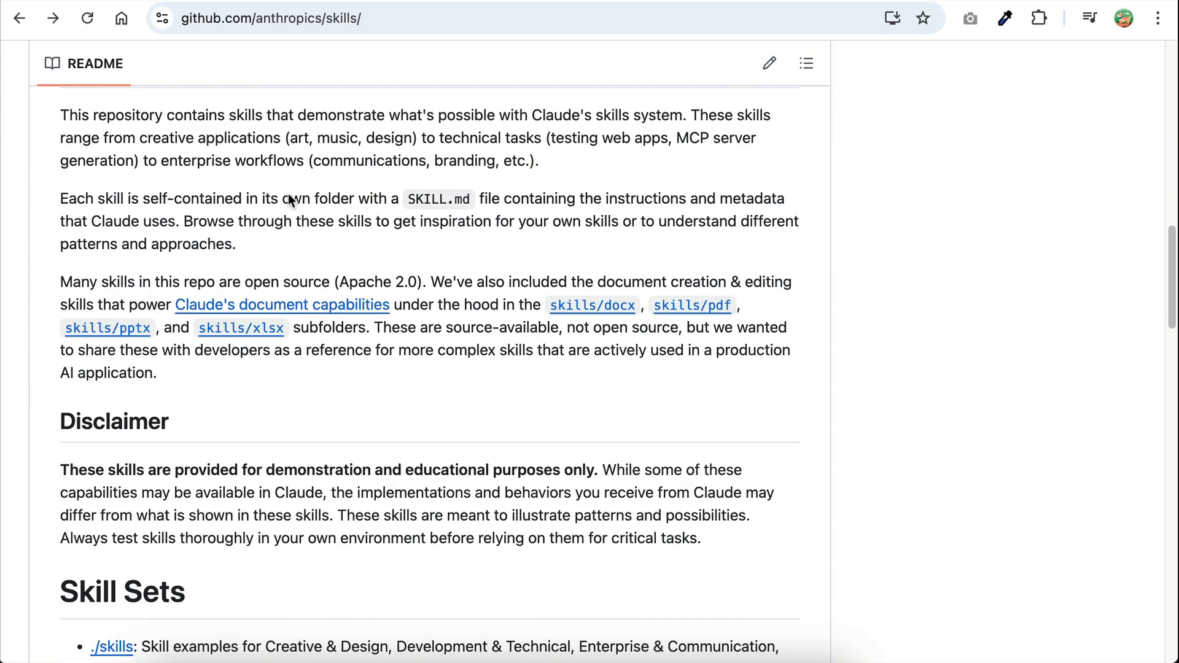
scroll(down, 3)
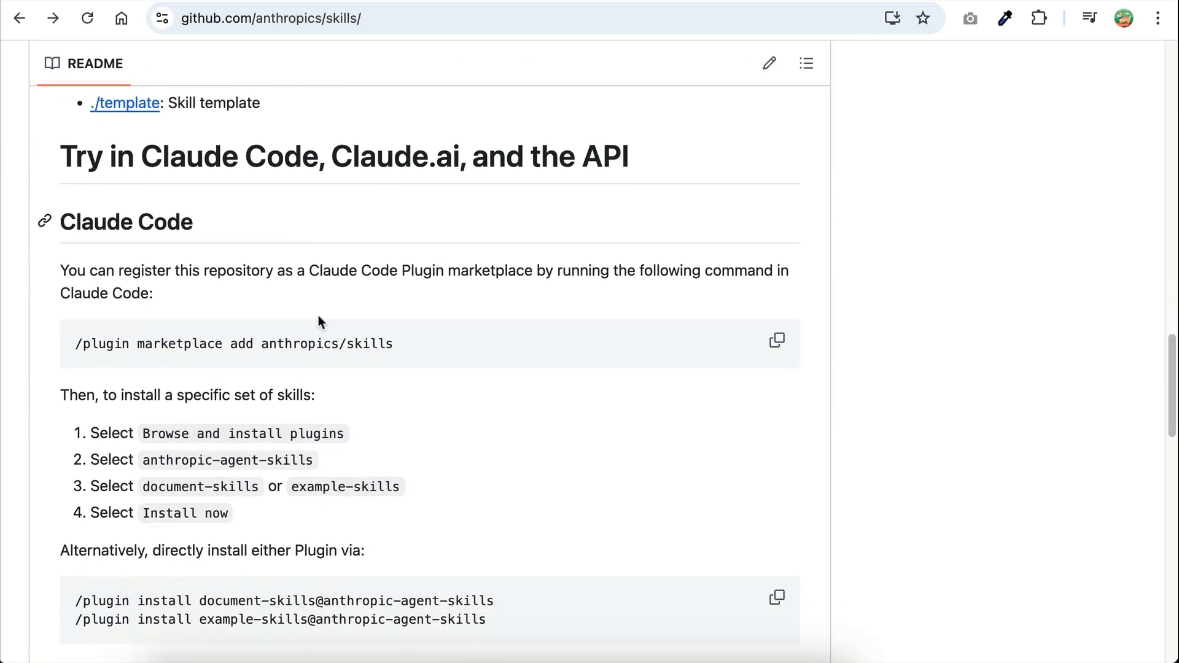
mouse_move(124, 360)
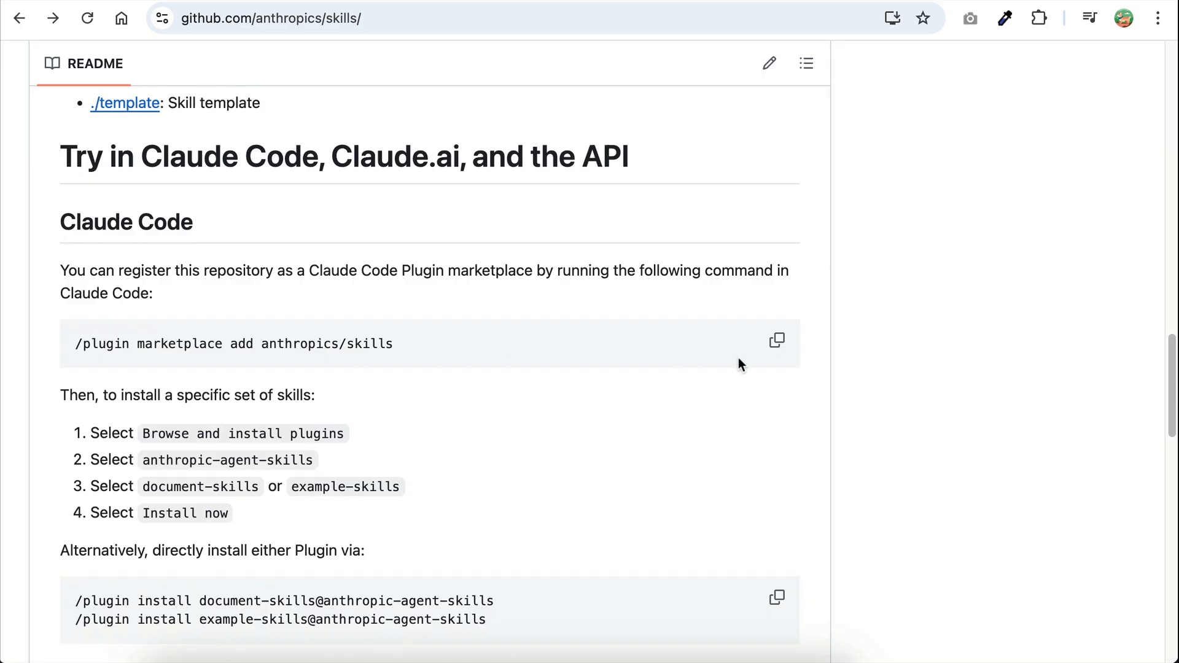
click(776, 339)
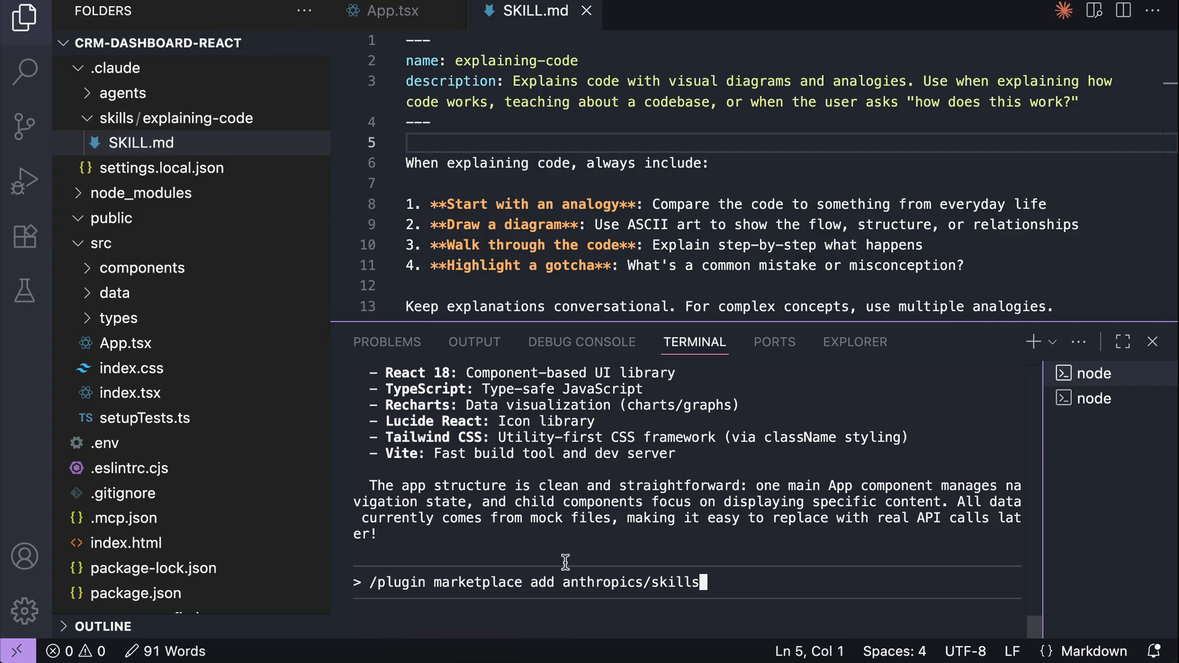
- Run /plugin marketplace add anthropics/skills and confirm, registering anthropic-agent-skills
key(Return)
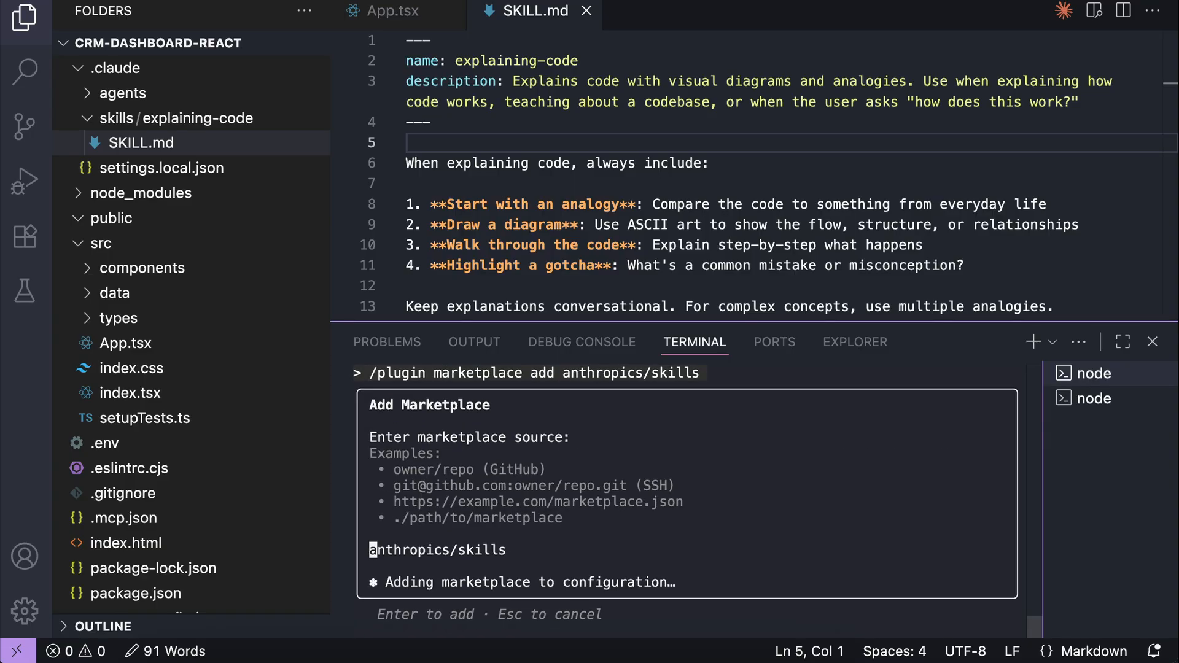
key(Return)
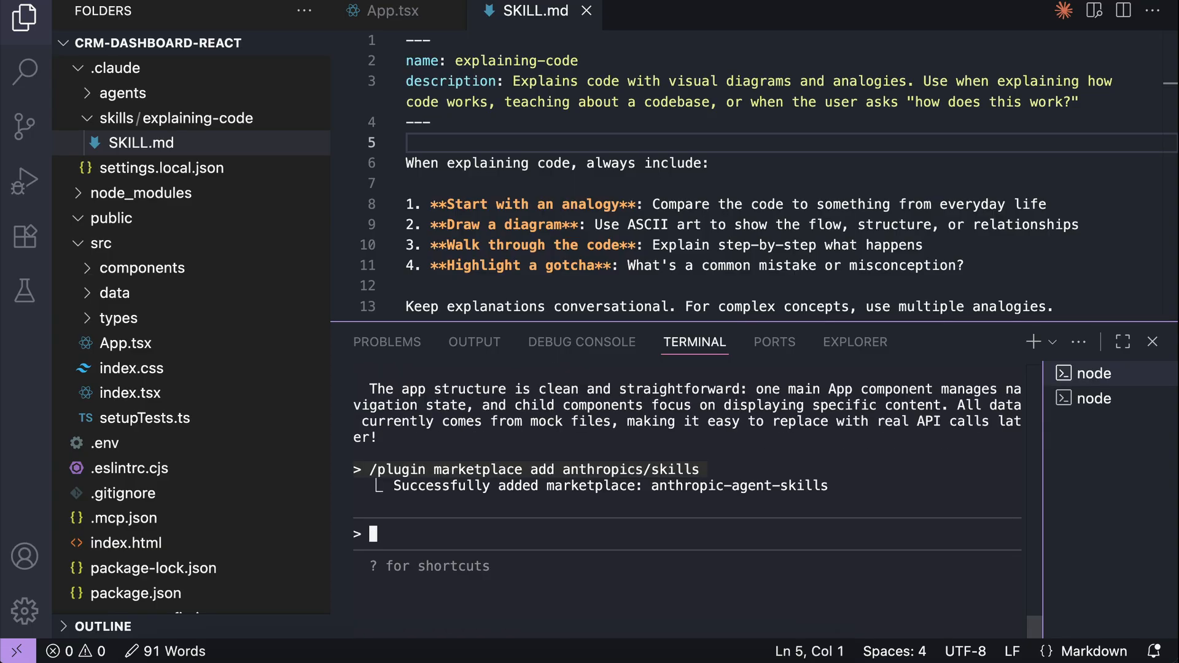
mouse_move(834, 497)
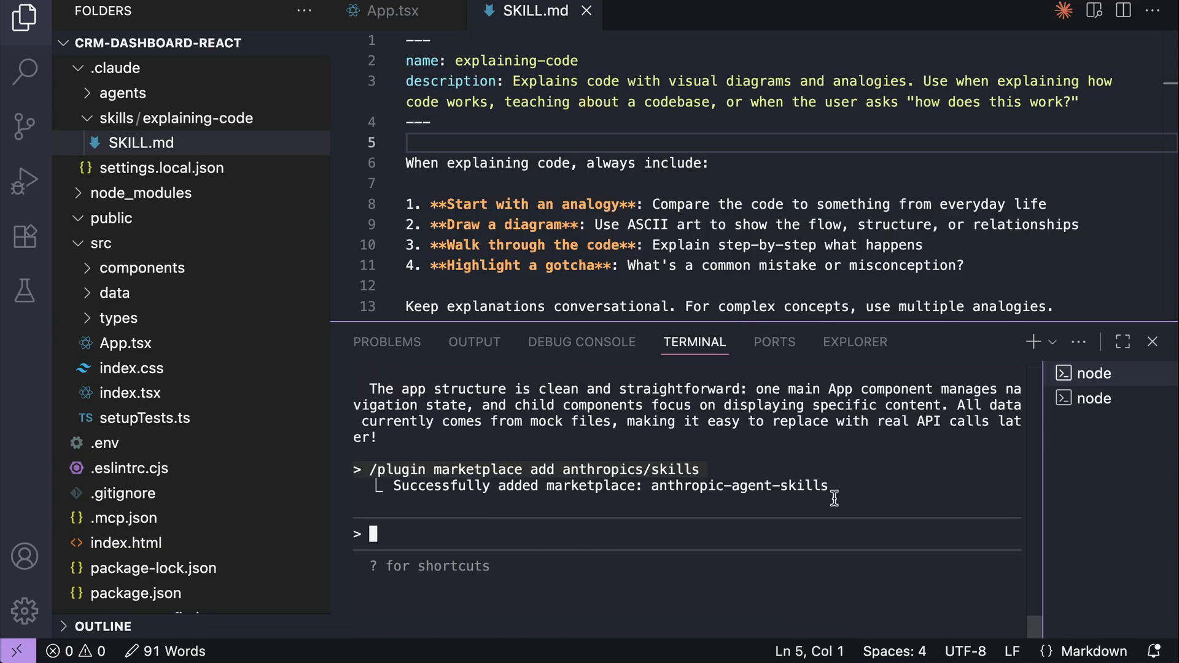
- Via /plugin, pick example-skills from the anthropic-agent-skills marketplace and install it for the current user
text(/plugi)
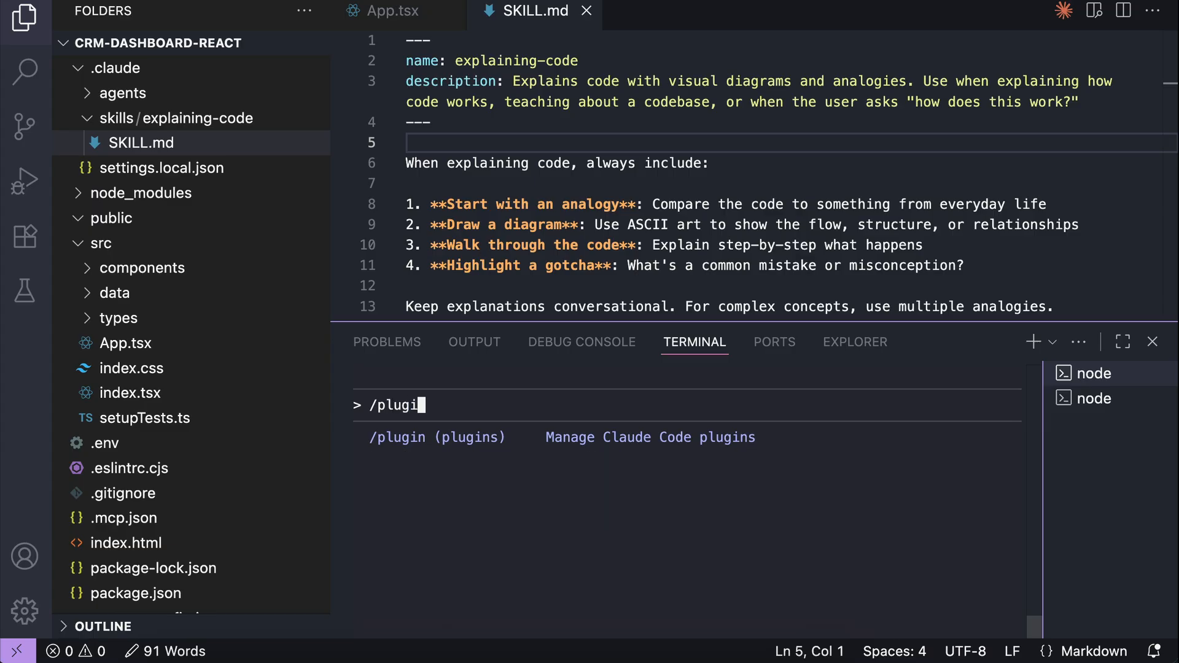
key(Return)
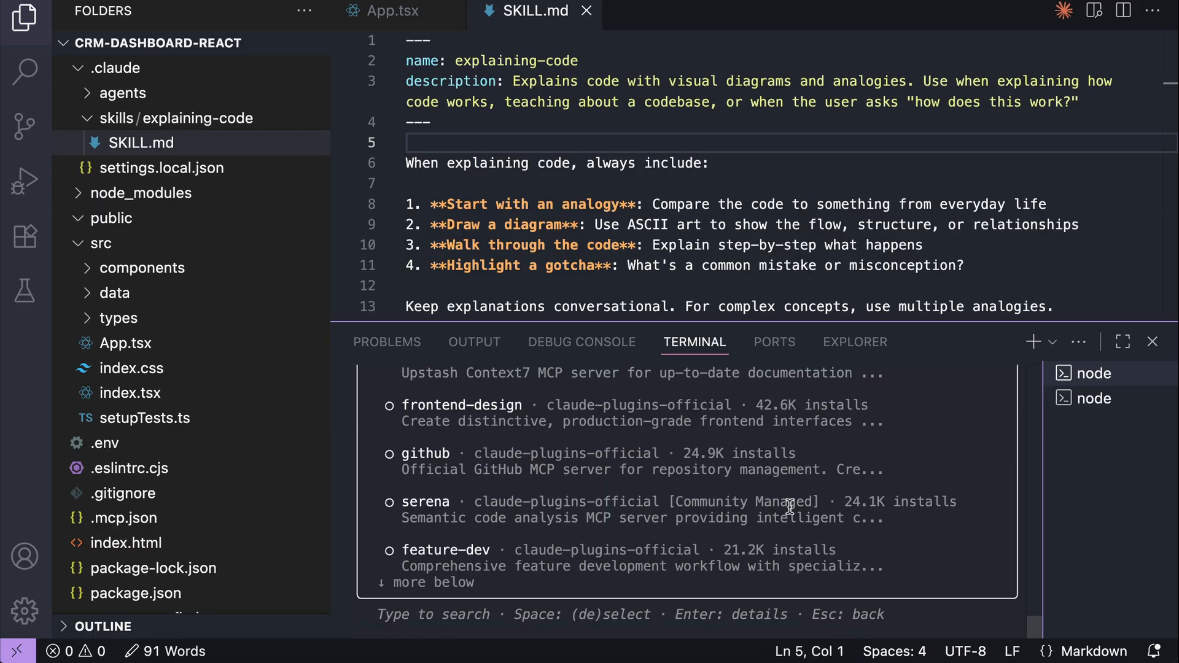
click(1121, 342)
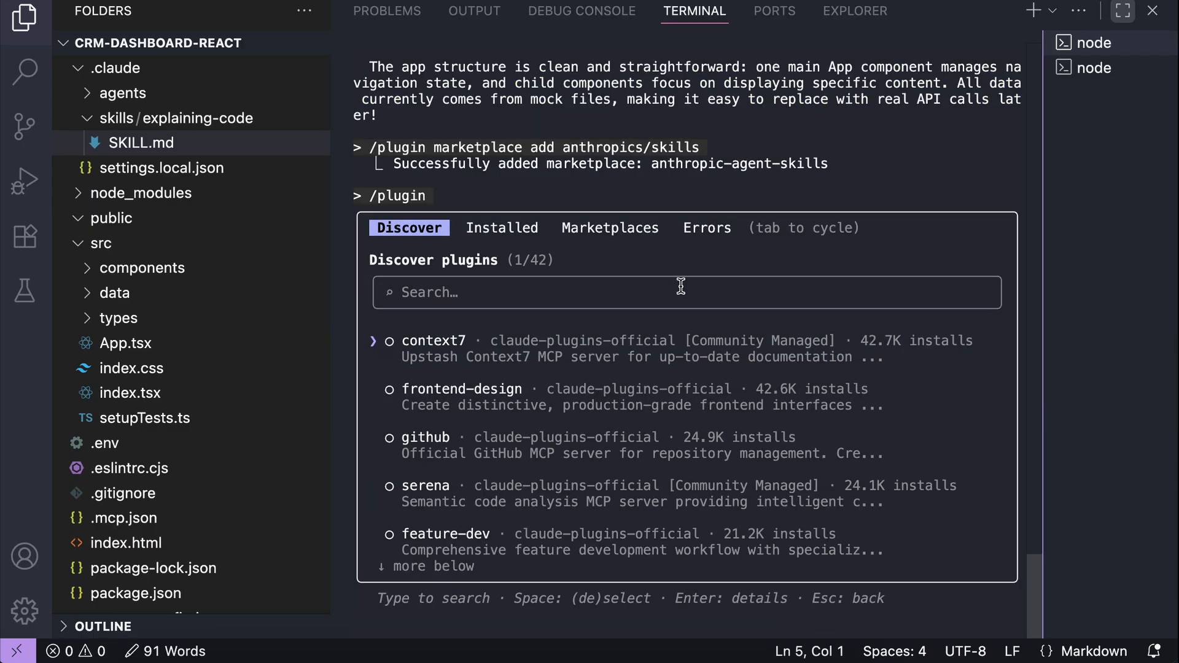
mouse_move(668, 358)
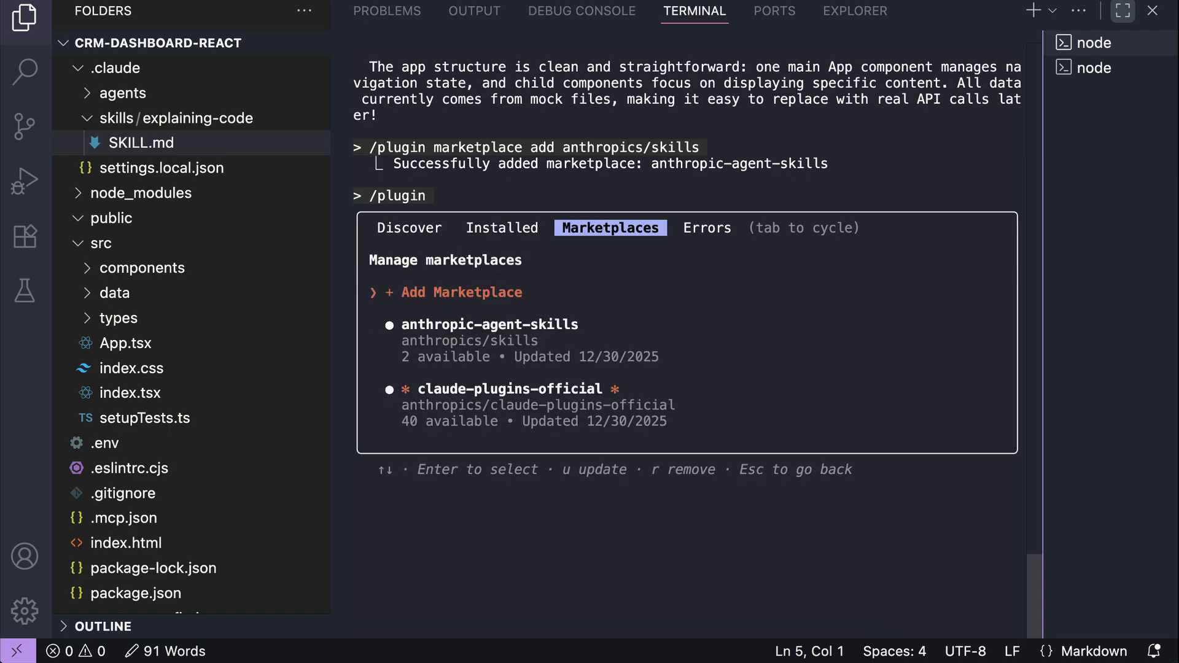
key(Down)
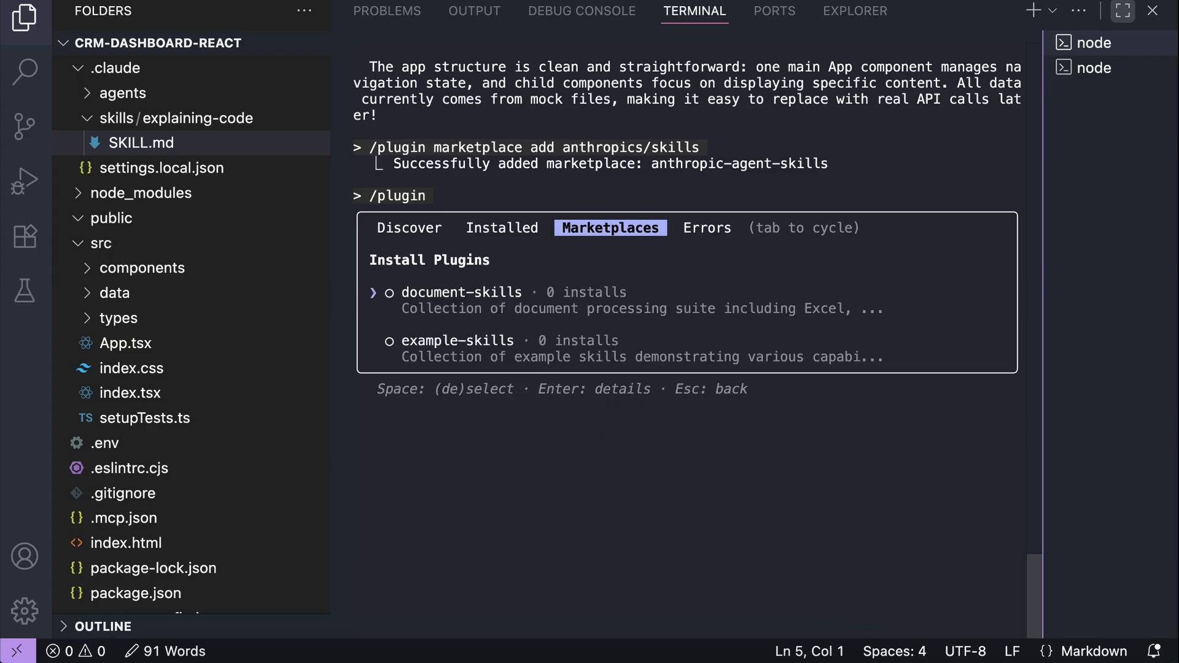
key(Down)
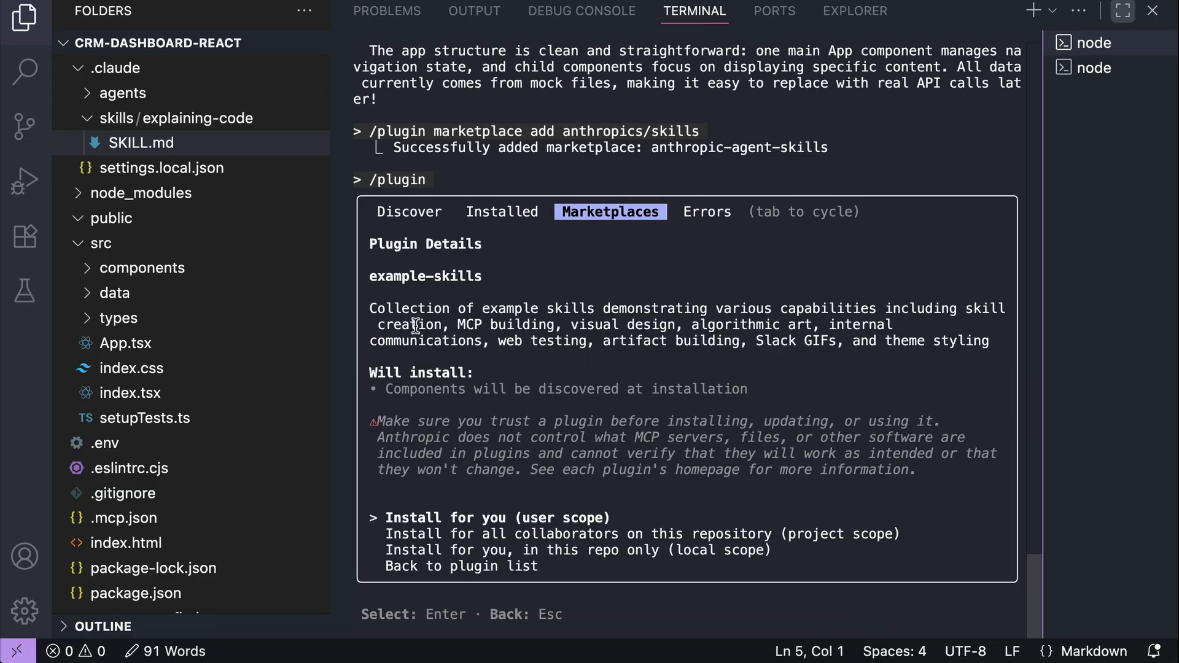
mouse_move(979, 322)
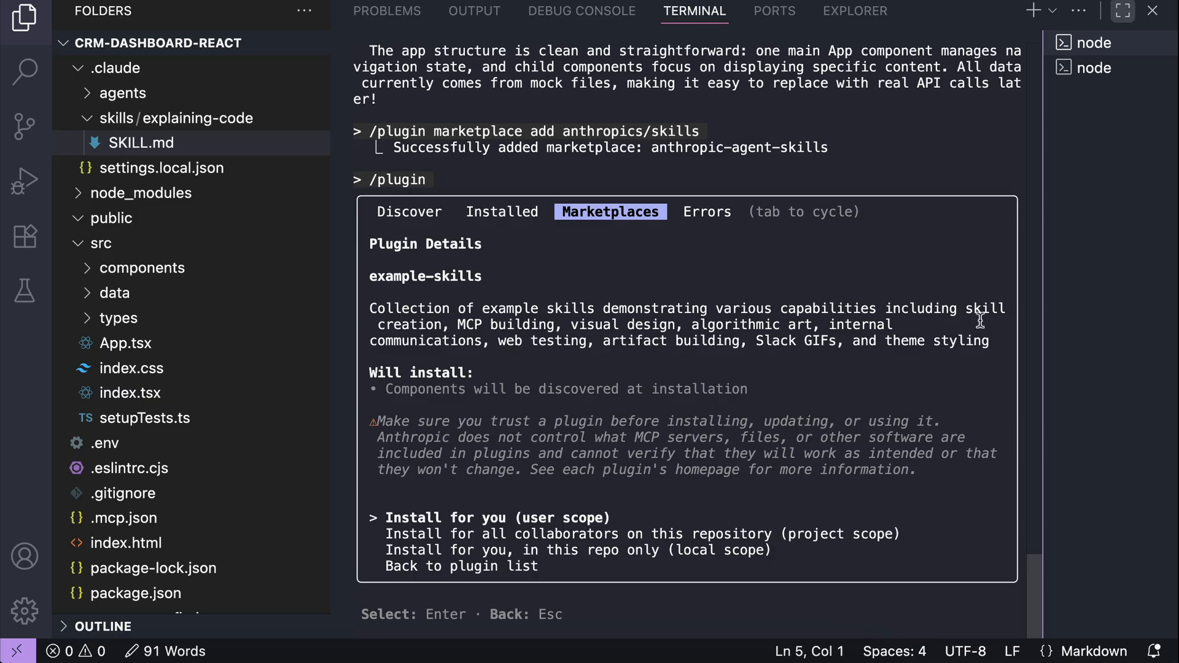
key(Down)
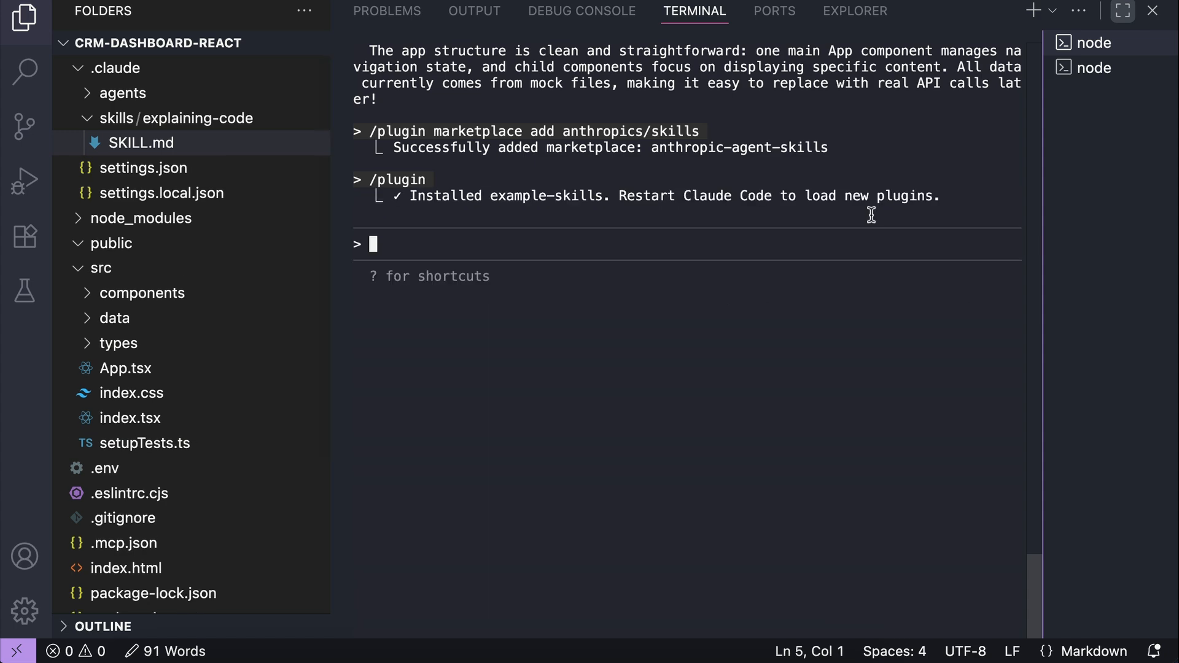
- Check settings.json enables example-skills, then exit Claude Code to restart it
click(143, 168)
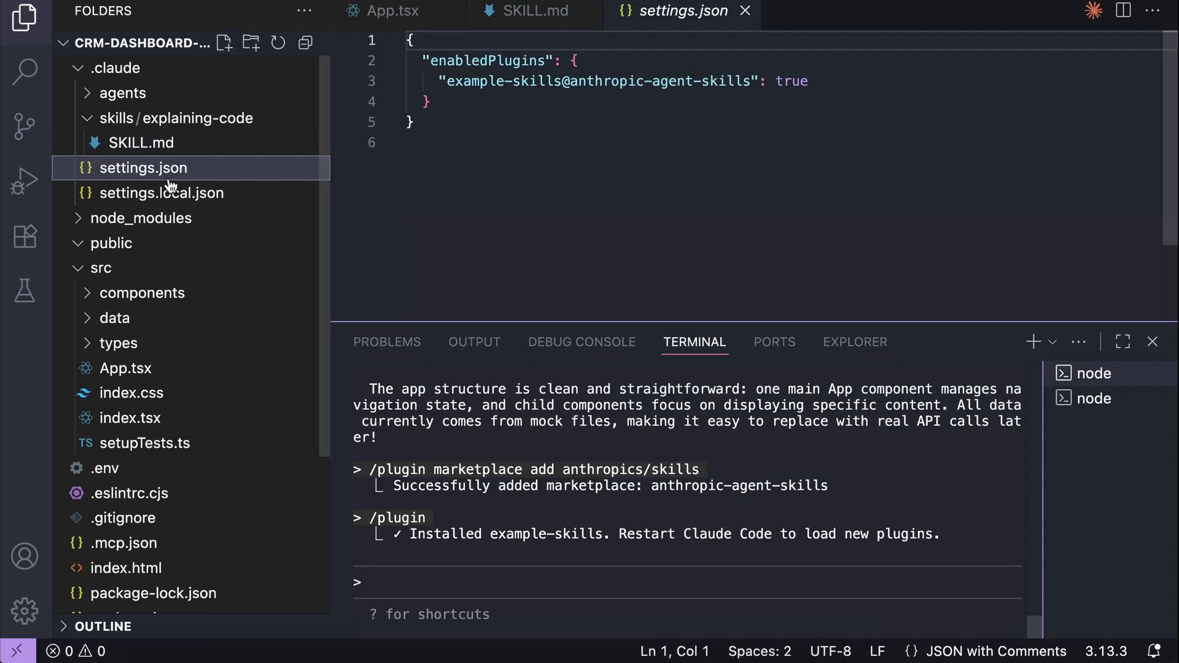
mouse_move(727, 103)
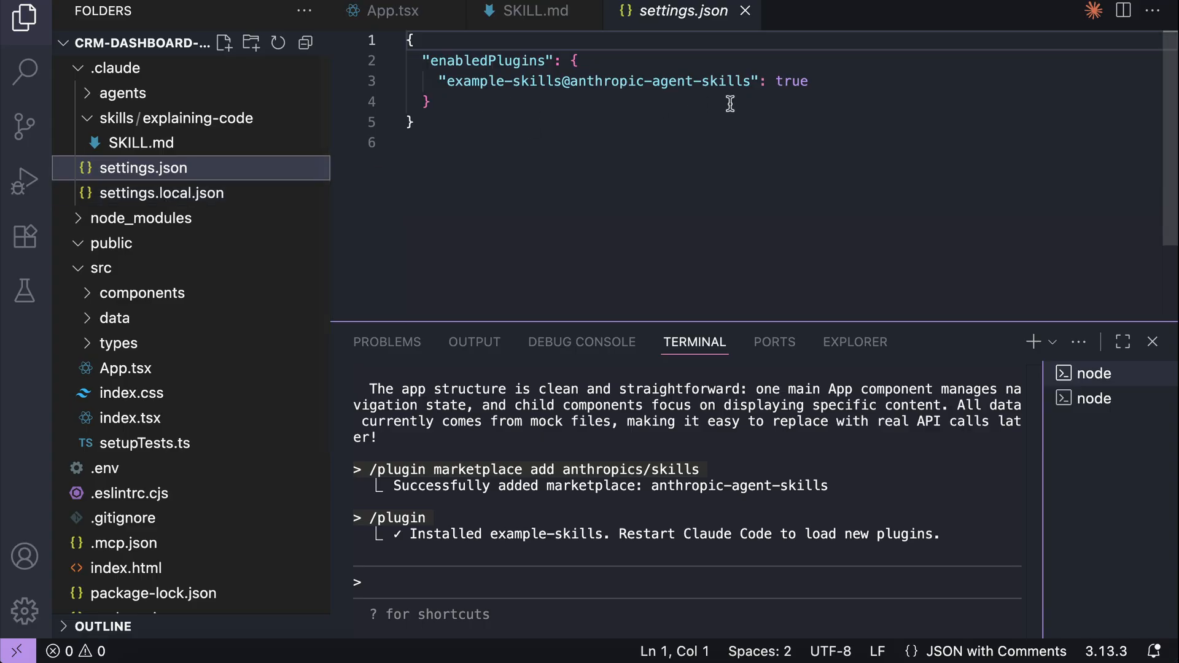
mouse_move(558, 161)
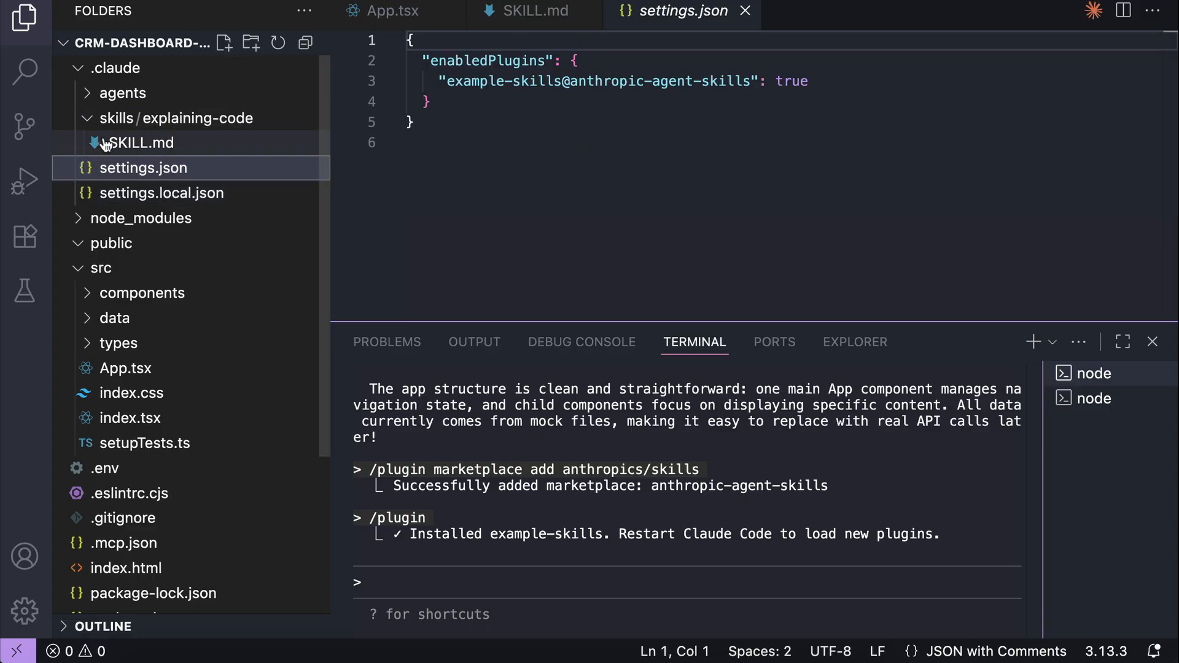
text(/e)
text(claude)
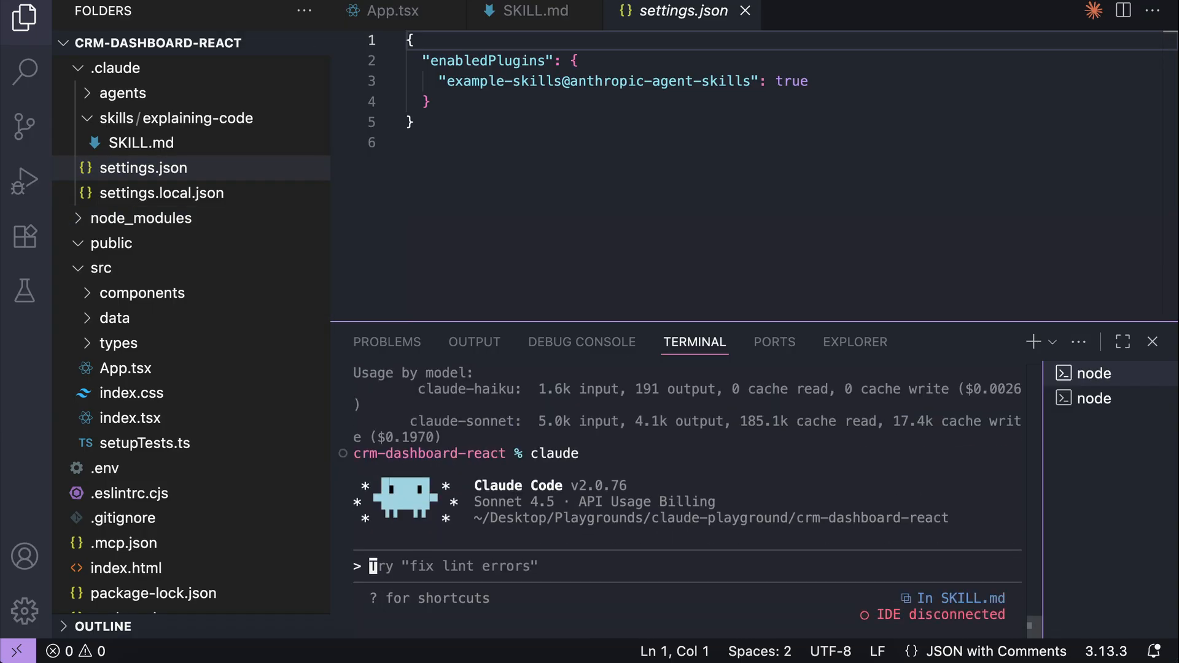
- Run /skills in Claude Code to list the 17 available skills, including skill-creator
text(/ski)
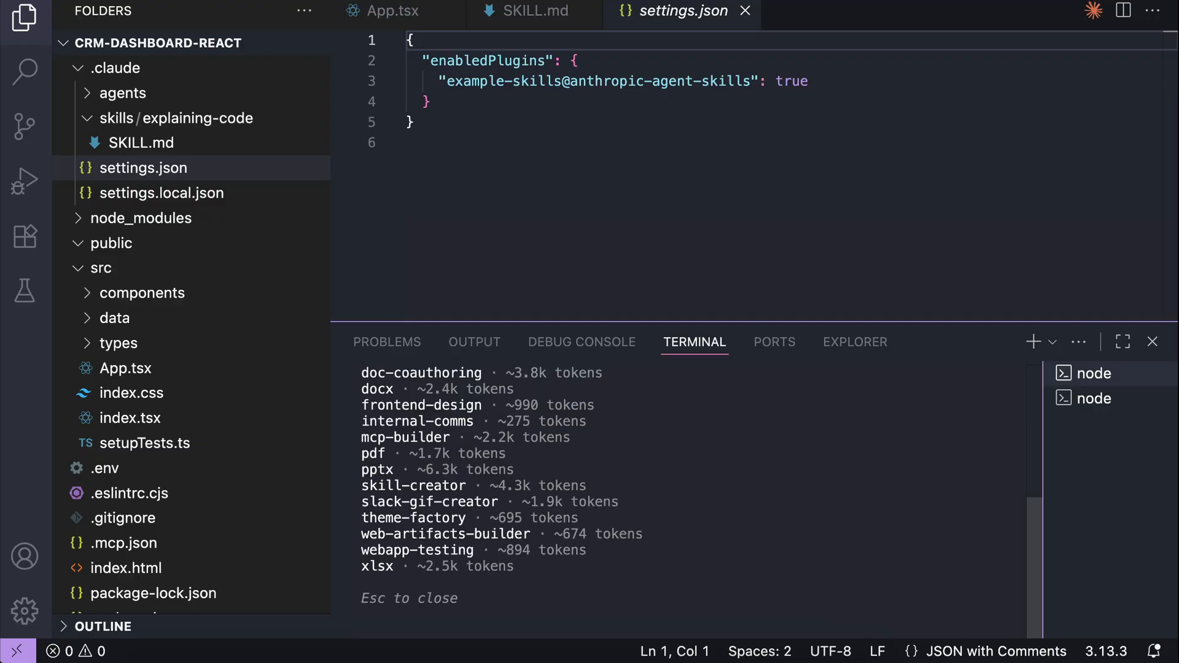
click(1123, 341)
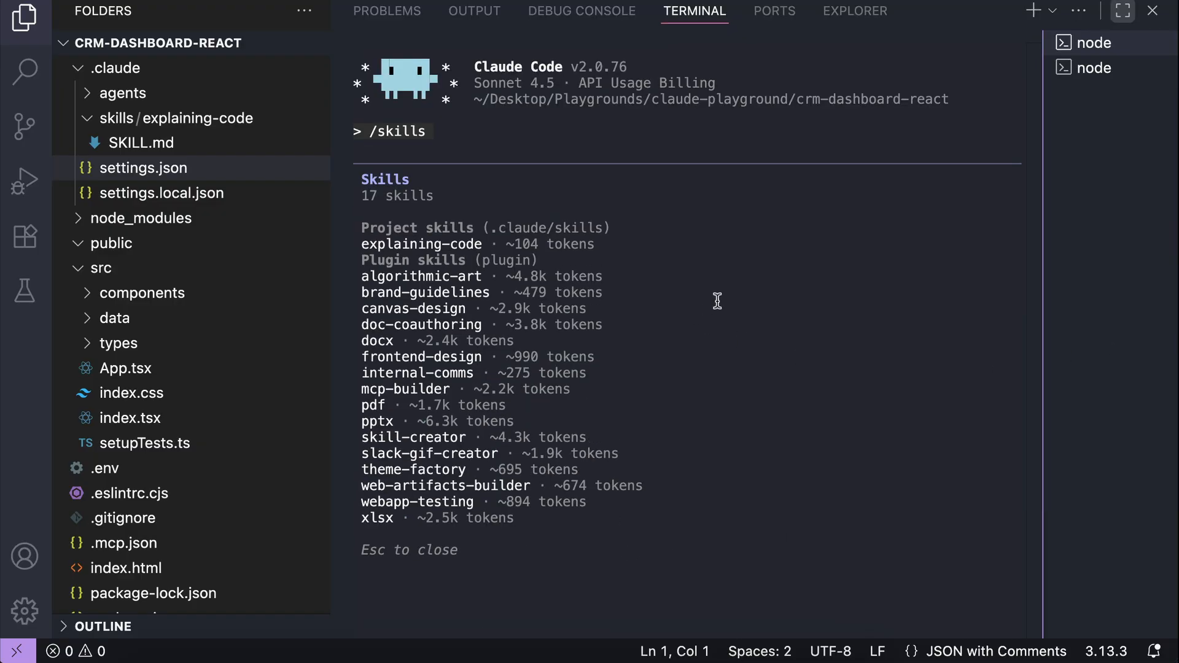
mouse_move(669, 419)
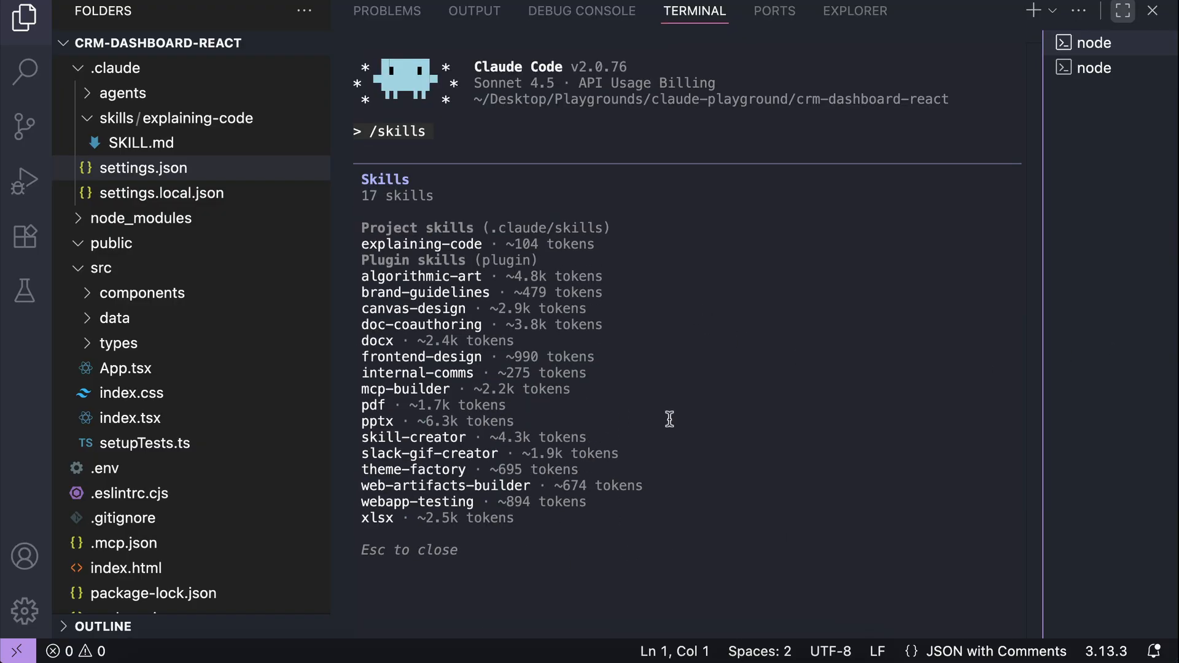
mouse_move(787, 419)
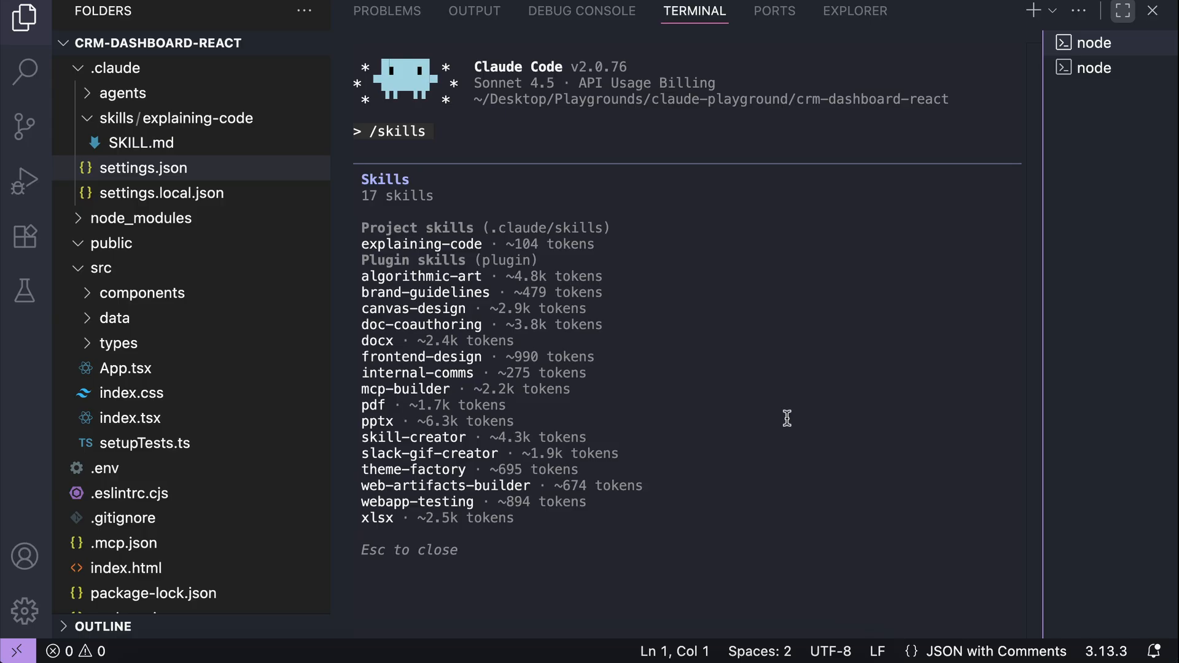
mouse_move(503, 453)
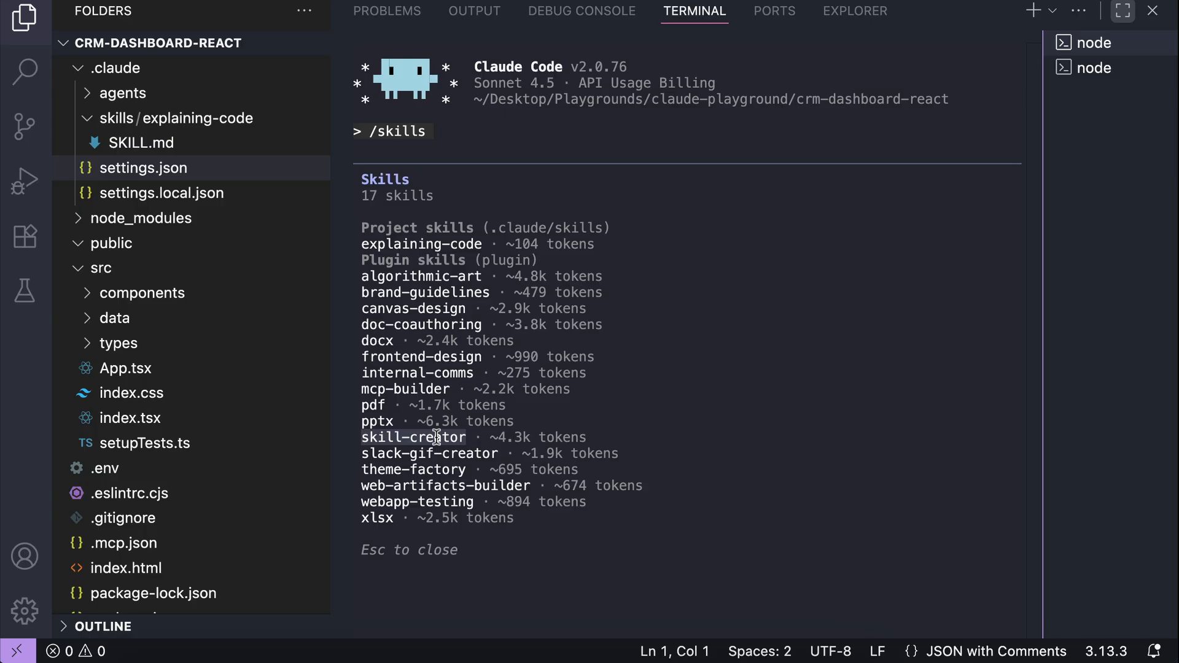
- Ask Claude Code to 'create an image editor skill for me' and review the generated result
text(create an im)
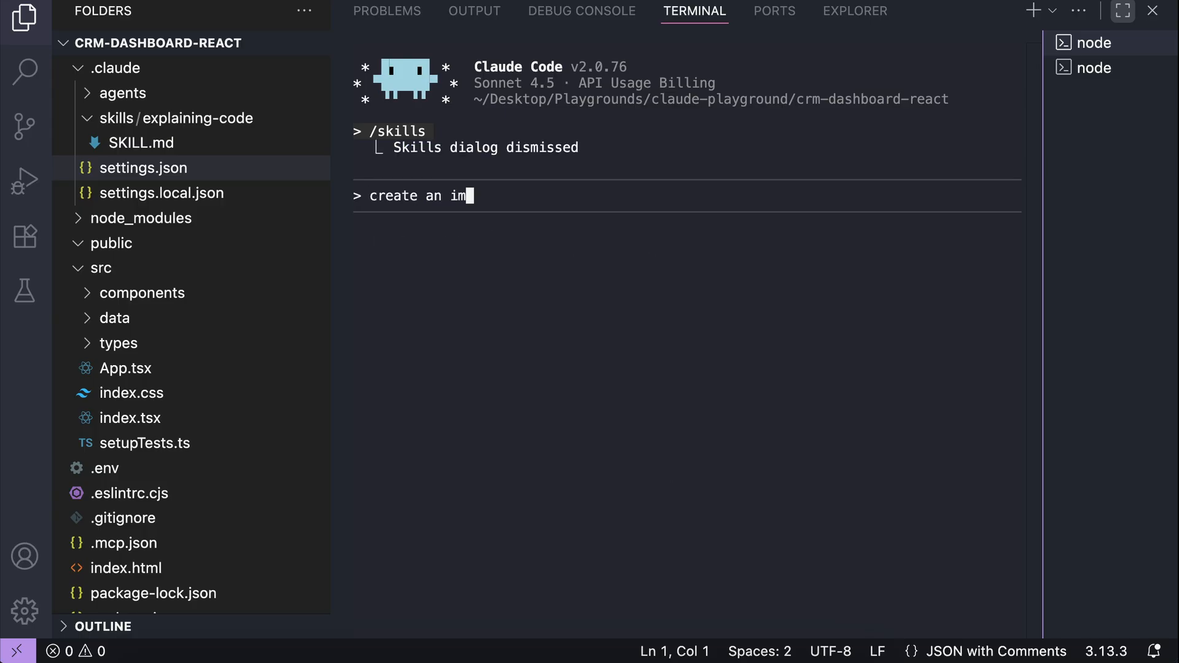
text(age editor skill for me)
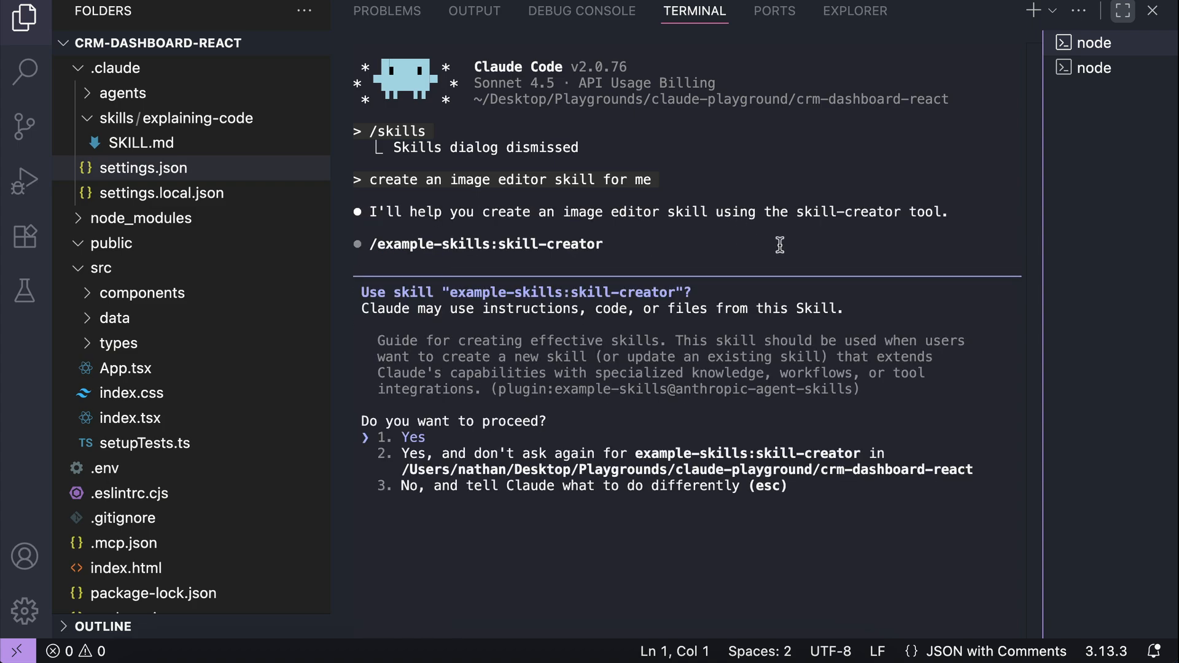
mouse_move(668, 308)
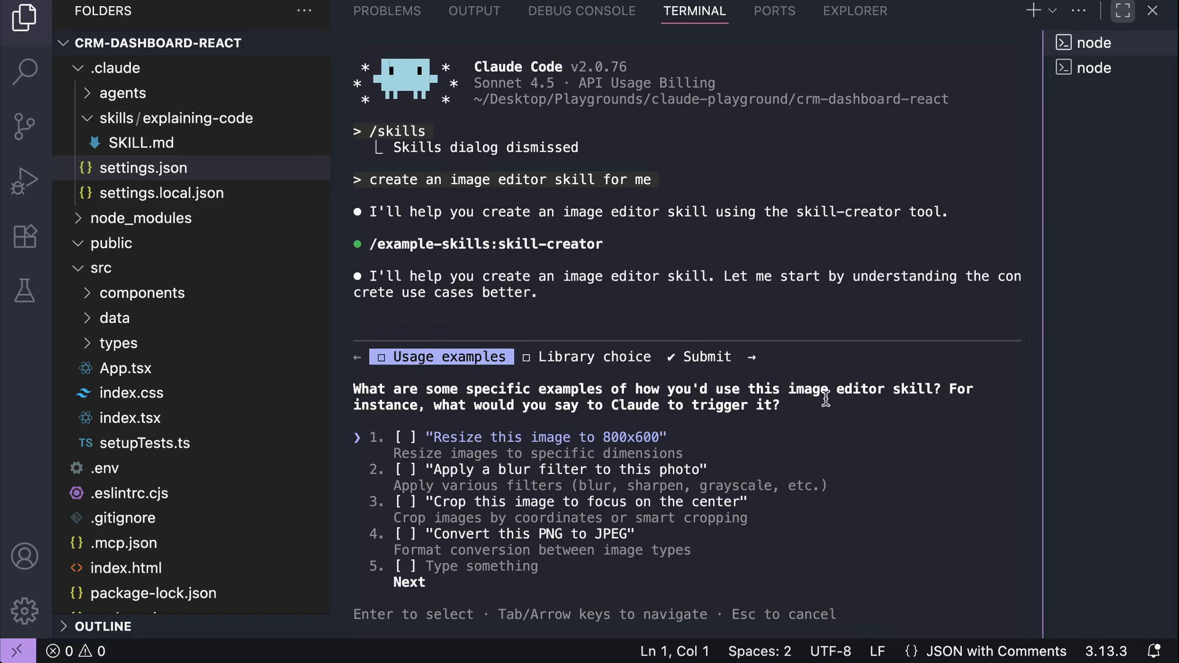
mouse_move(756, 415)
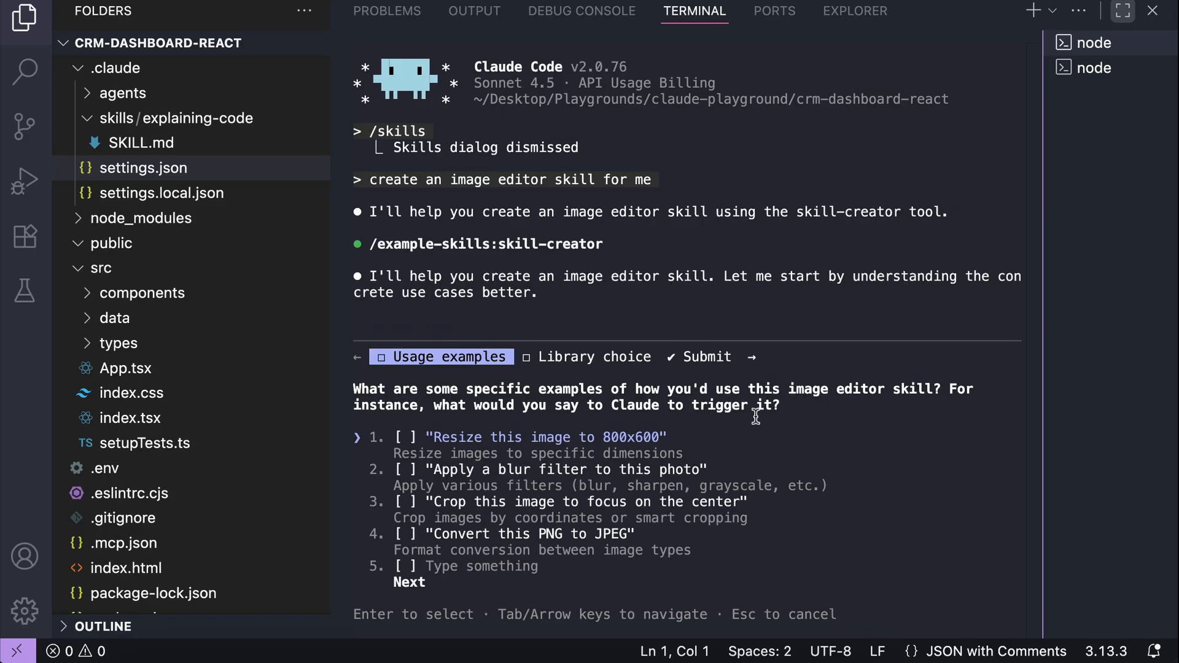
mouse_move(770, 434)
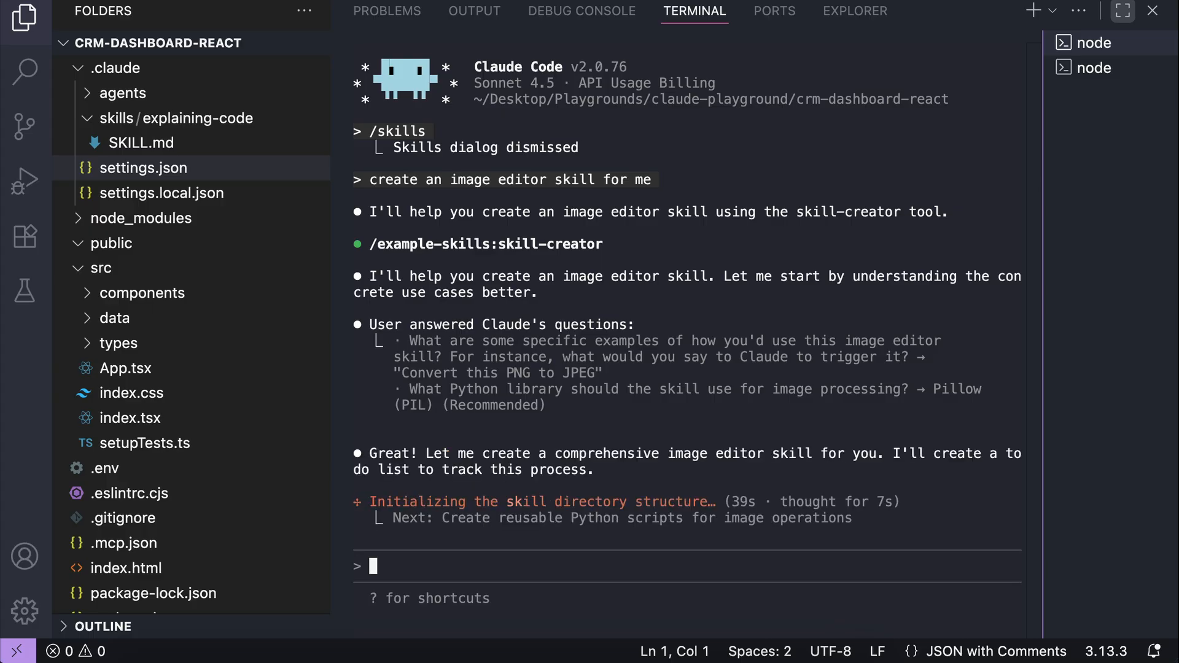
scroll(down, 3)
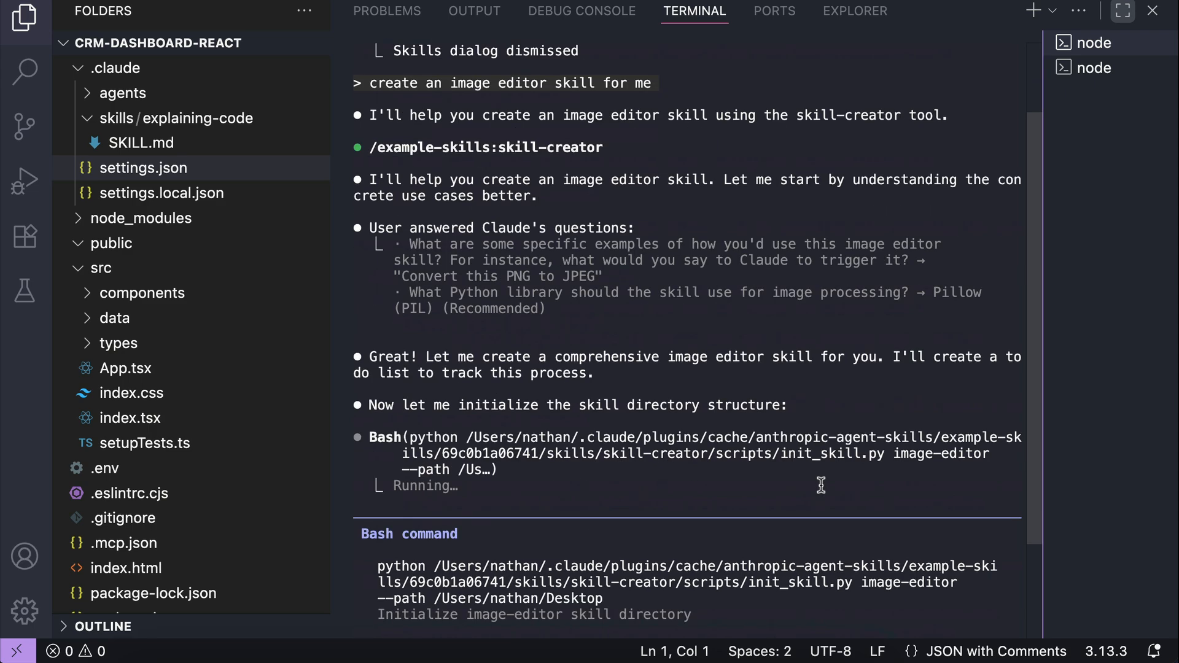
scroll(down, 3)
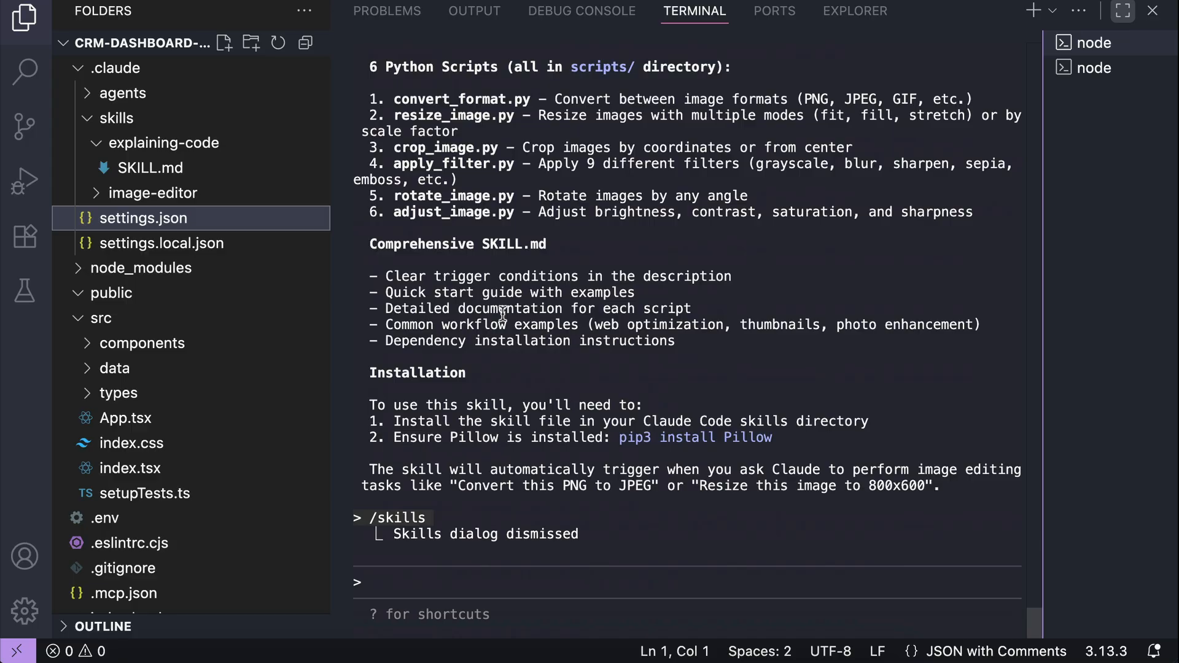
mouse_move(733, 379)
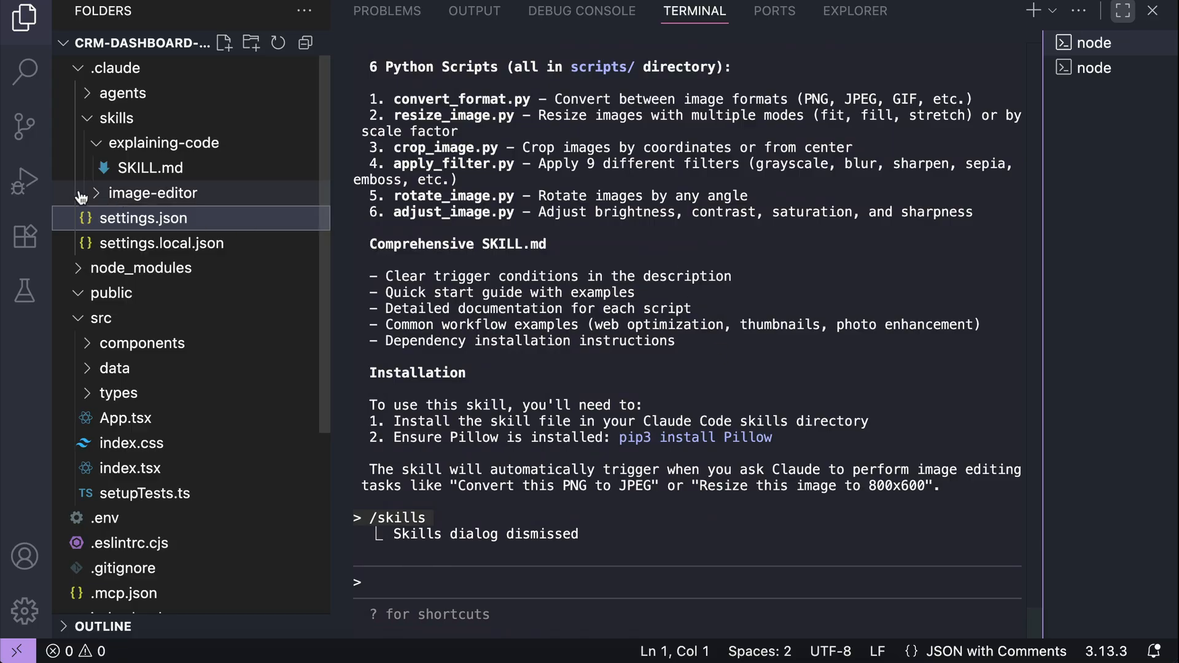
- View the image-editor SKILL.md and its six Python scripts under .claude/skills
click(154, 192)
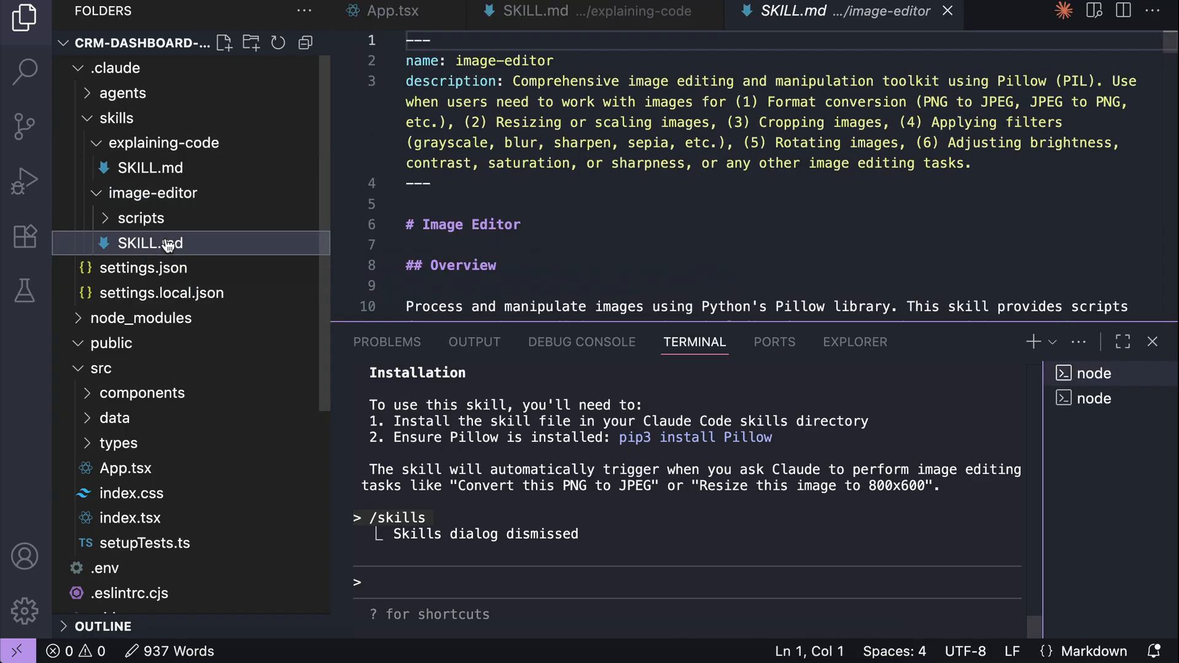
mouse_move(590, 96)
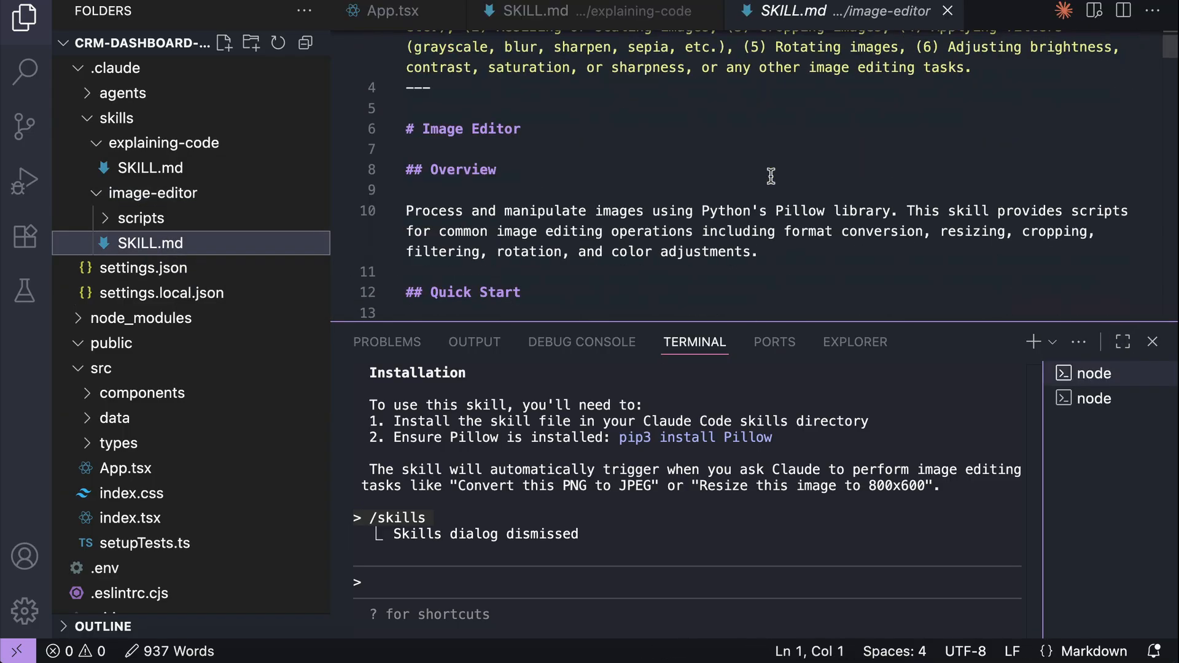
click(141, 218)
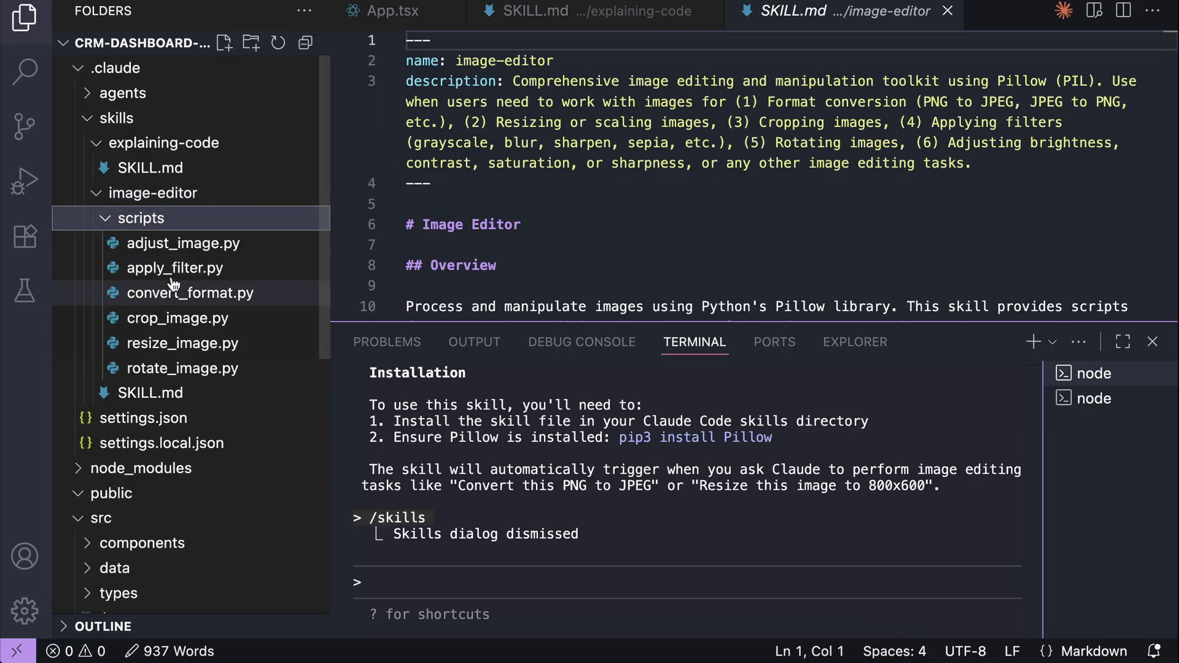
mouse_move(270, 351)
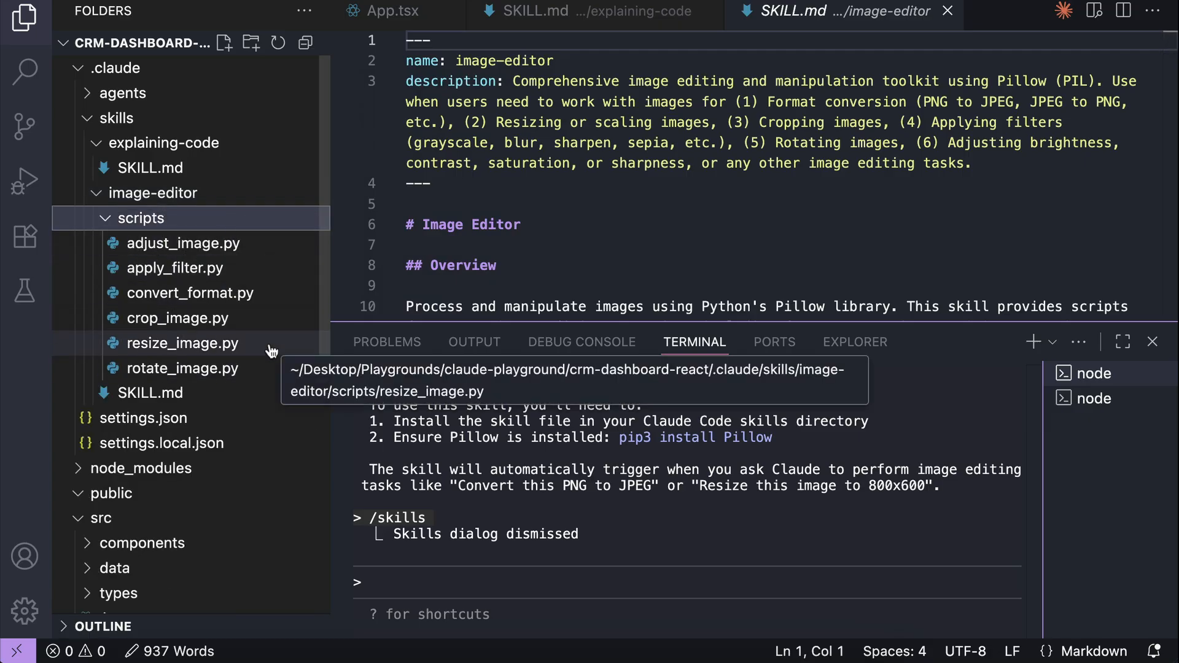
mouse_move(139, 201)
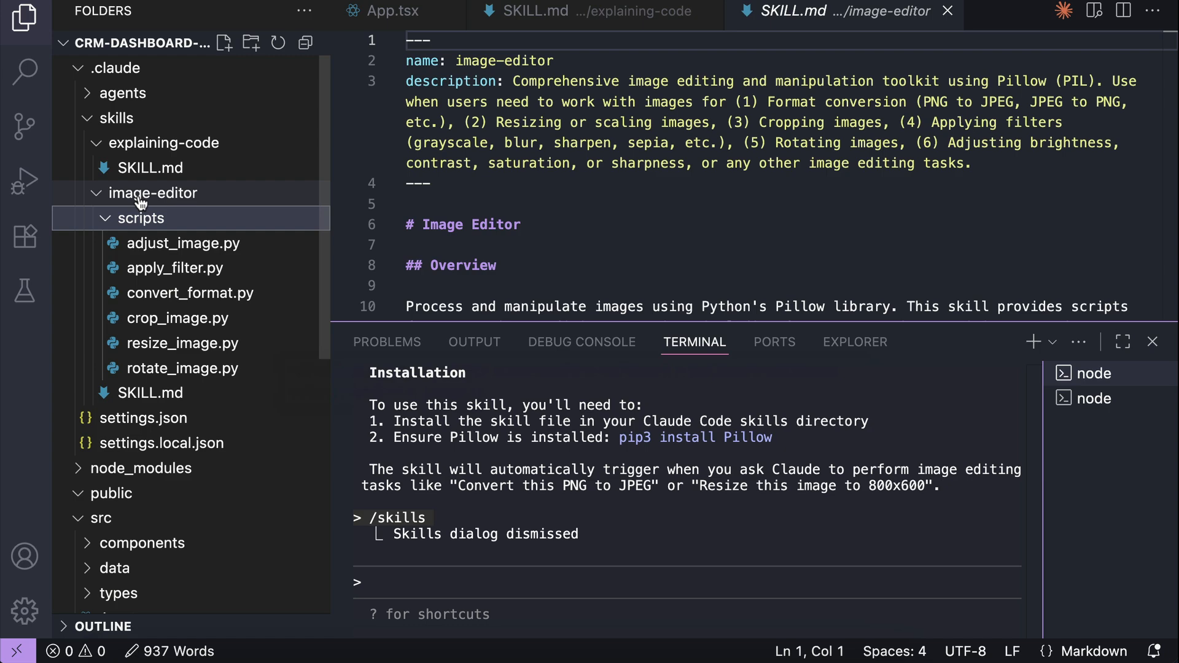
click(947, 10)
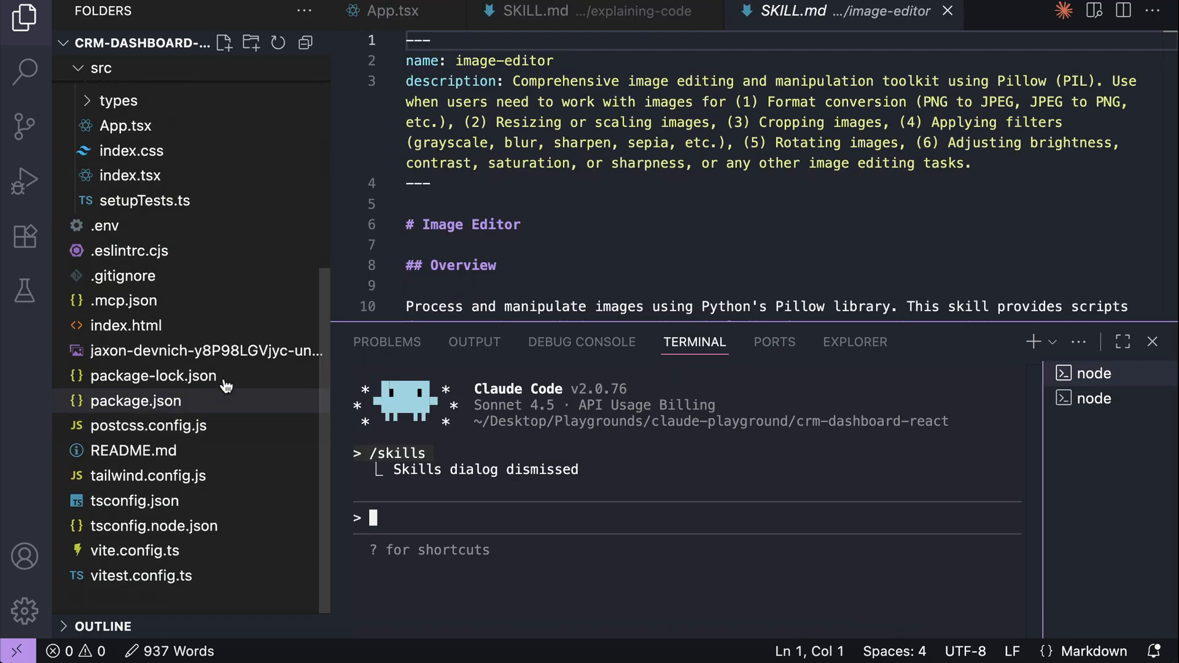
mouse_move(207, 352)
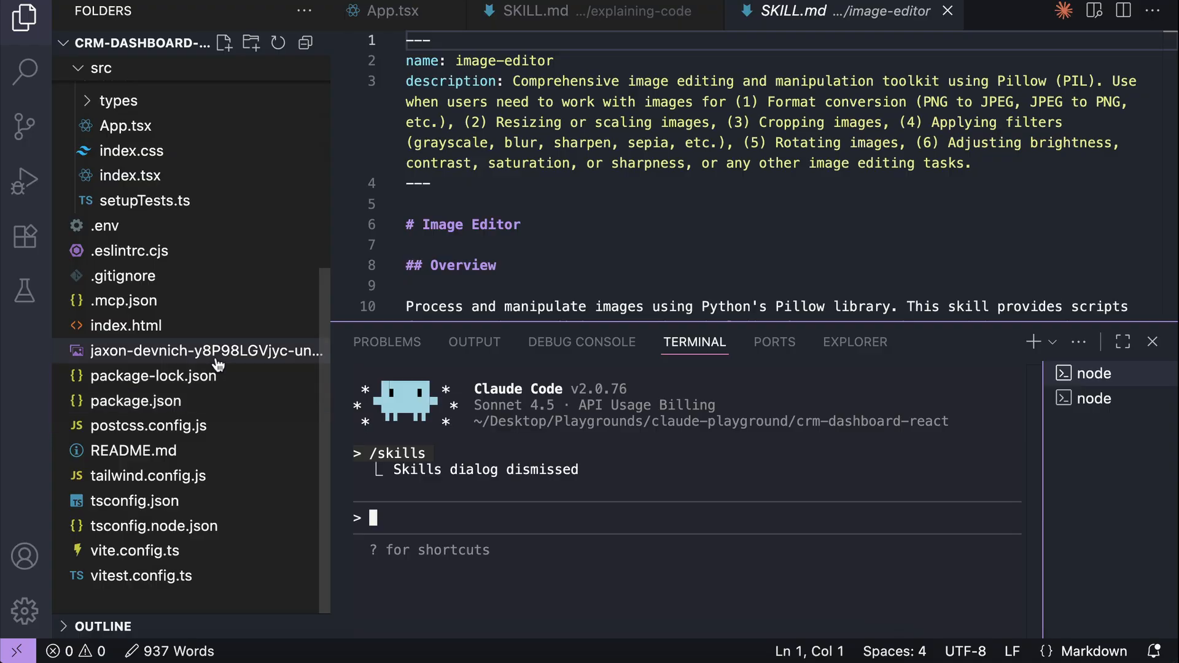
- Have Claude Code apply a black and white filter to the daisy photo, saving a -bw.jpg copy
click(204, 351)
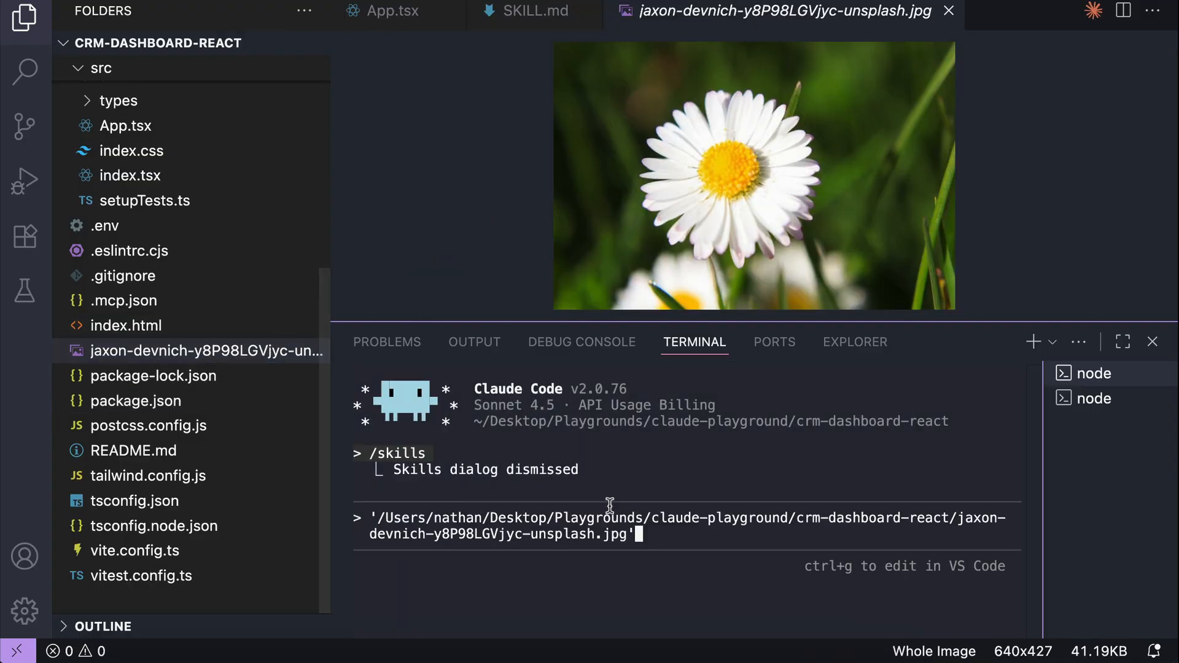
text(apply black and white filter to this im)
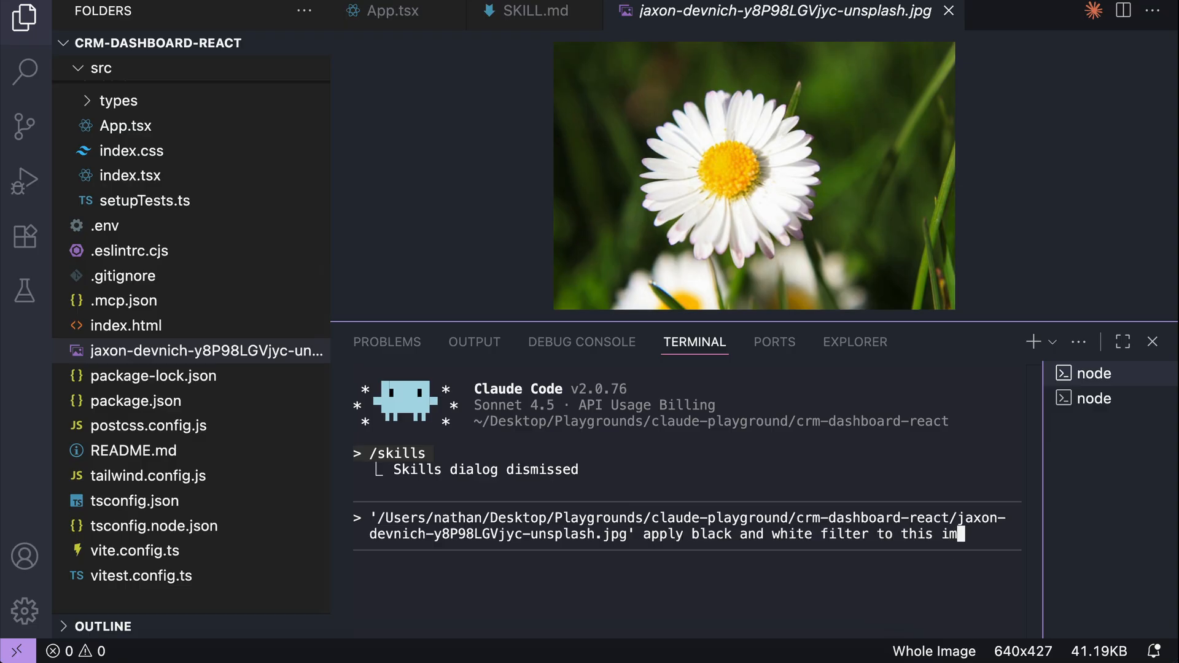
key(Return)
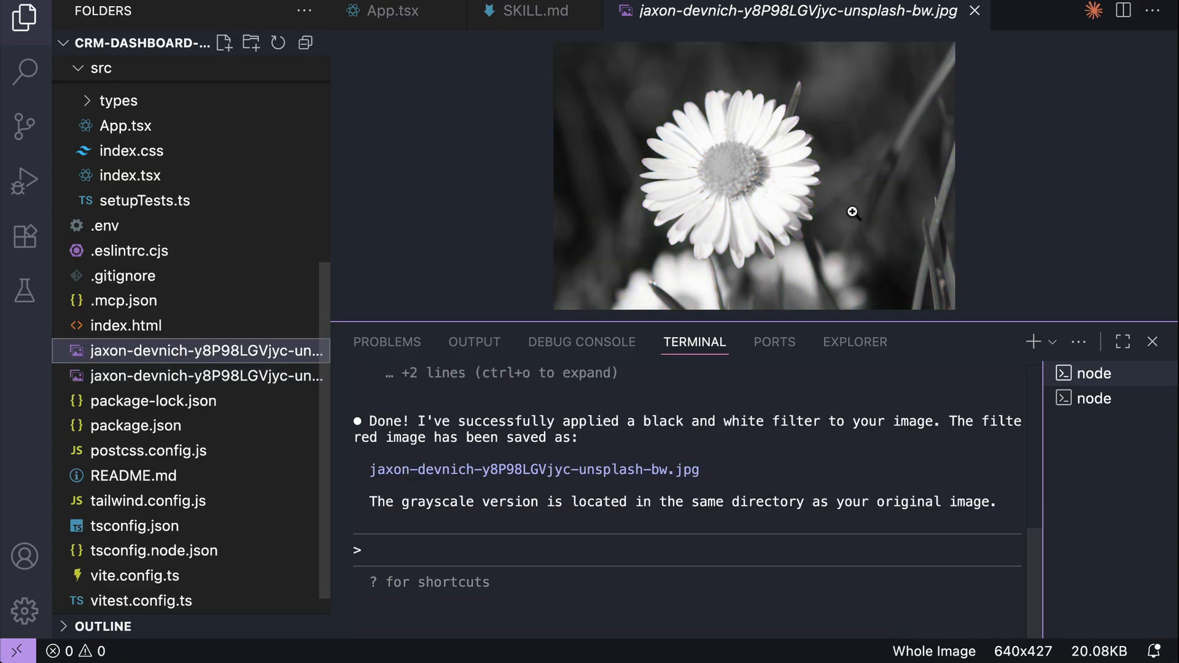
mouse_move(655, 325)
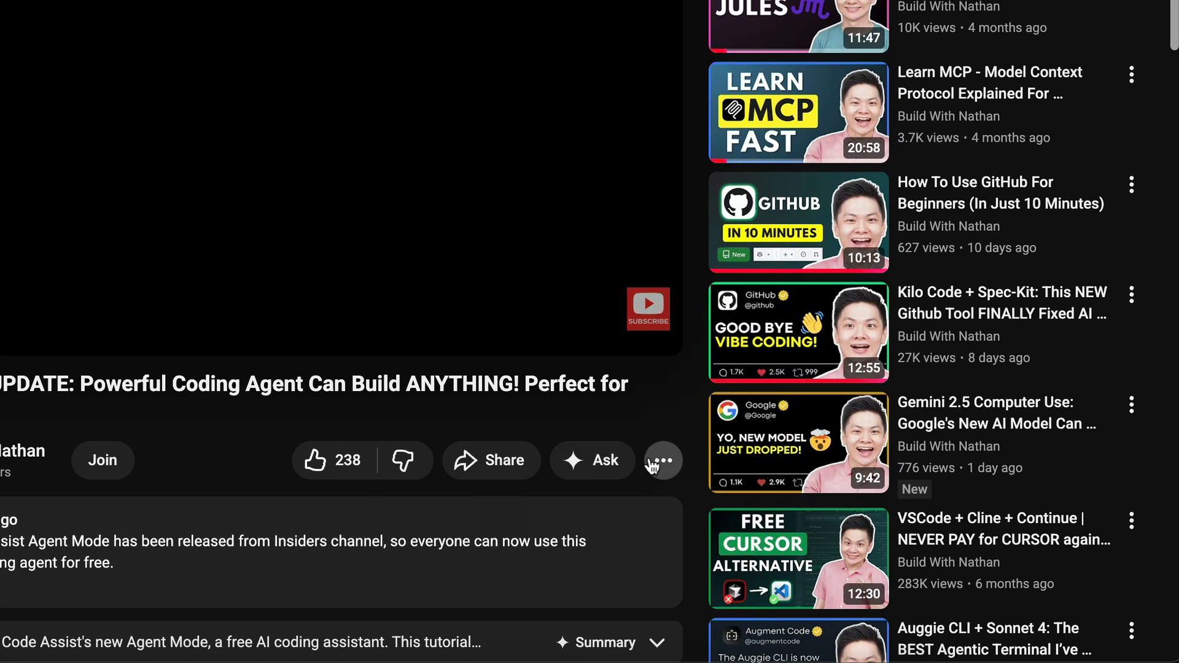
- Dismiss the video's More actions menu and view the channel's Join membership tiers
click(662, 460)
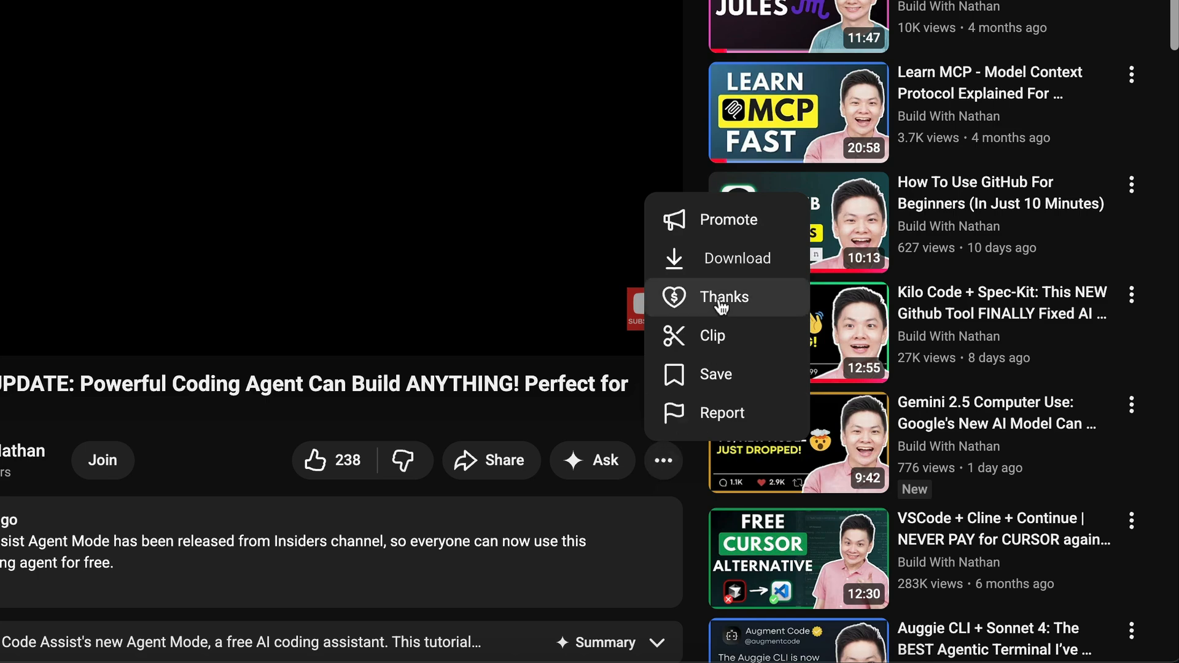
click(723, 296)
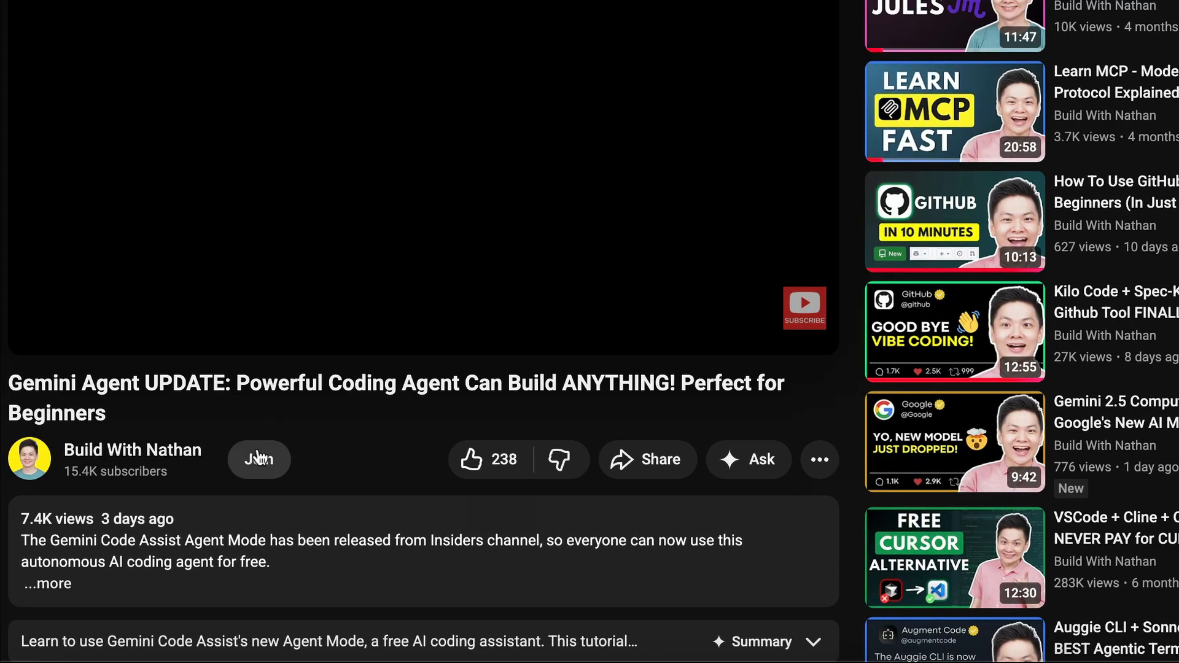
click(258, 459)
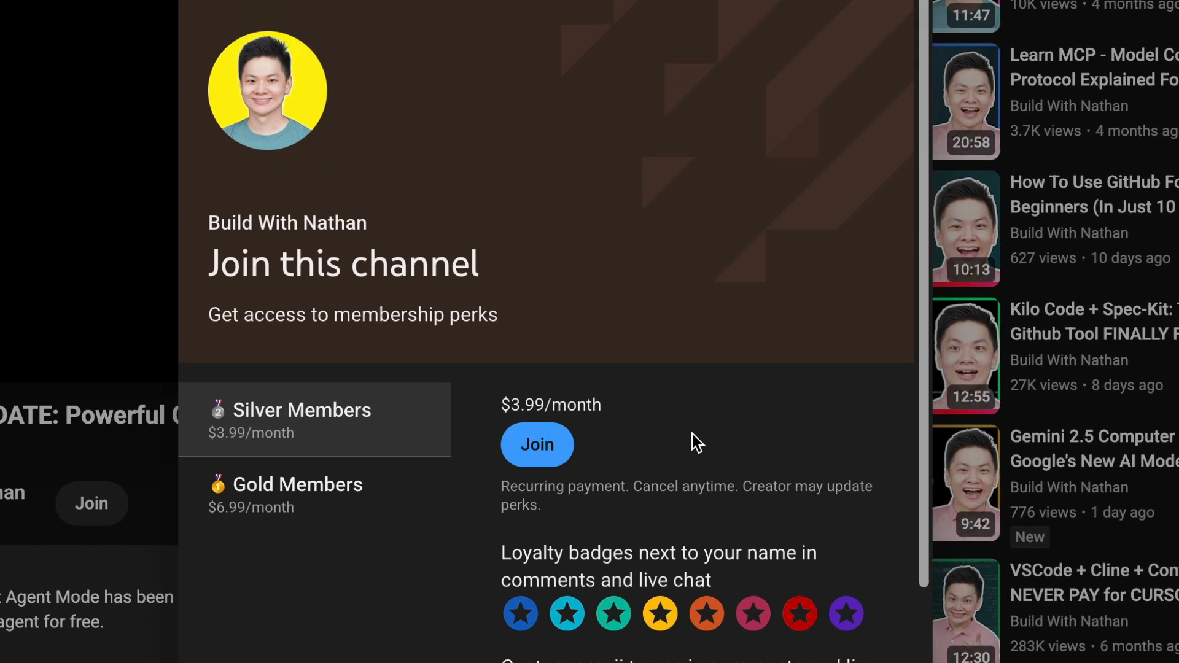
scroll(down, 3)
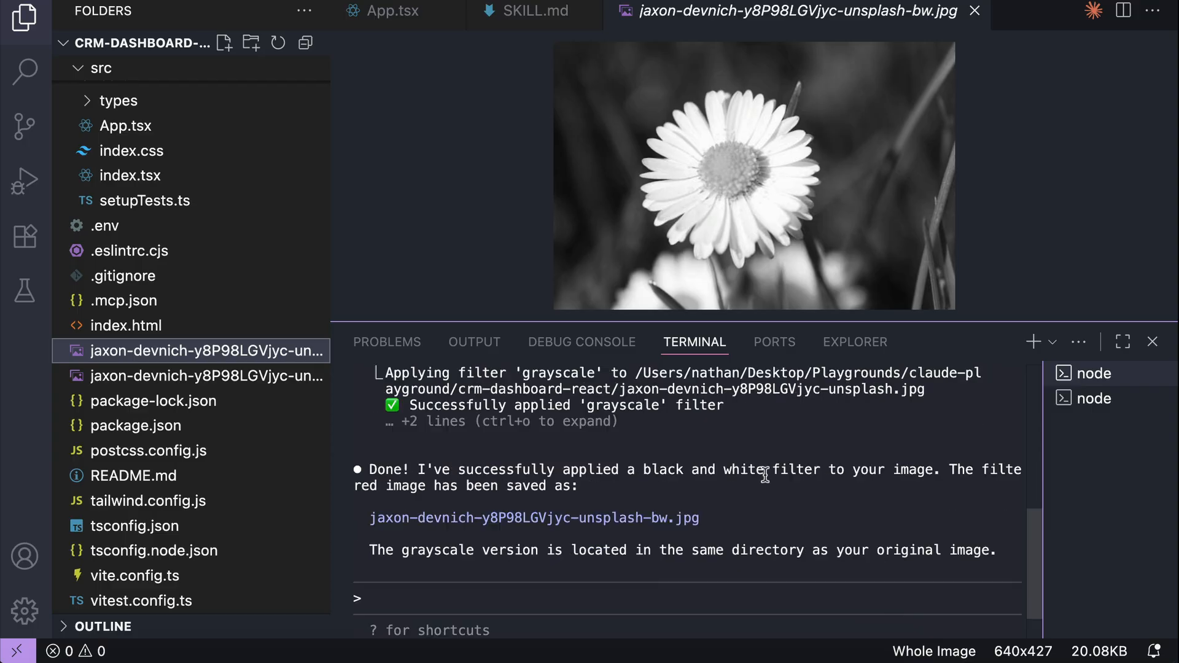
- Review the full grayscale-filter conversation and begin a 'show it' follow-up prompt
scroll(down, 3)
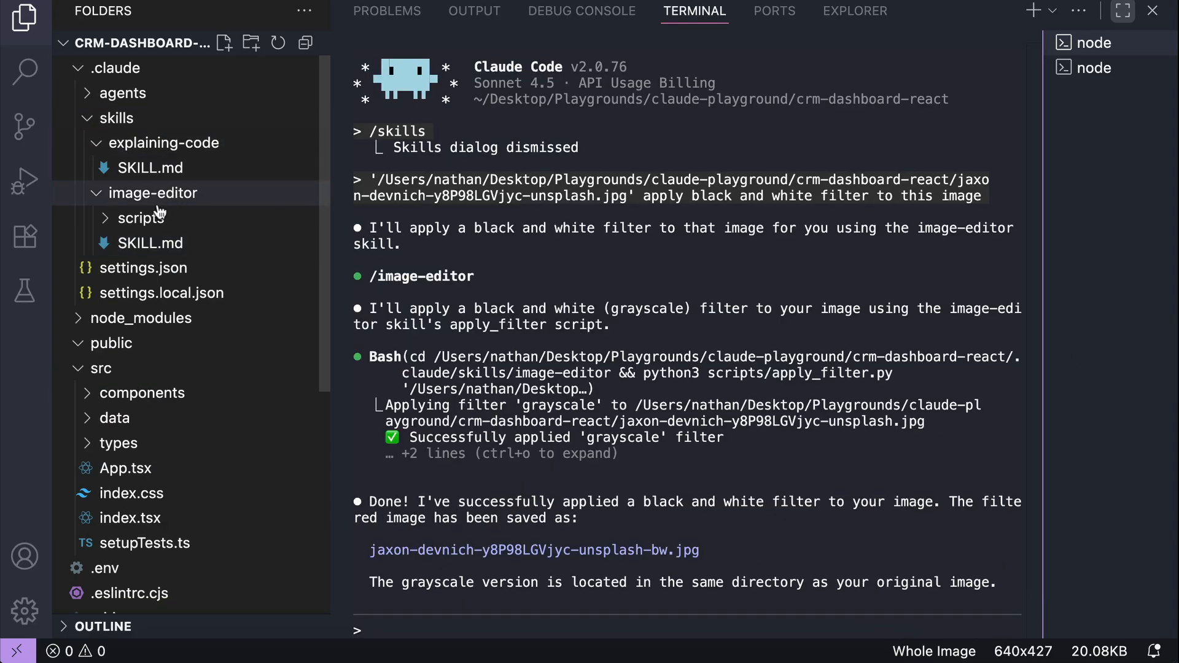
mouse_move(98, 198)
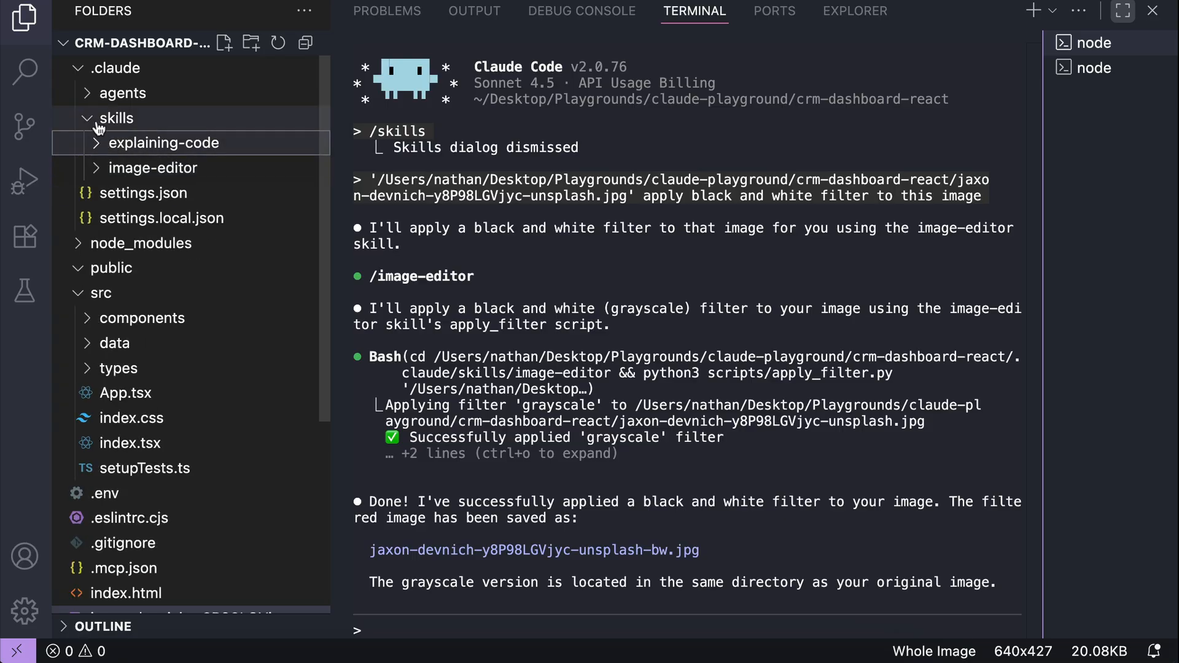
text(show it)
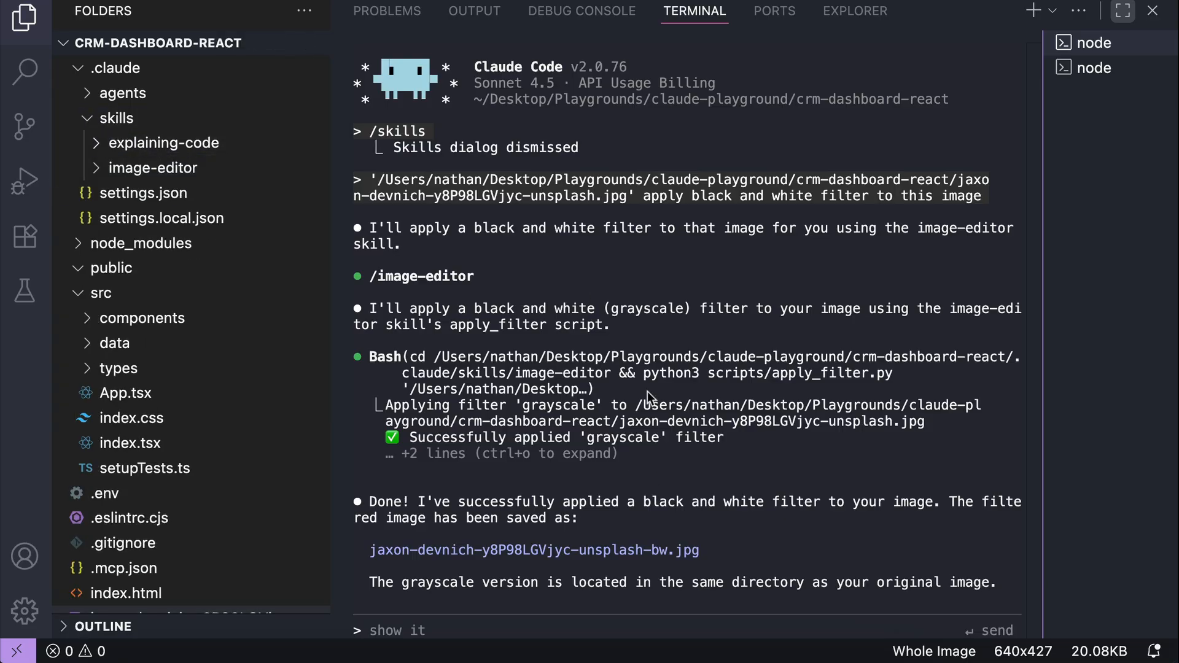
text(/)
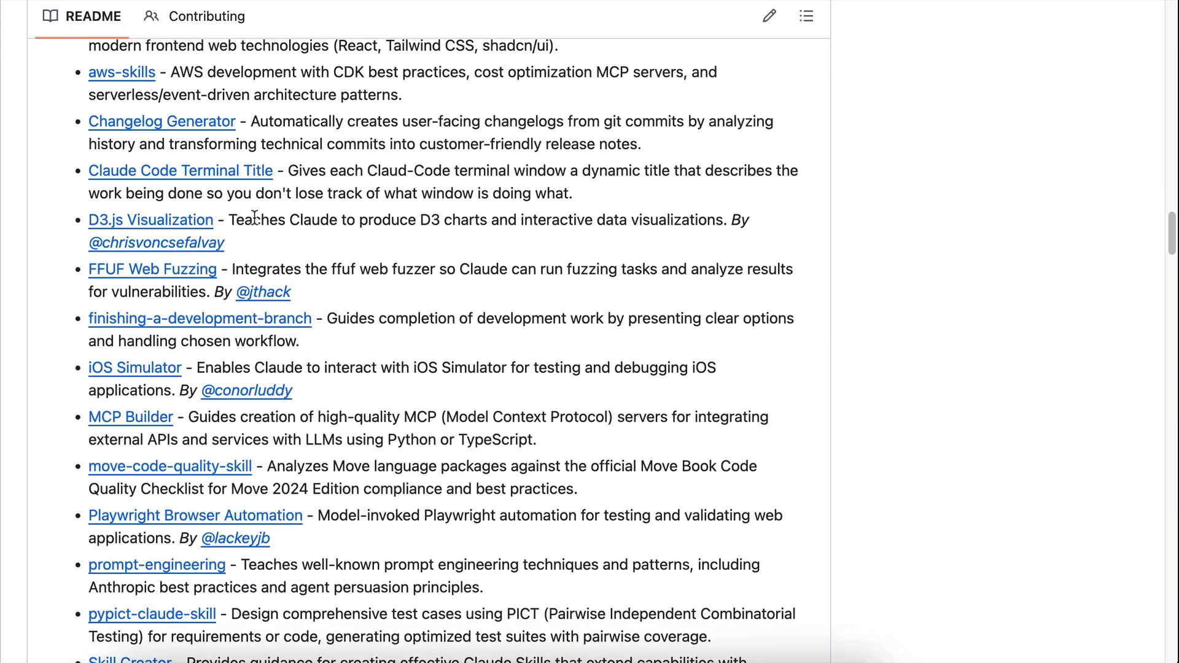
scroll(down, 3)
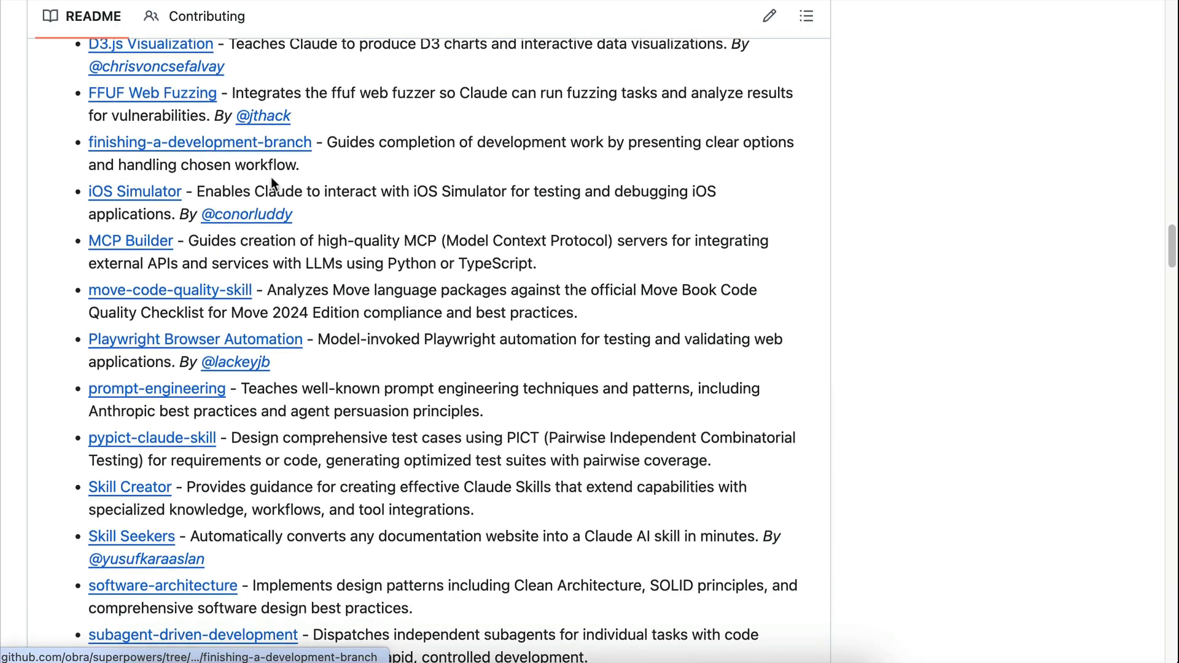
scroll(down, 3)
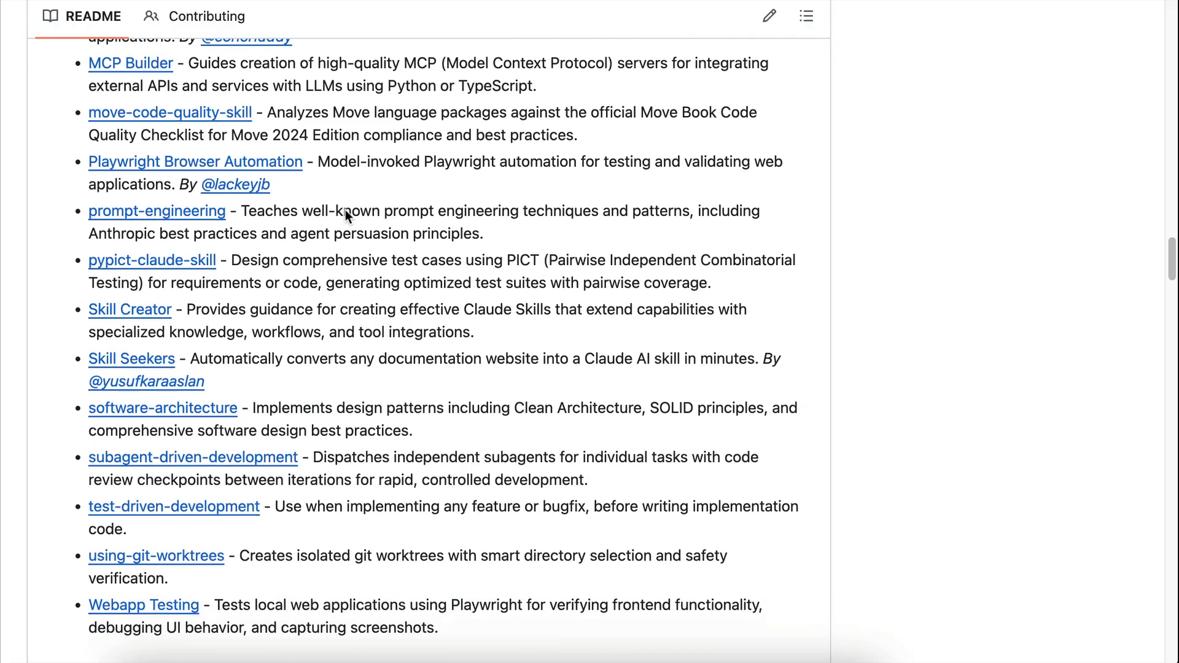
scroll(down, 3)
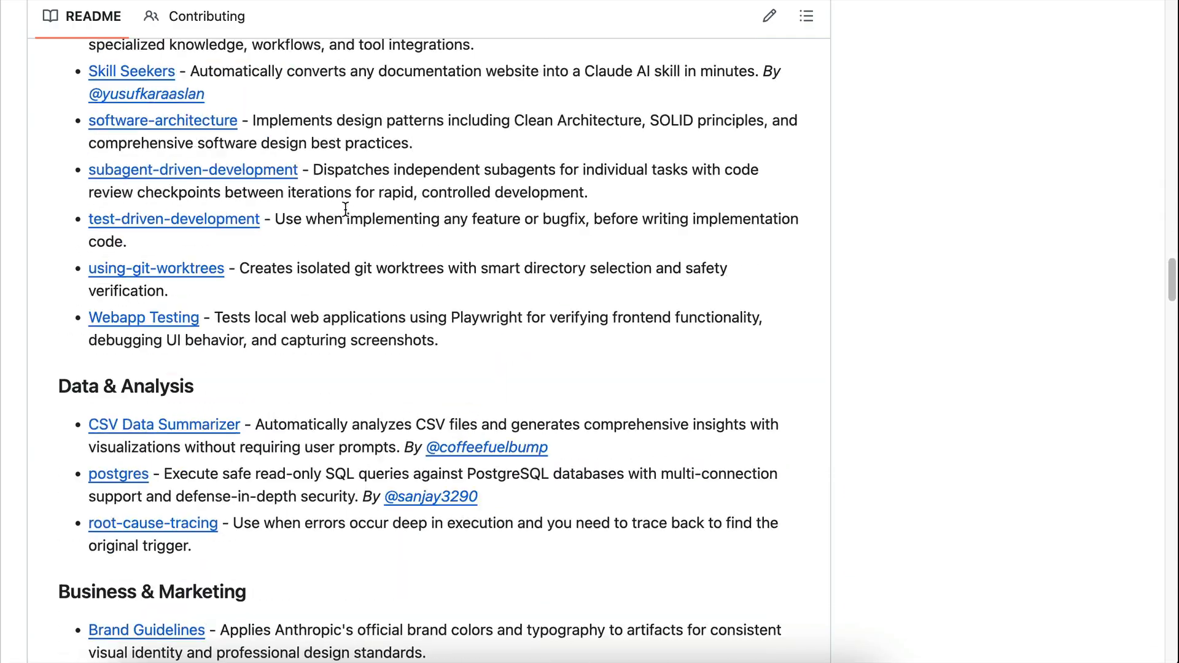
scroll(up, 3)
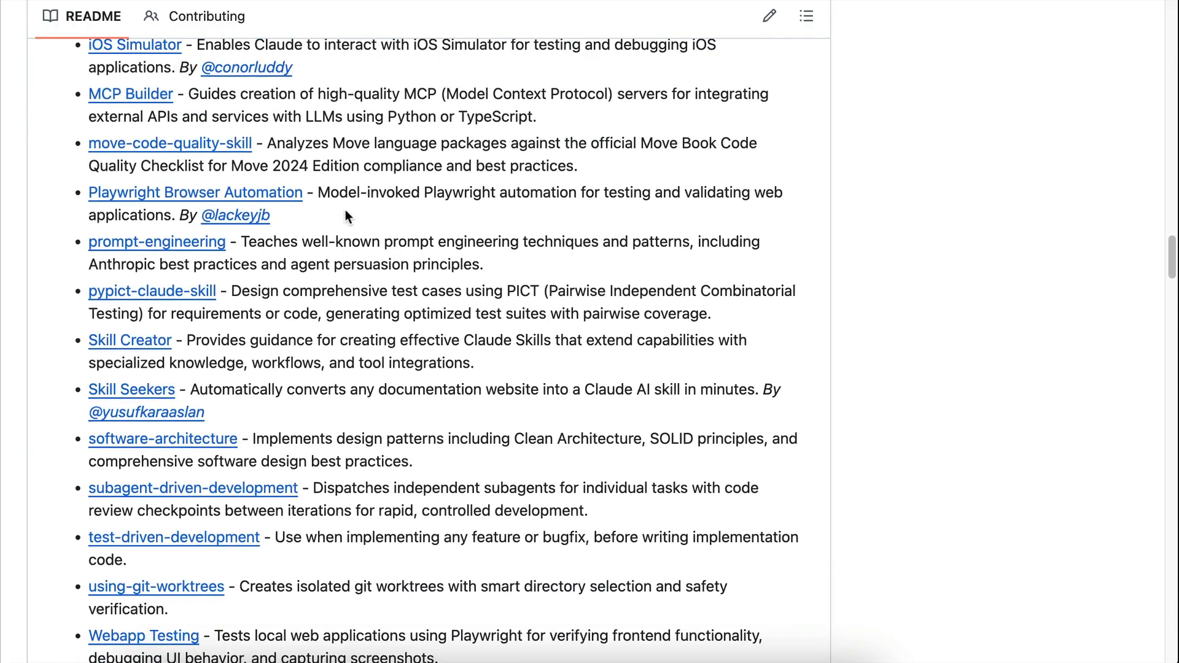
scroll(up, 3)
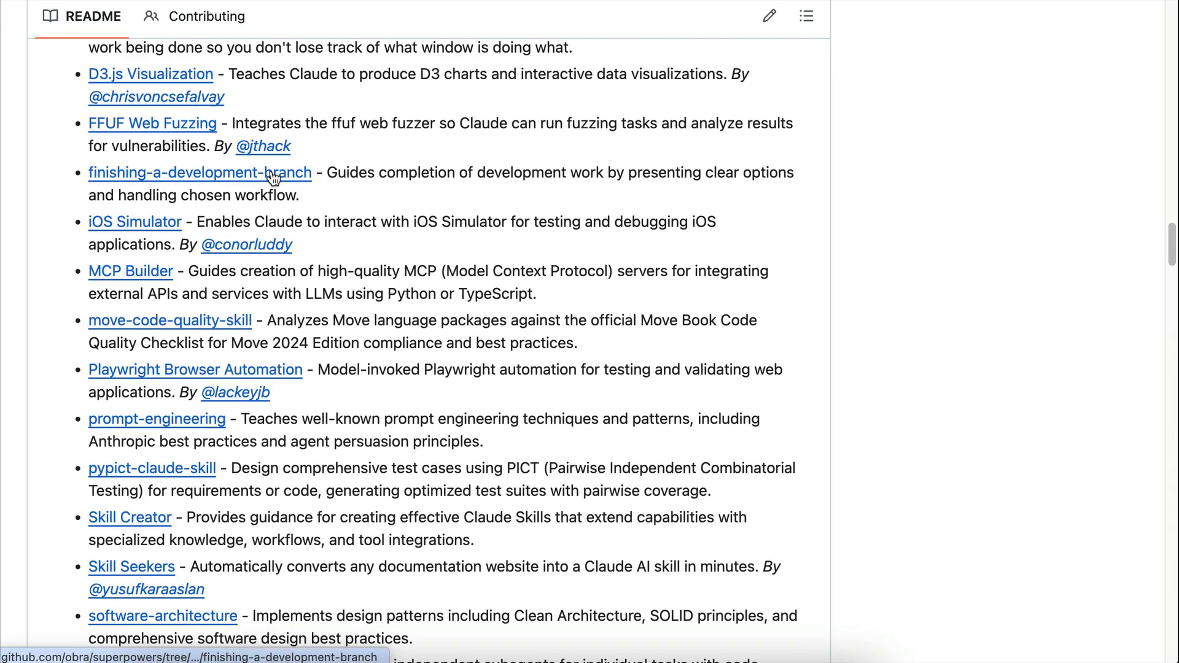
scroll(up, 3)
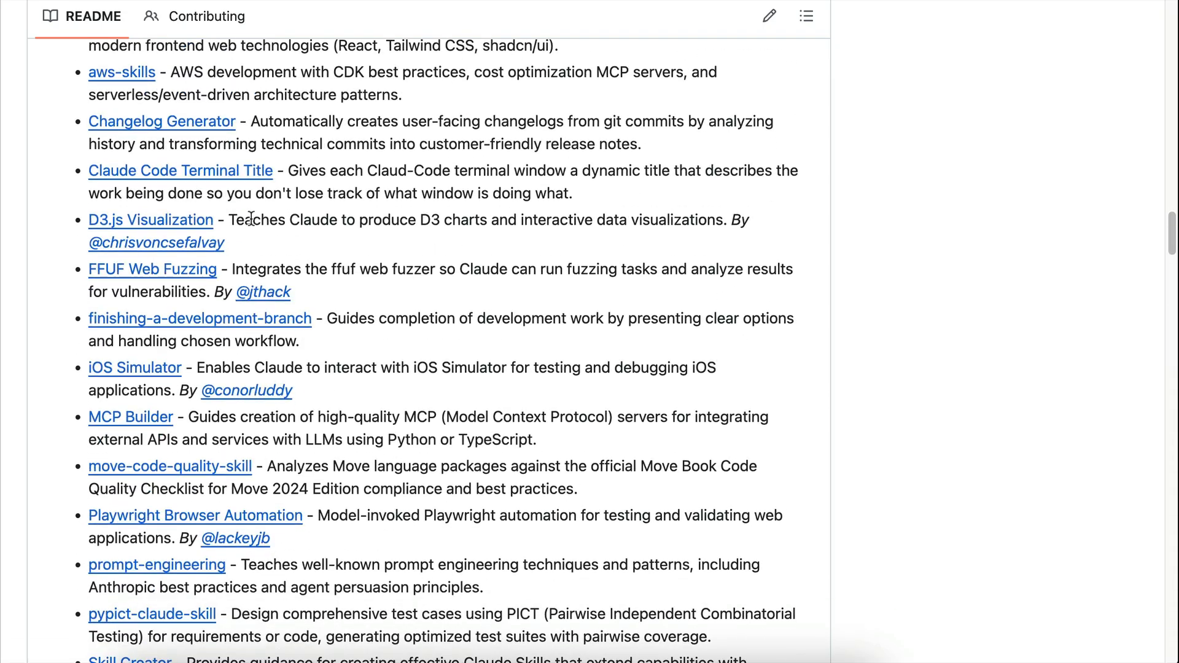